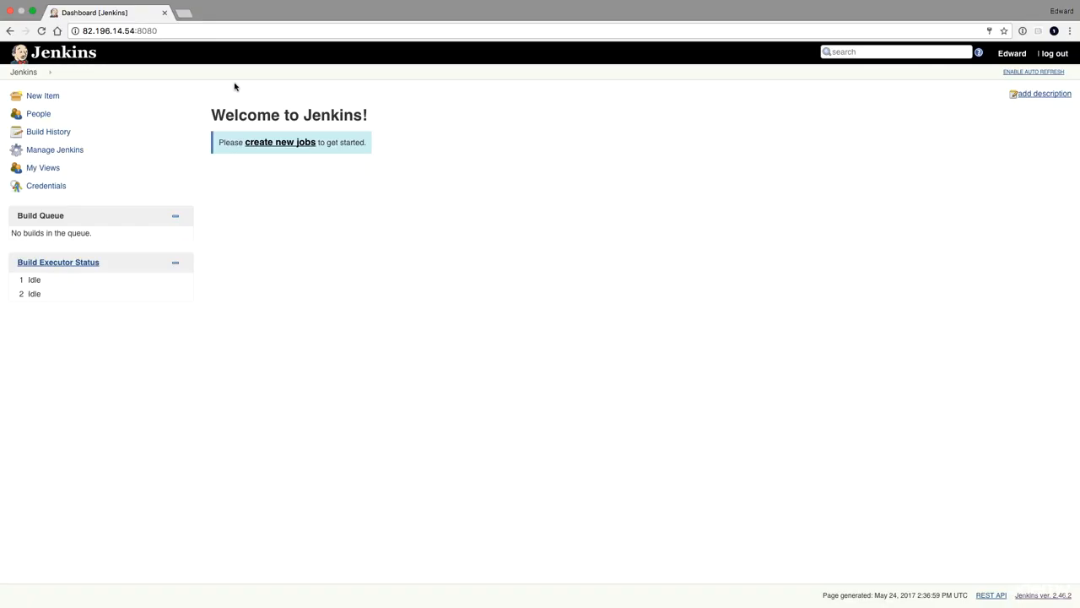
mouse_move(189, 157)
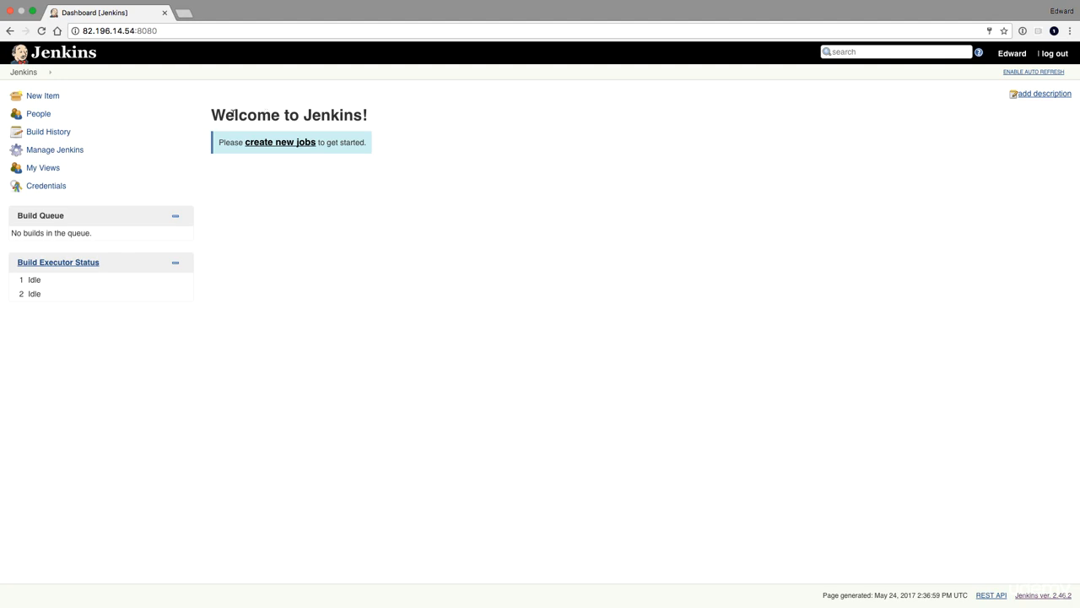
mouse_move(427, 120)
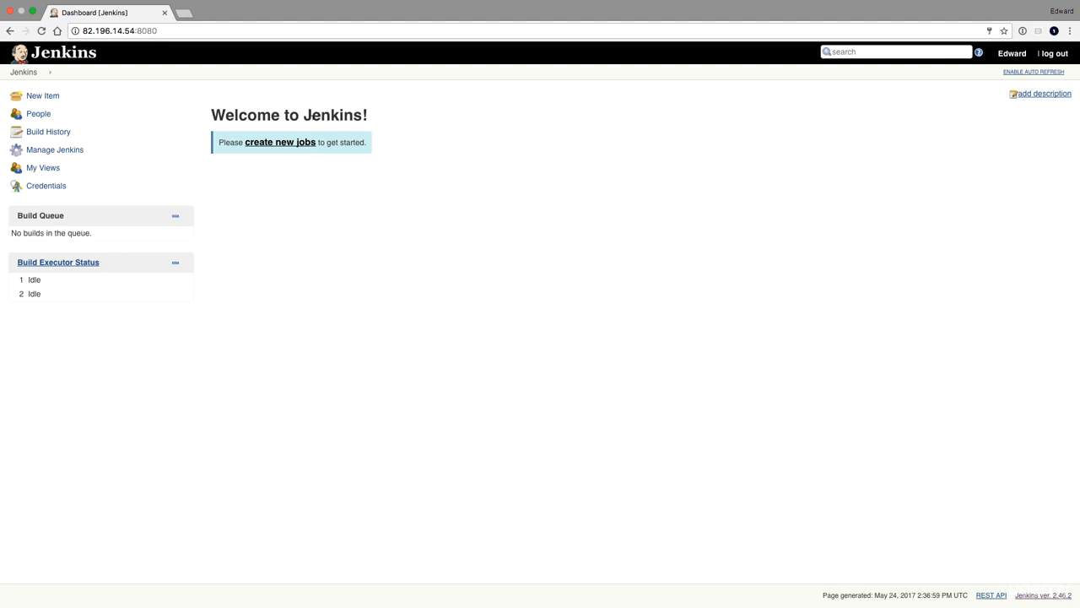
Step: Open a second browser tab next to the Jenkins dashboard tab
left_click(230, 12)
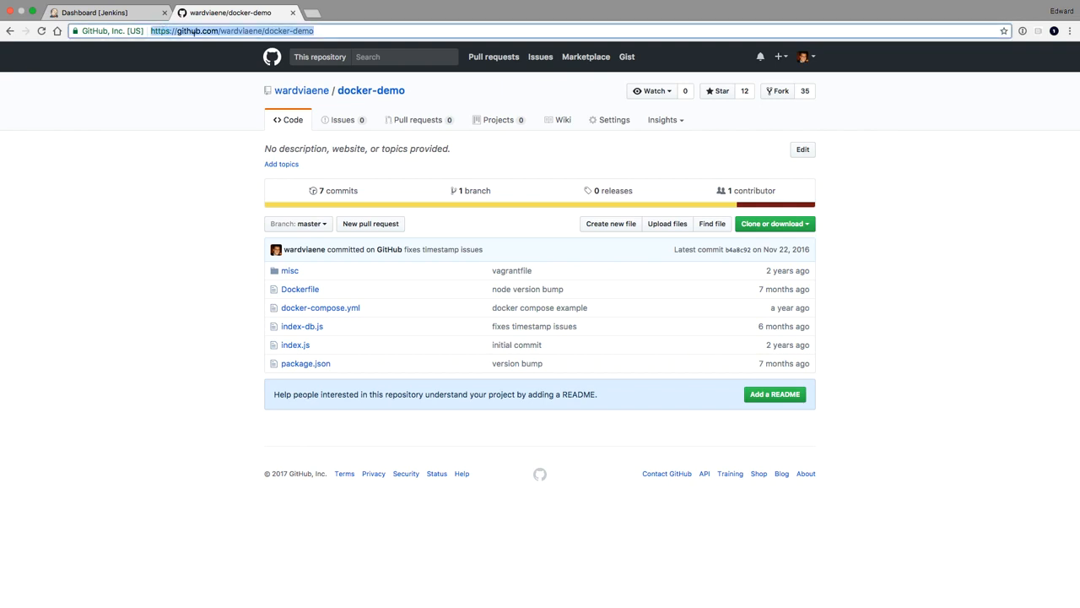
mouse_move(295, 344)
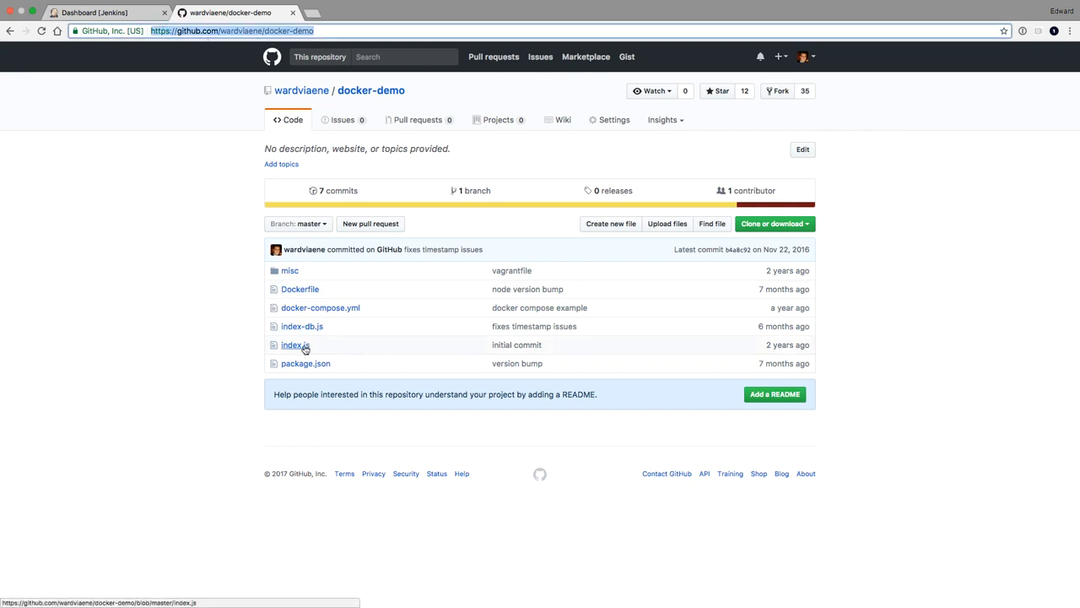
left_click(295, 345)
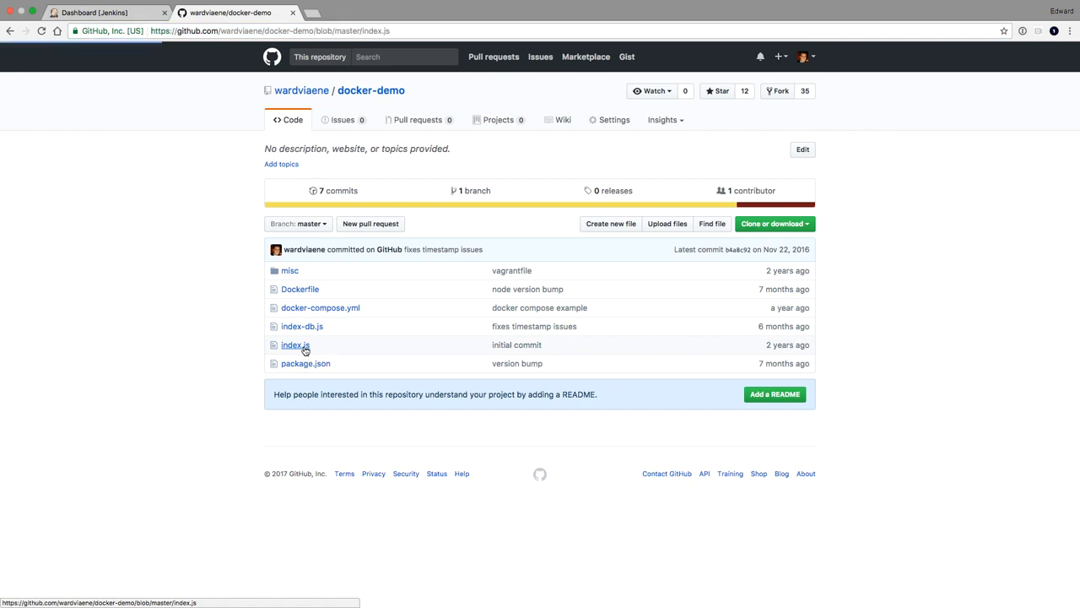
left_click(295, 344)
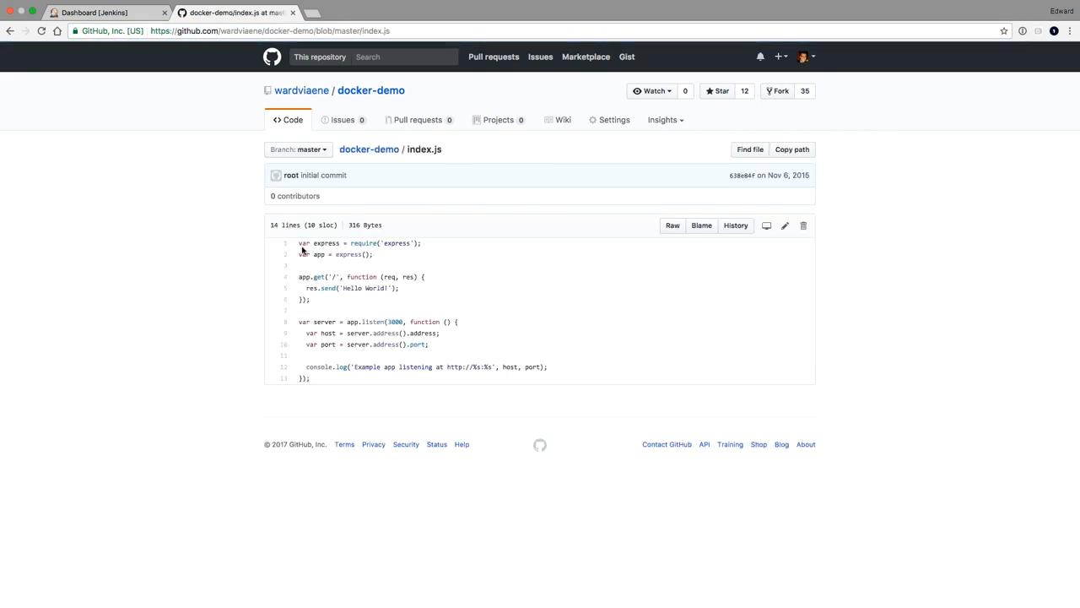
double_click(326, 243)
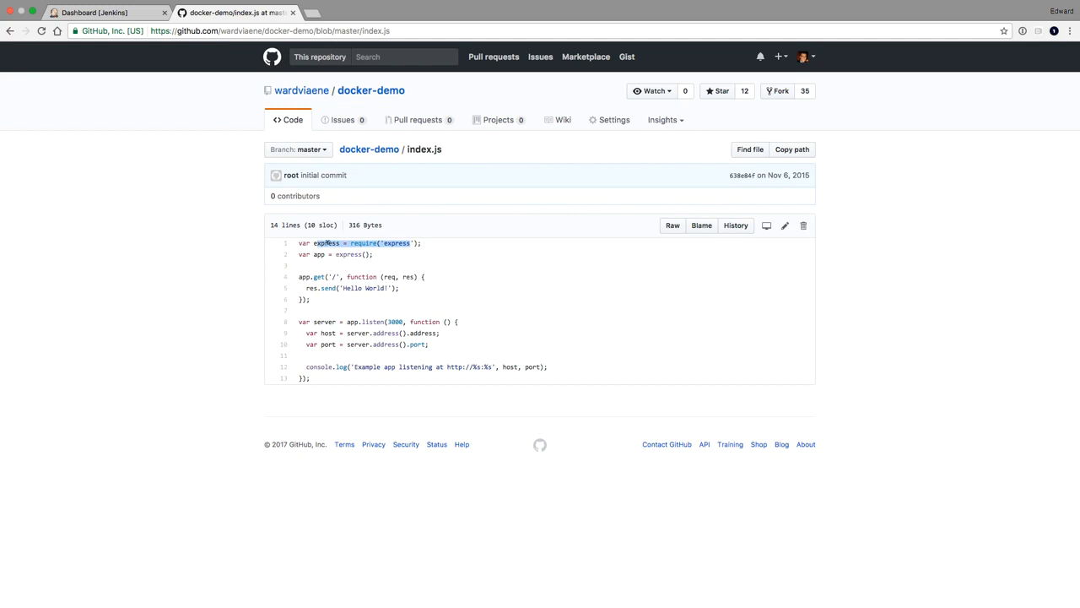
mouse_move(300, 273)
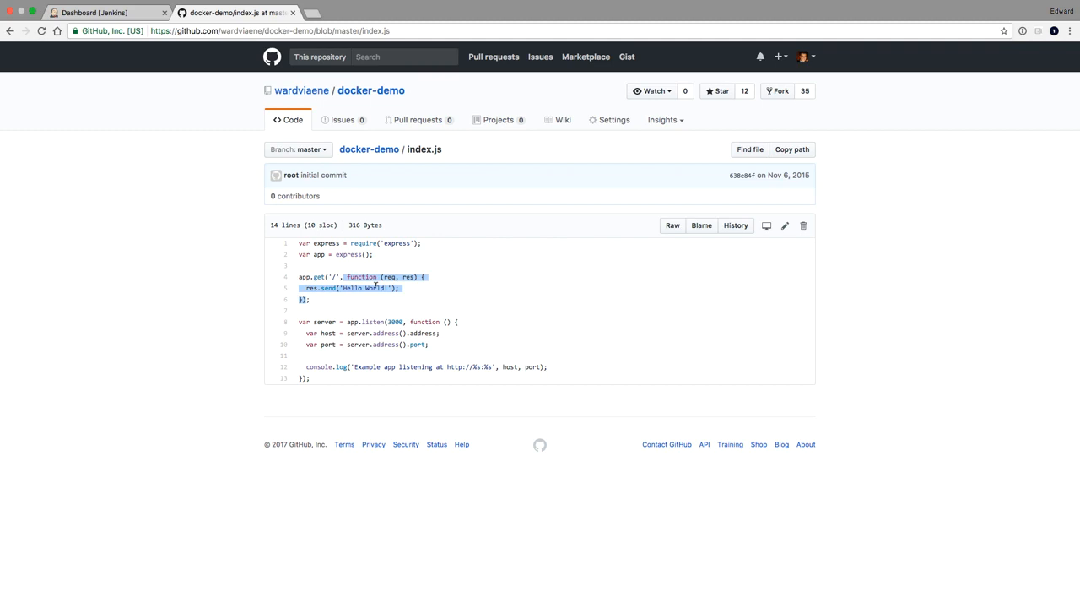
mouse_move(360, 289)
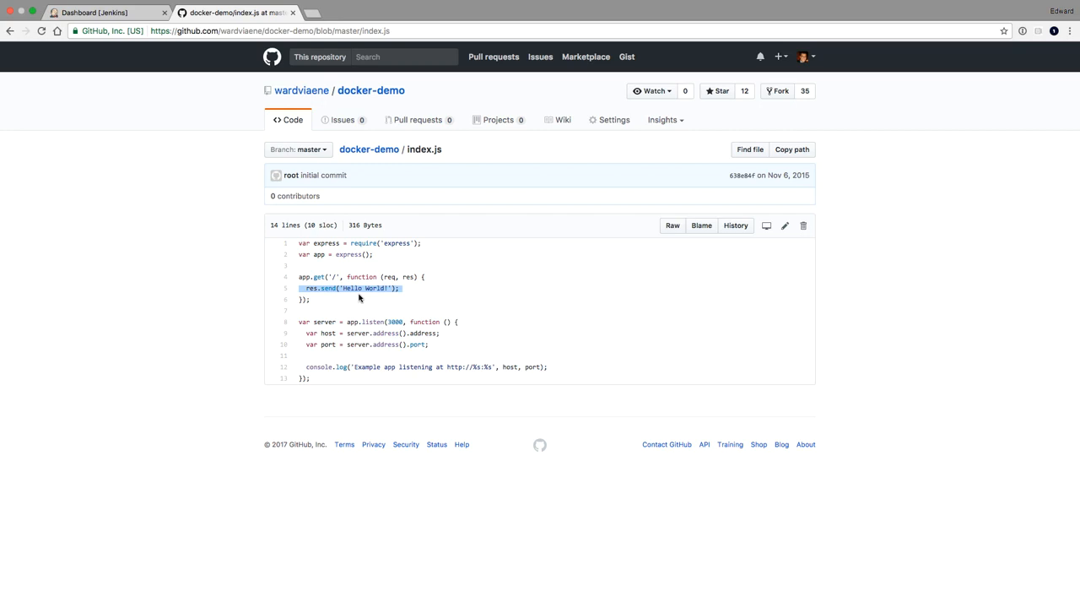
mouse_move(353, 289)
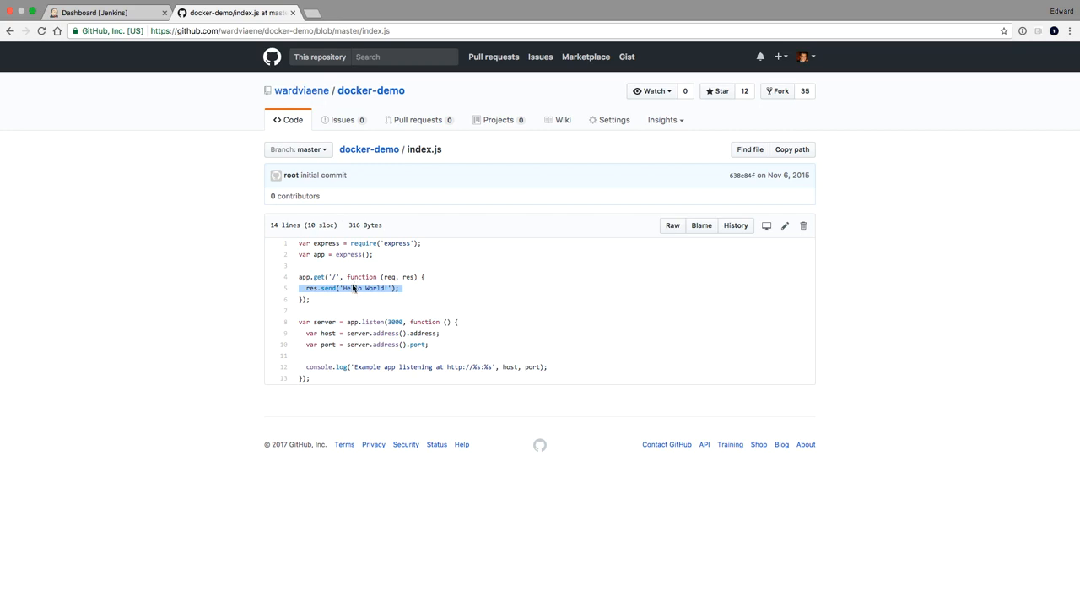
mouse_move(354, 288)
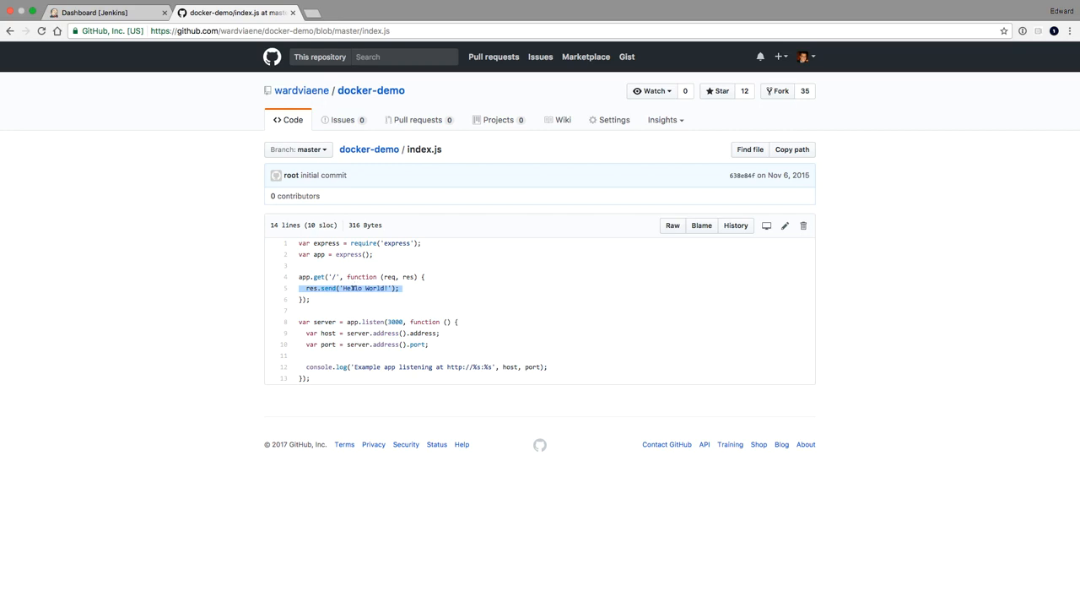
mouse_move(369, 149)
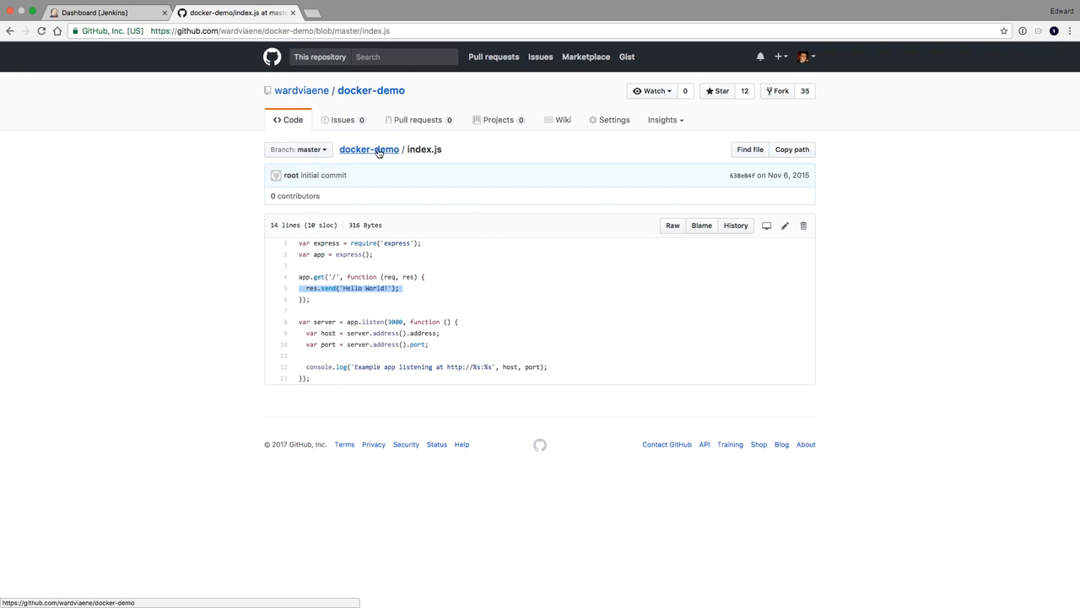
left_click(368, 149)
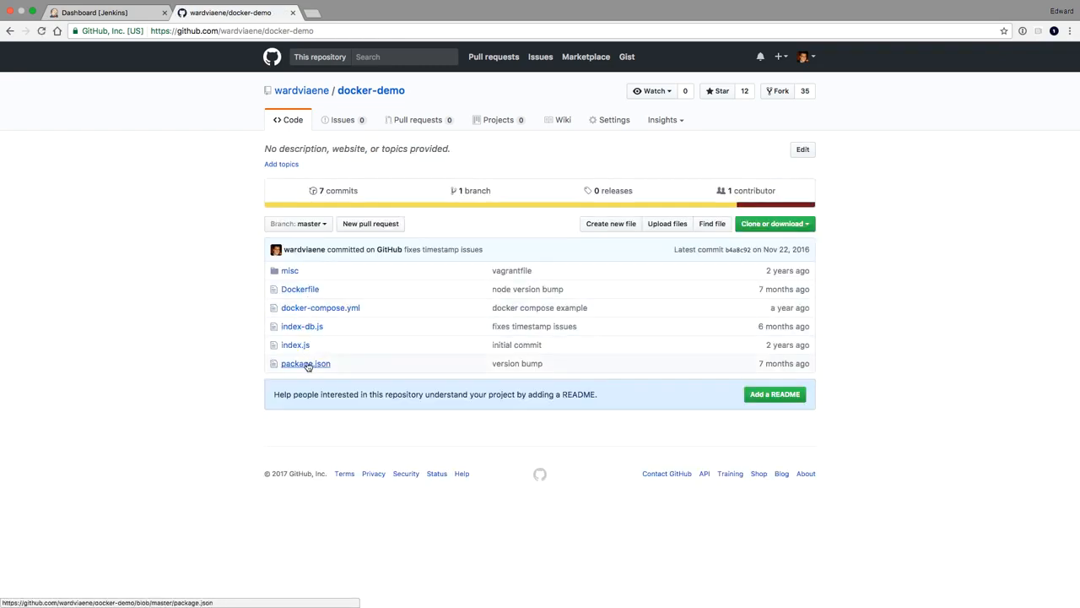
left_click(306, 363)
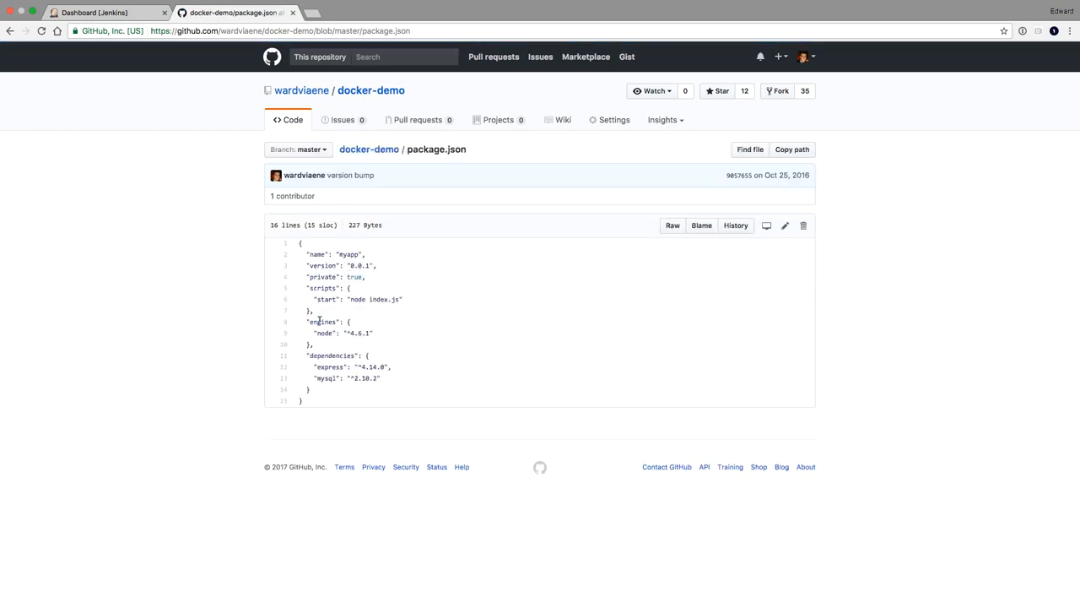
double_click(323, 321)
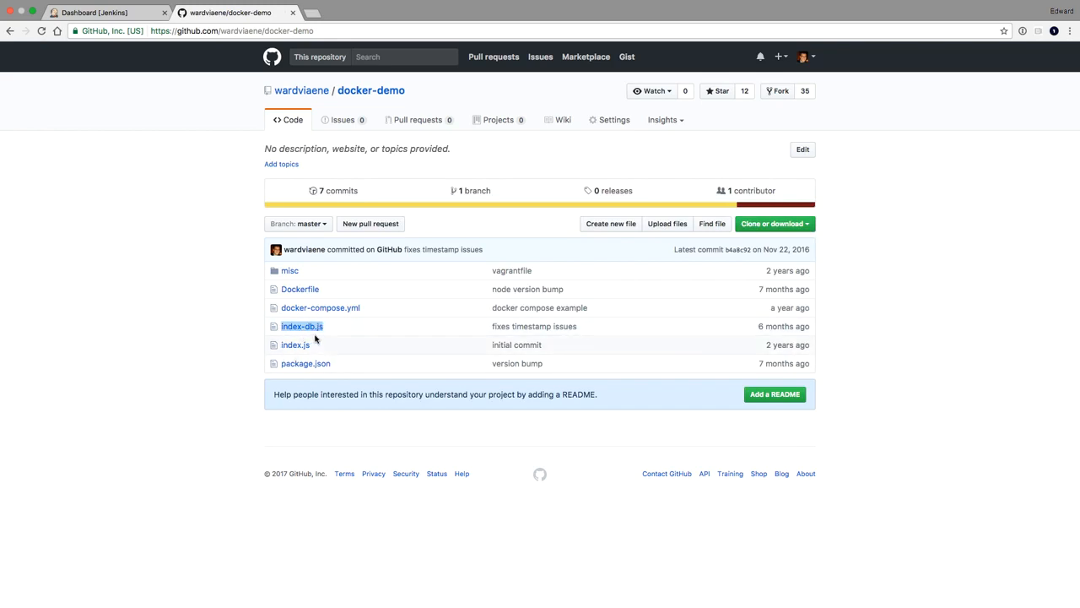
mouse_move(295, 345)
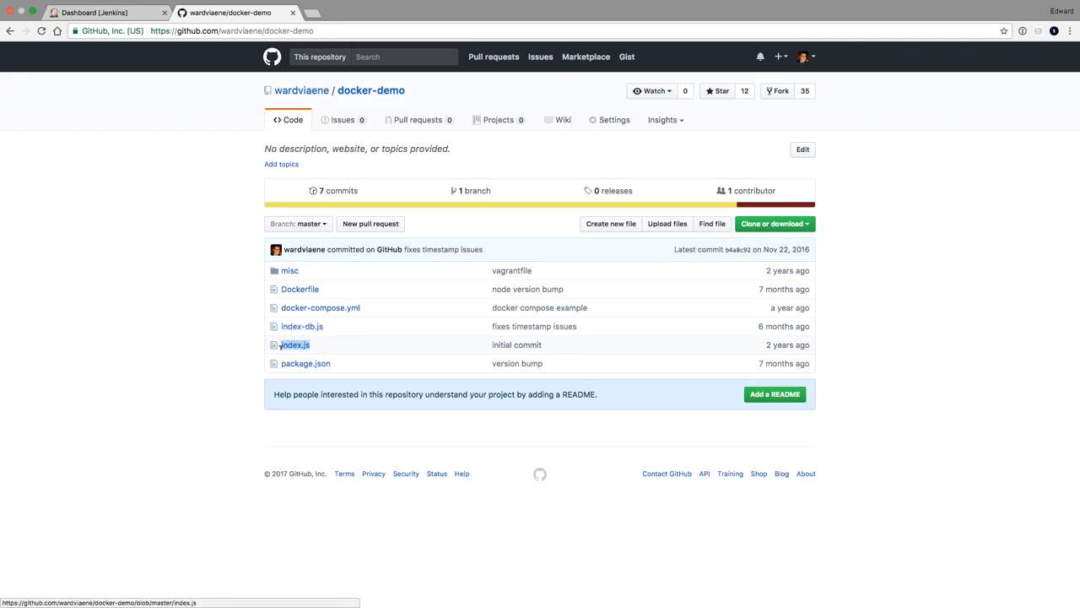
mouse_move(301, 288)
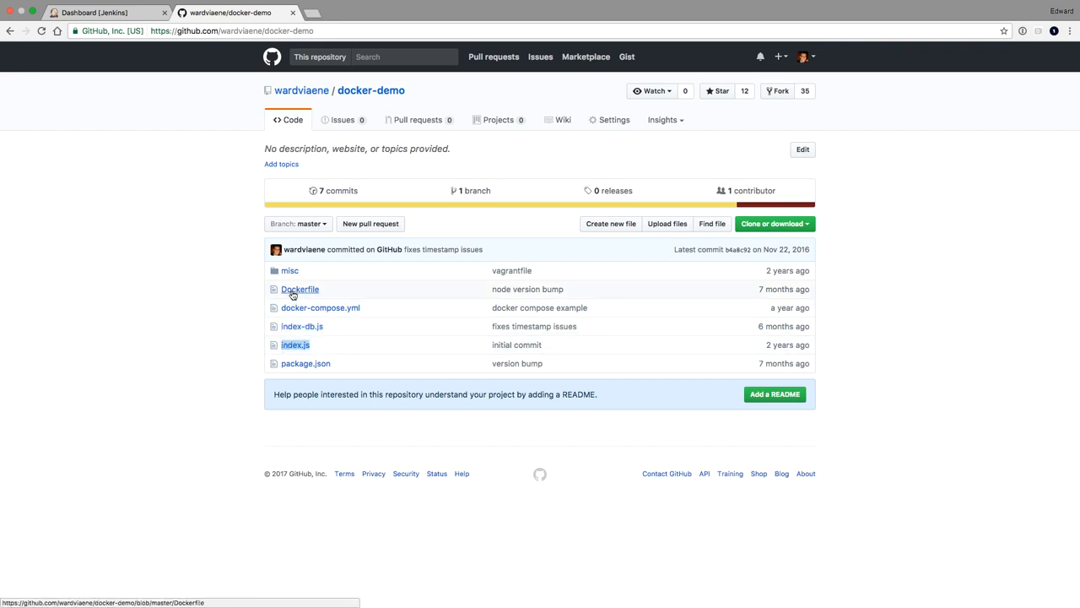
Step: Open the Dockerfile and highlight its /app destination path and npm install command
left_click(300, 289)
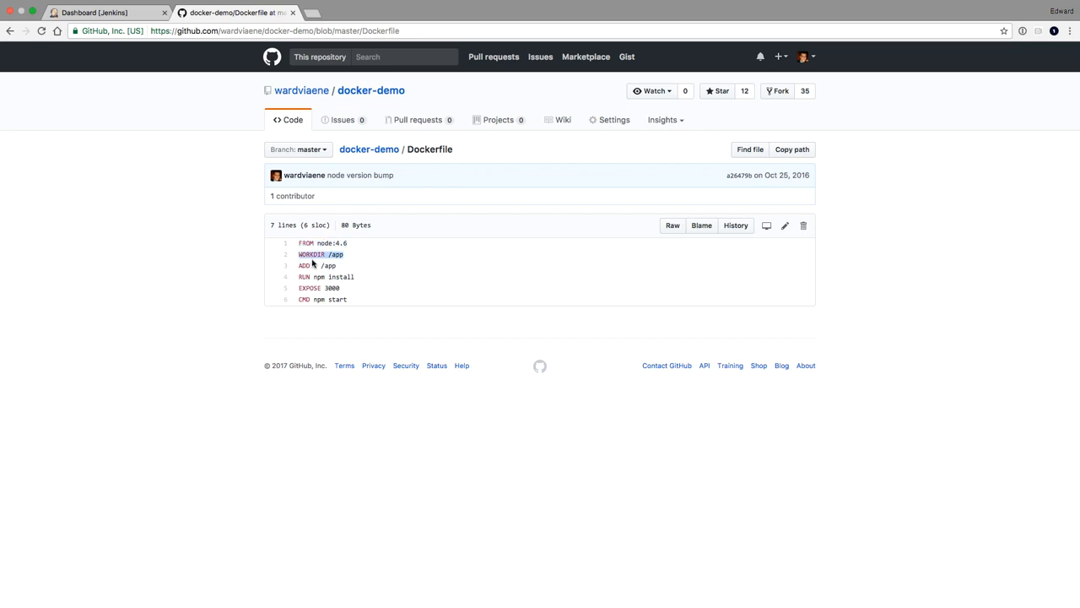
mouse_move(312, 265)
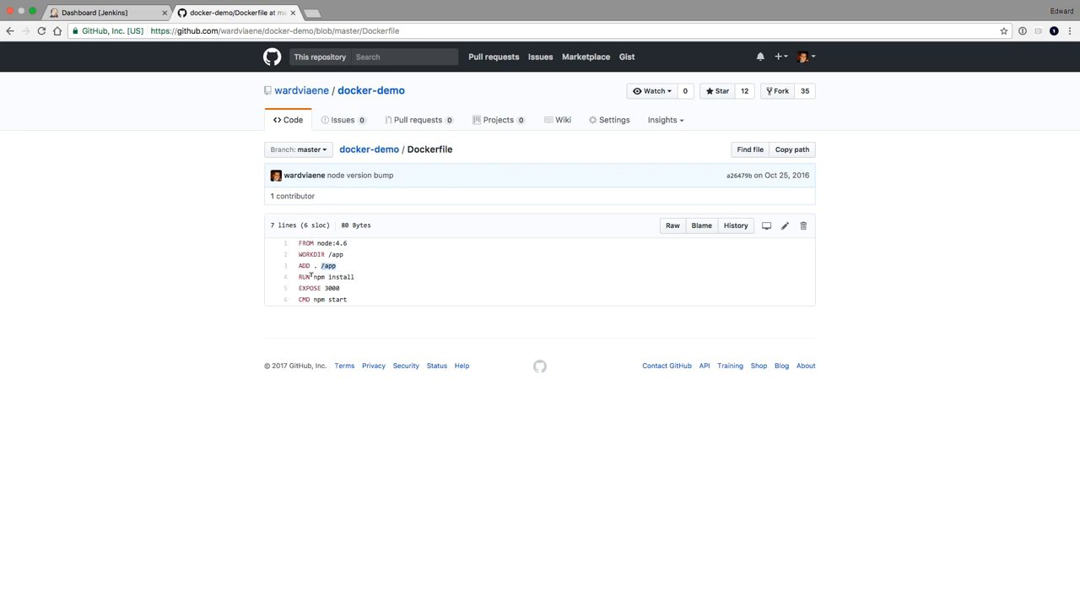
double_click(327, 277)
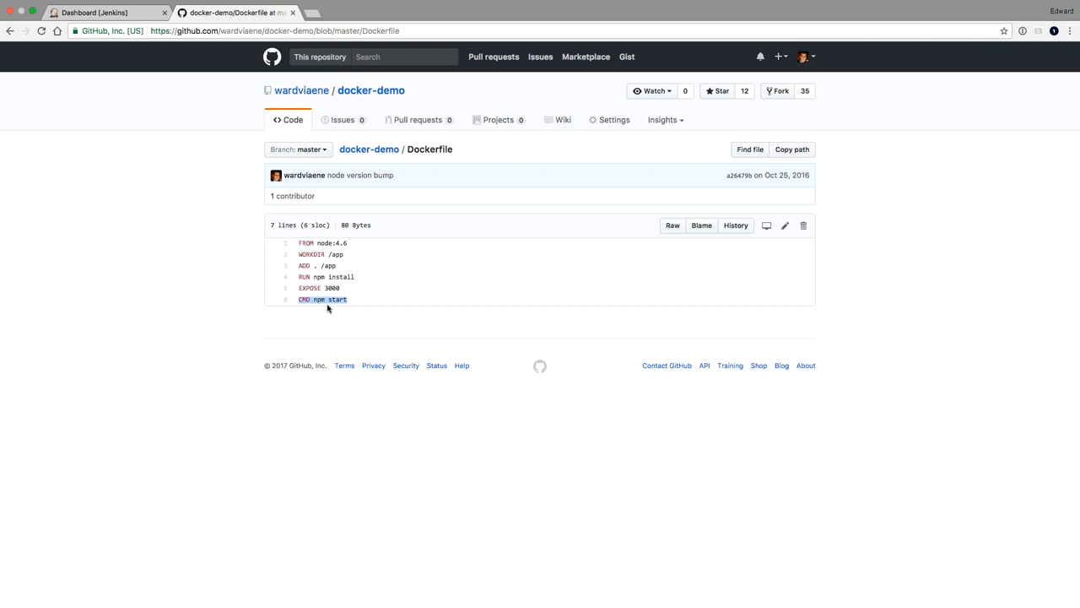
mouse_move(323, 316)
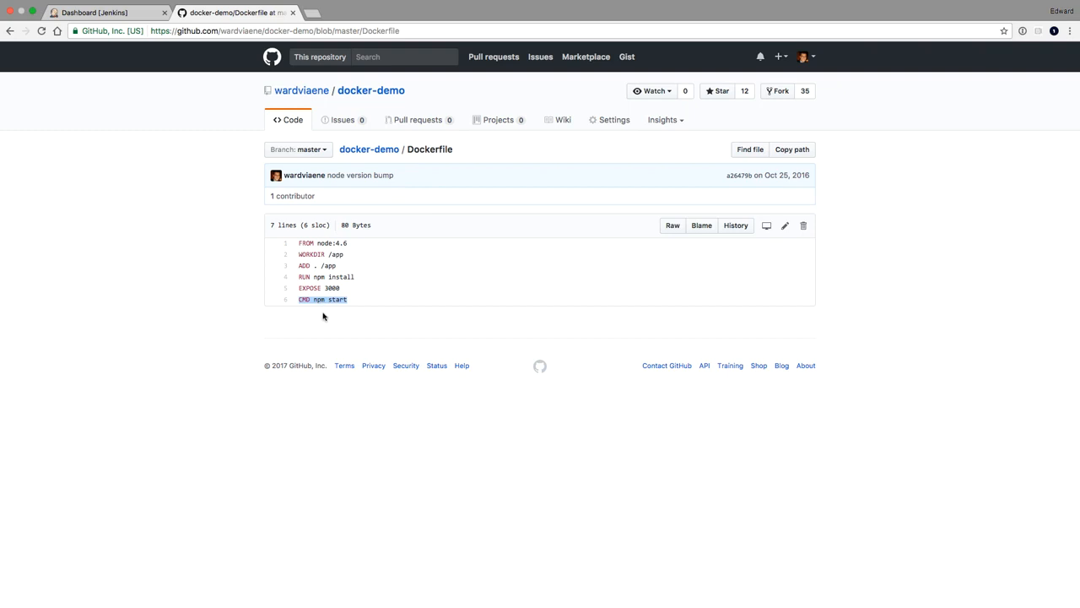
mouse_move(281, 309)
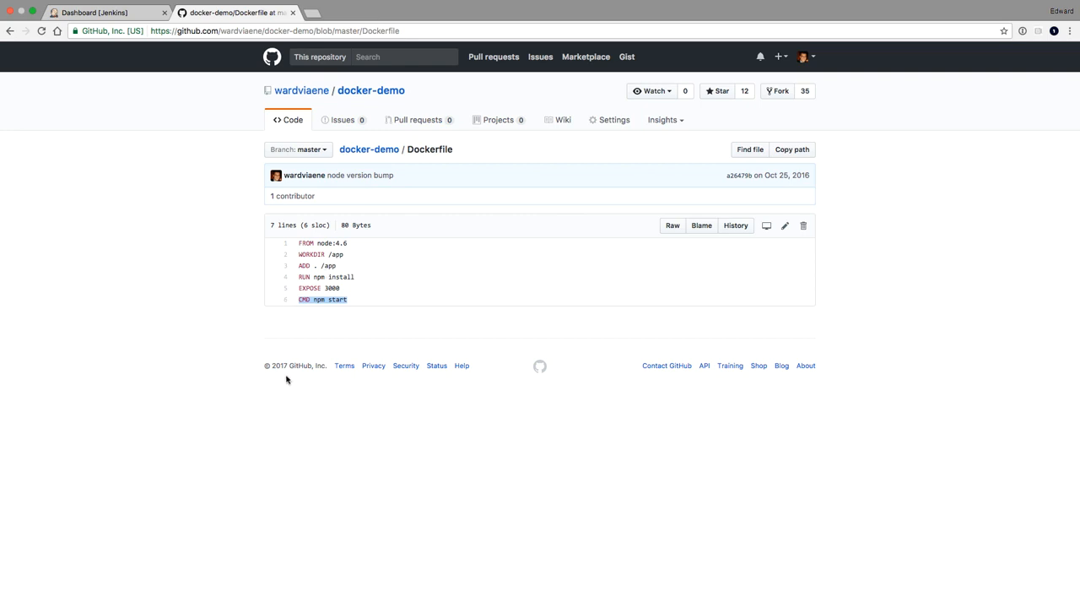
mouse_move(310, 275)
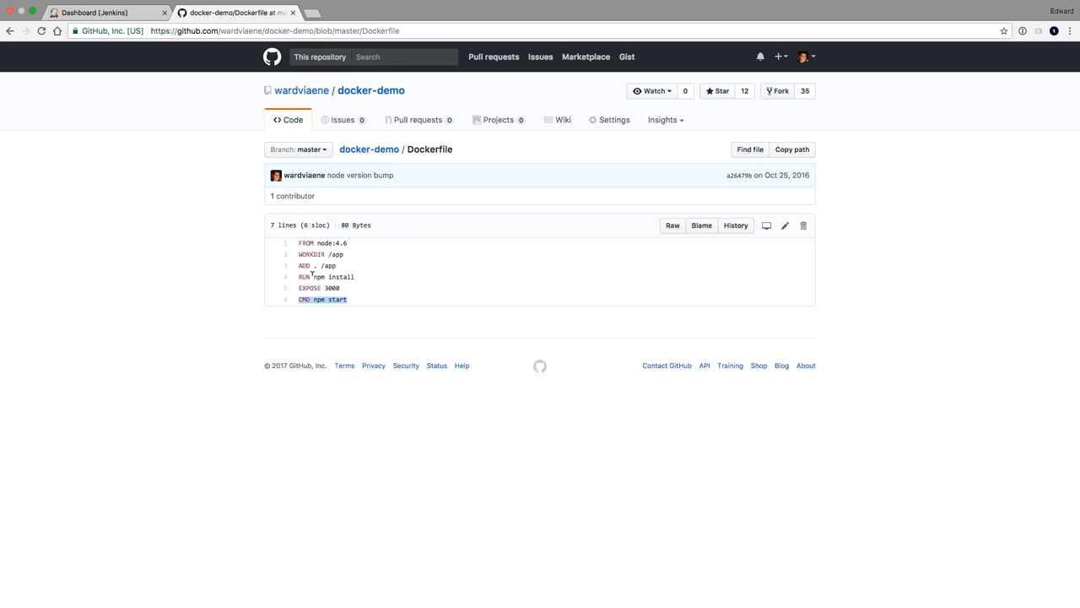
double_click(331, 276)
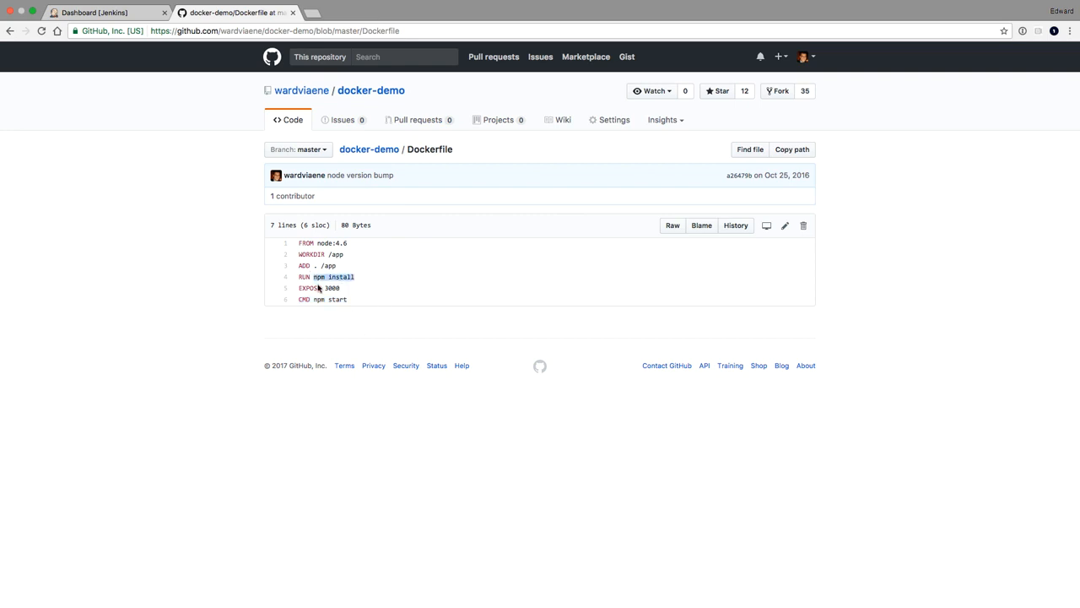
mouse_move(384, 298)
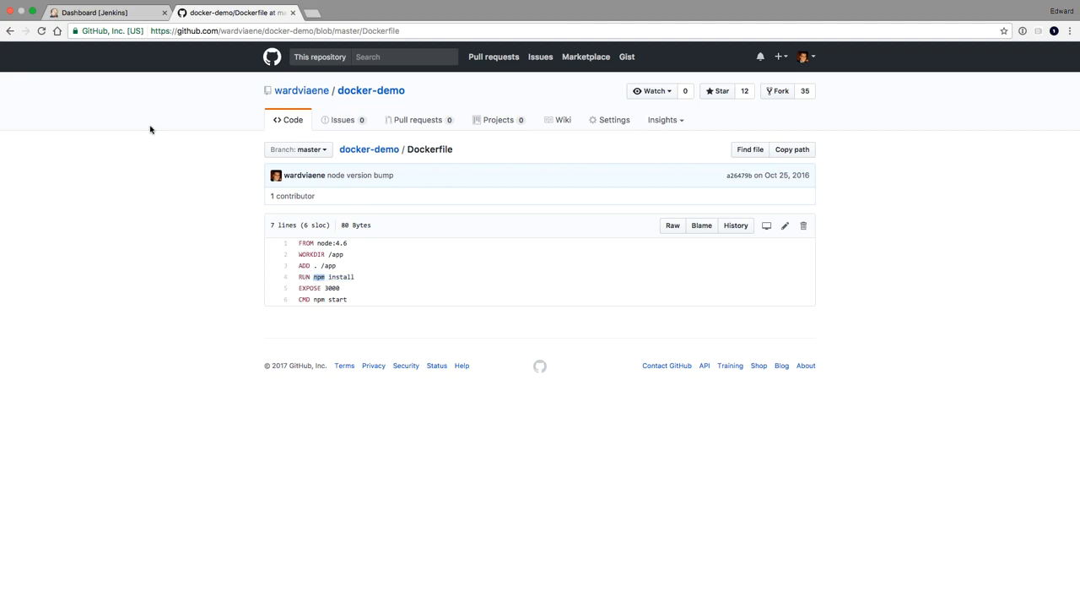
Step: Go to Manage Jenkins > Manage Plugins and show the Available plugins tab
left_click(101, 12)
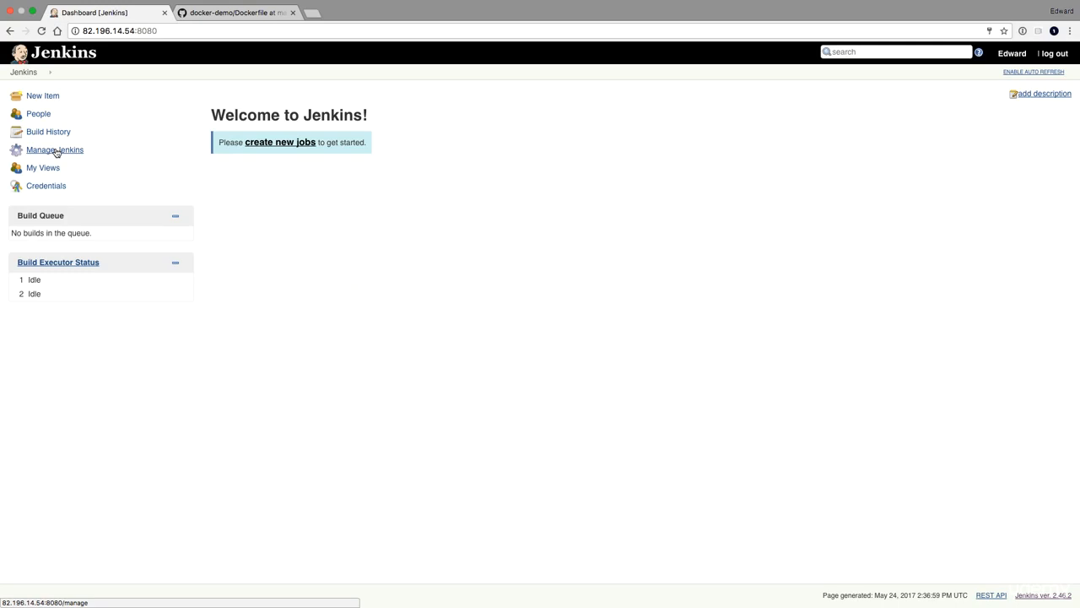
left_click(55, 149)
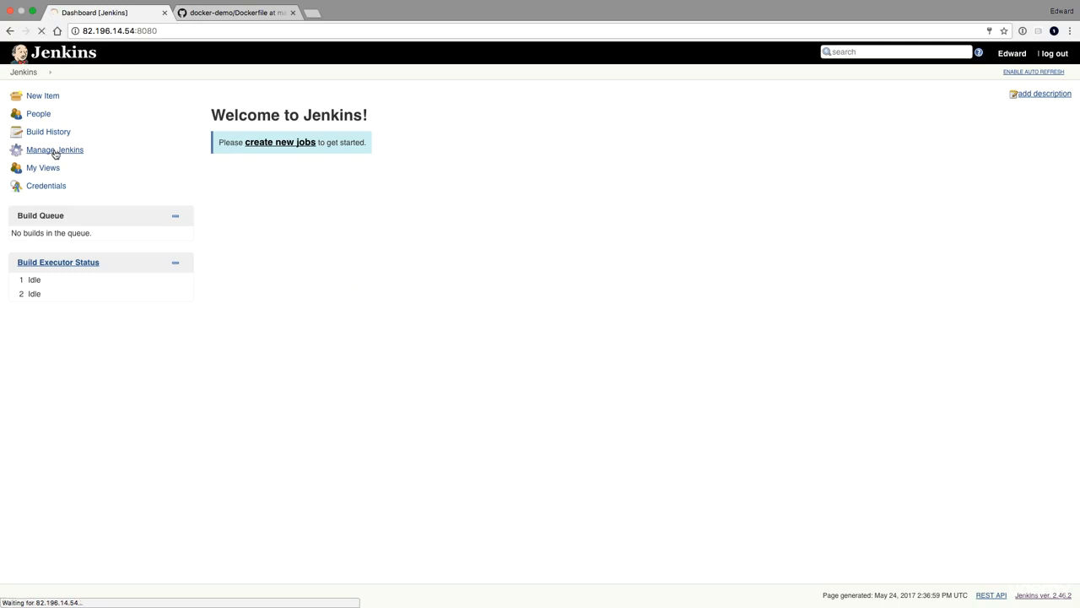
left_click(55, 150)
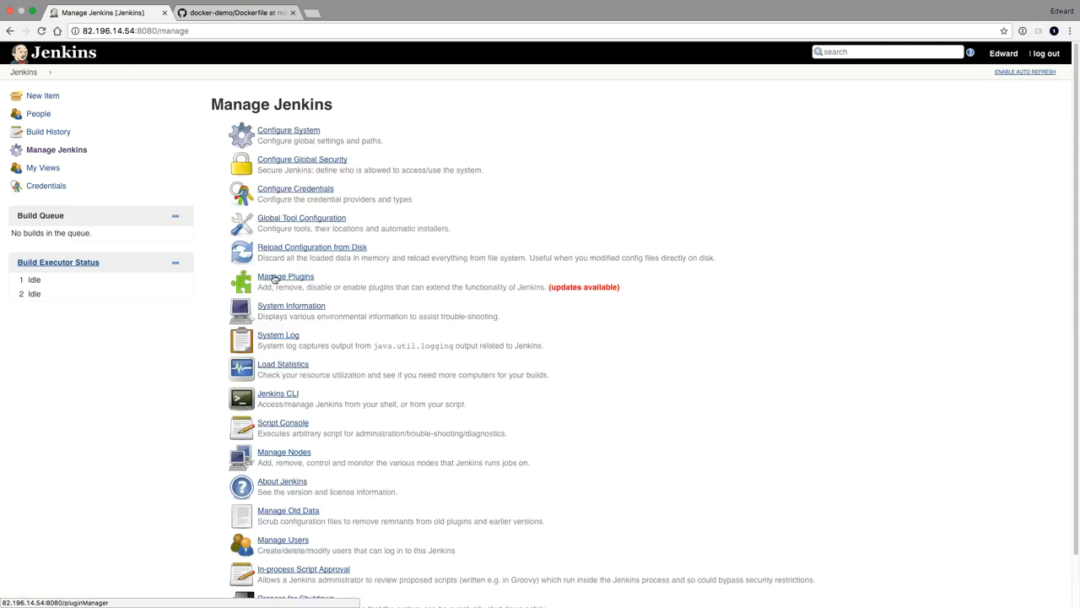
left_click(285, 276)
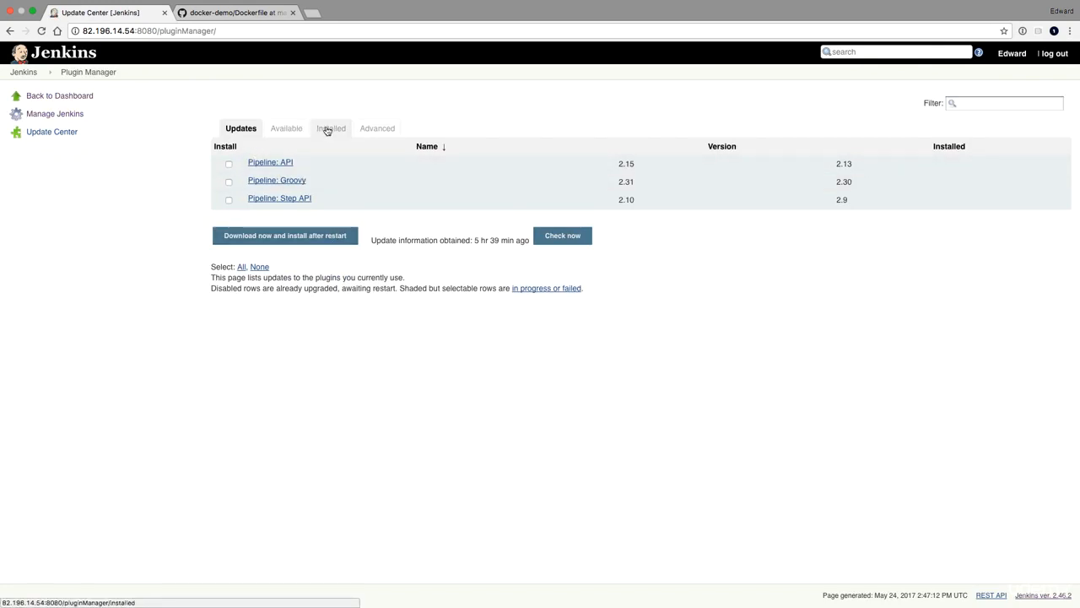
left_click(286, 127)
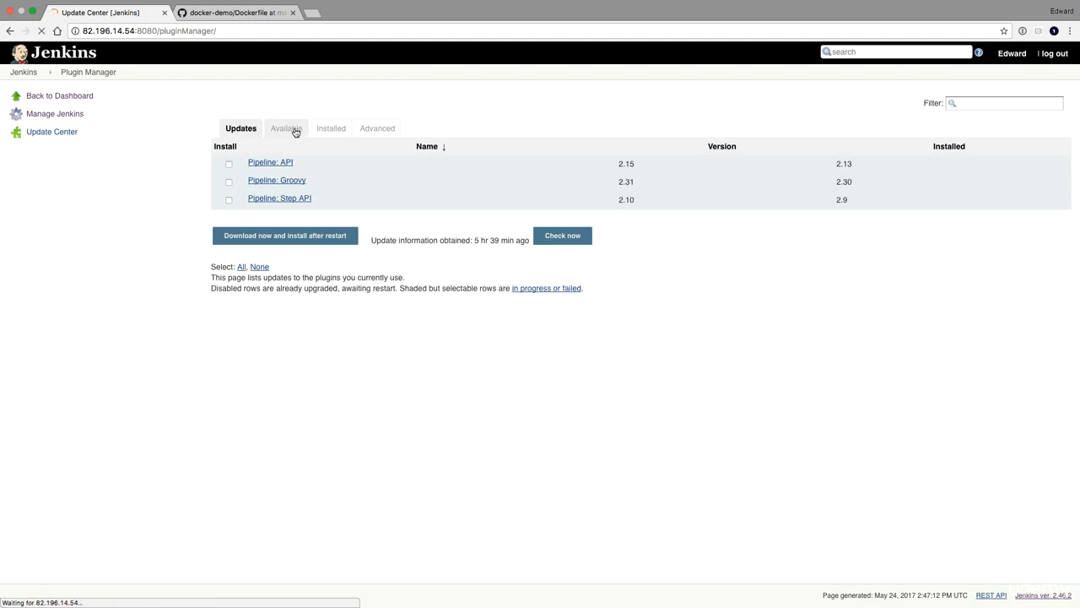
Step: Filter plugins for 'nodejs', tick NodeJS Plugin, and choose download now, install after restart
left_click(285, 129)
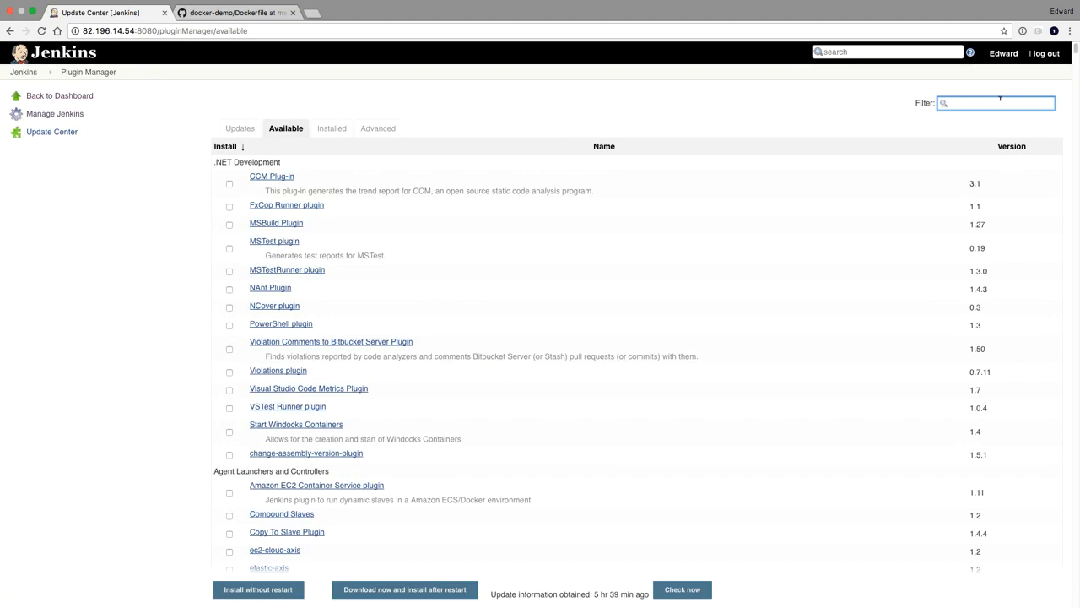
type("nodejs")
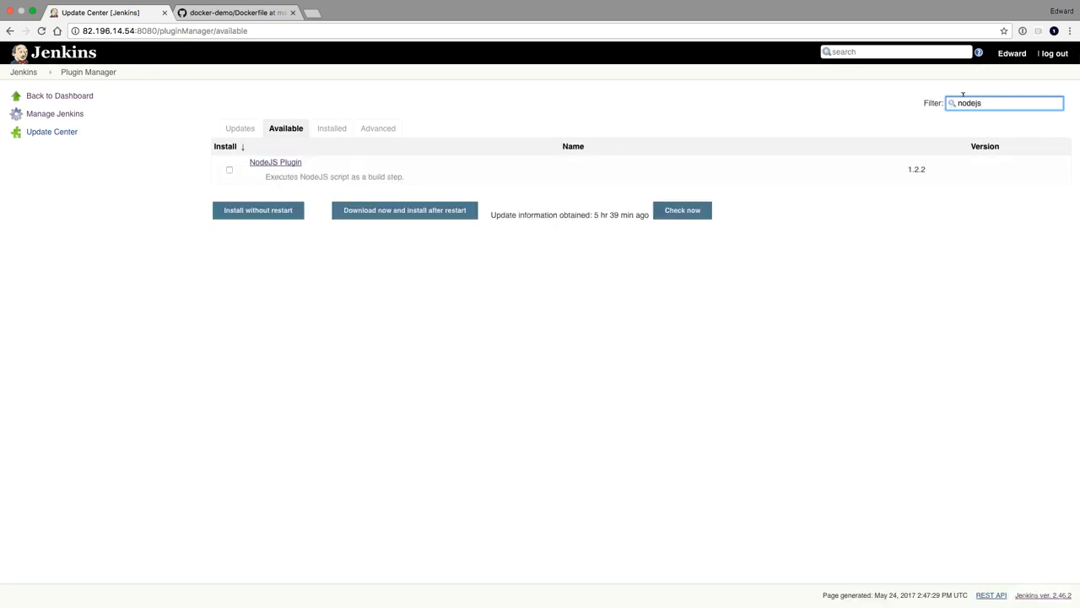
left_click(229, 170)
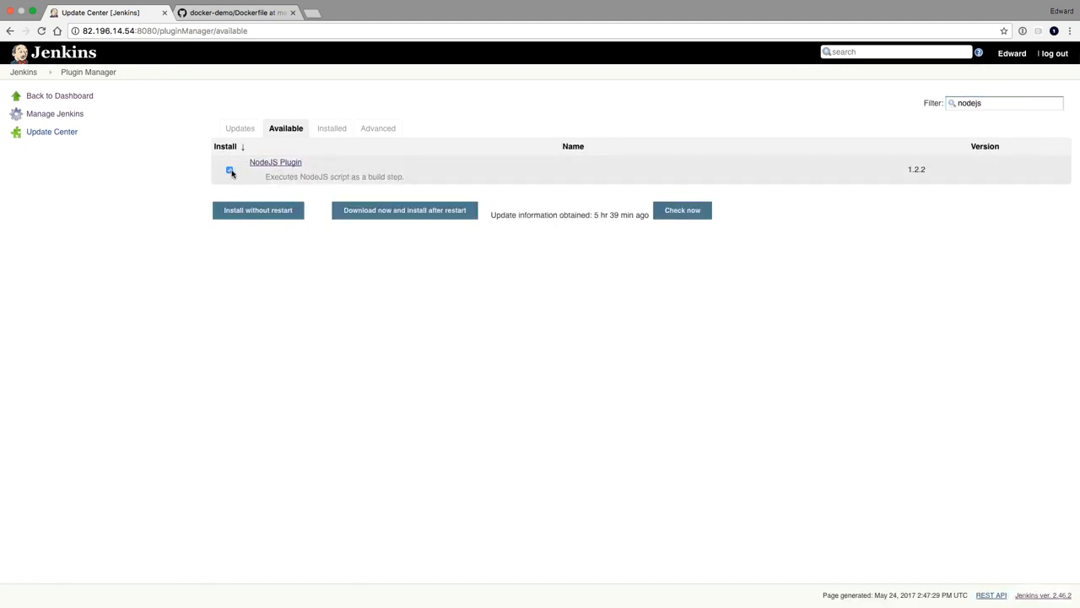
left_click(230, 170)
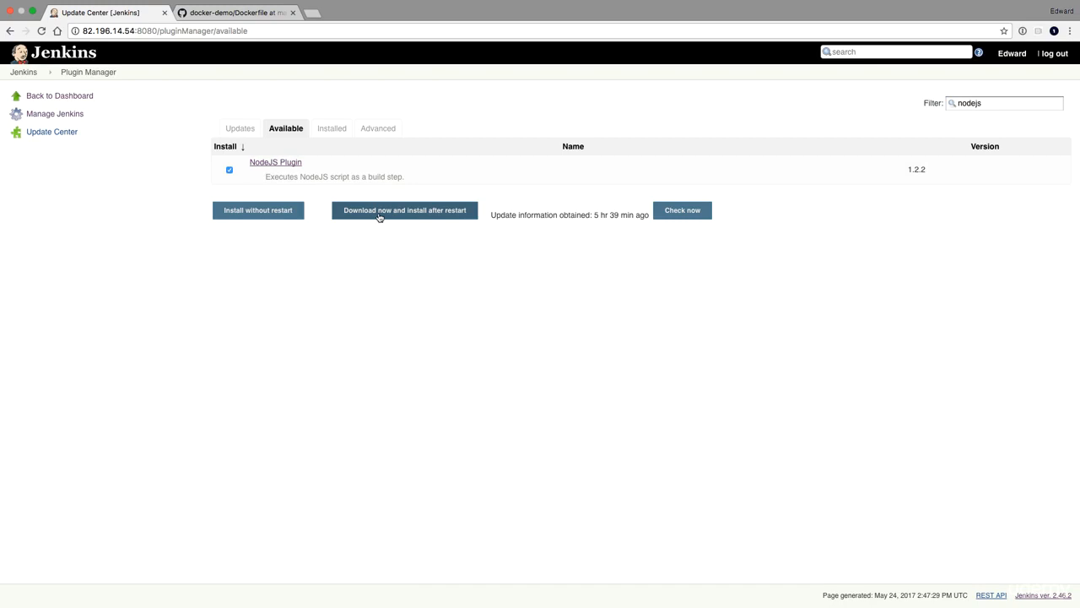
left_click(404, 210)
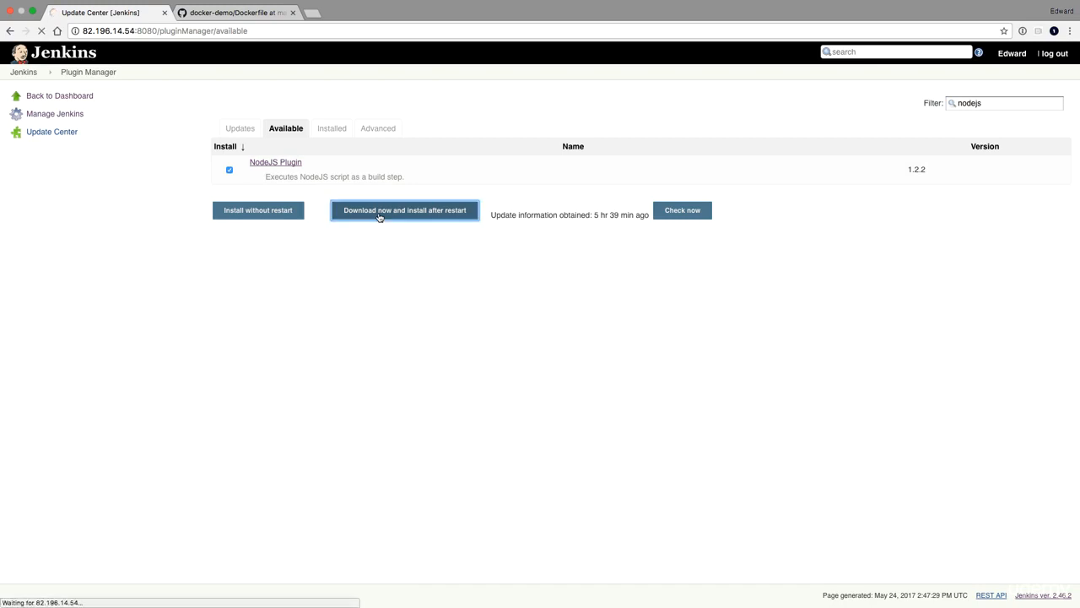
left_click(404, 210)
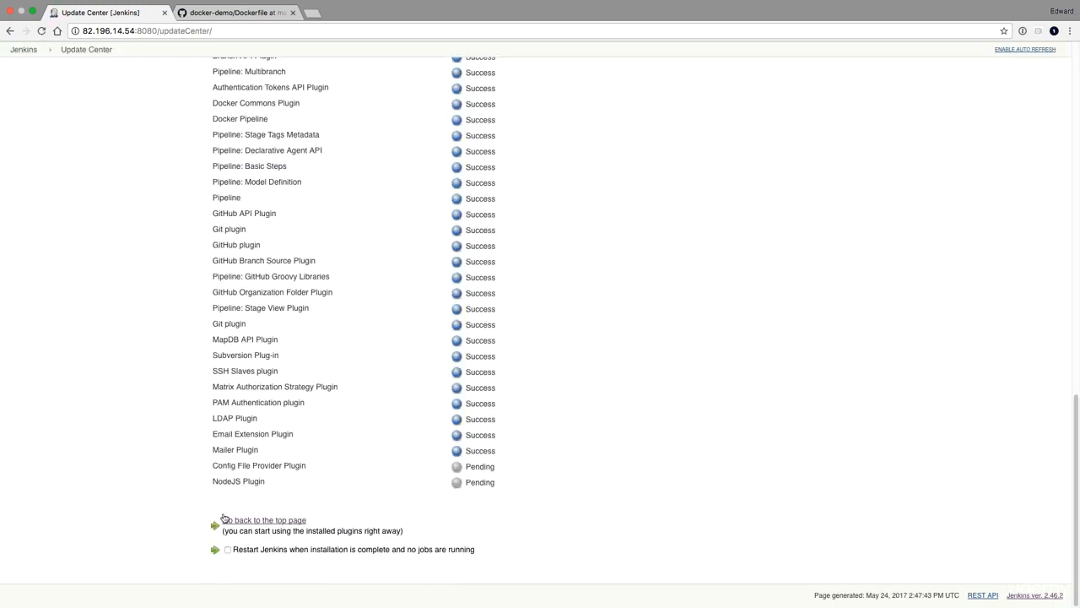
Step: Tick restart Jenkins after installation completes, then return to the GitHub Dockerfile tab
left_click(227, 550)
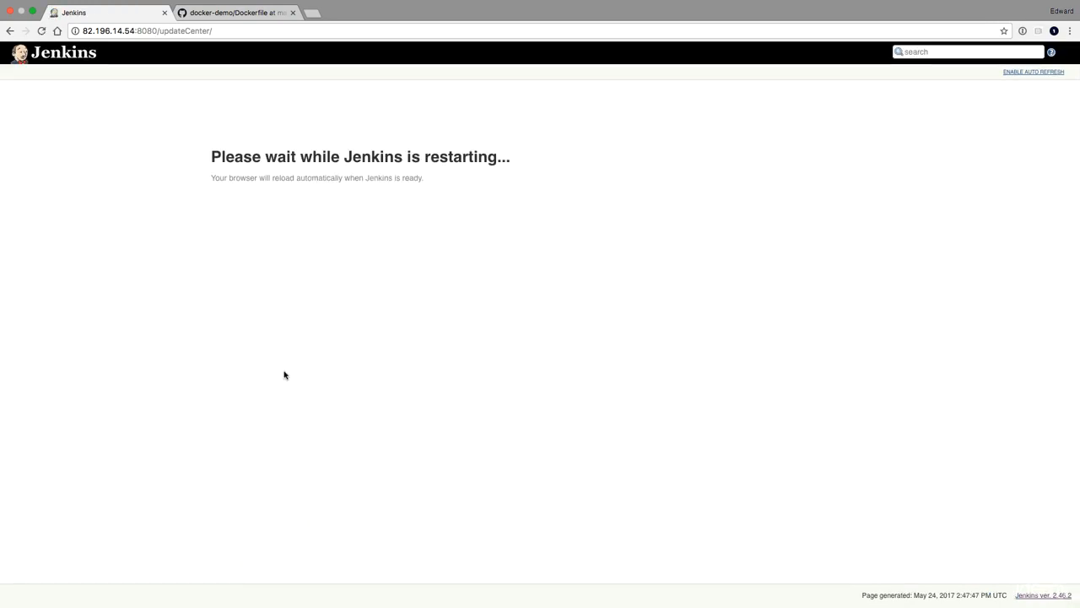
mouse_move(363, 264)
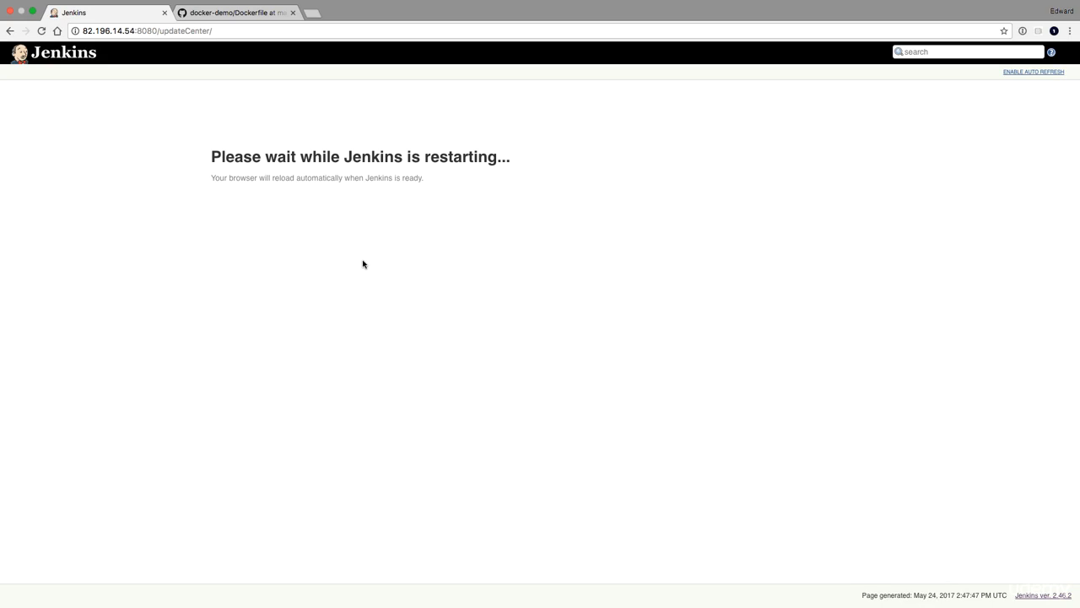
left_click(236, 12)
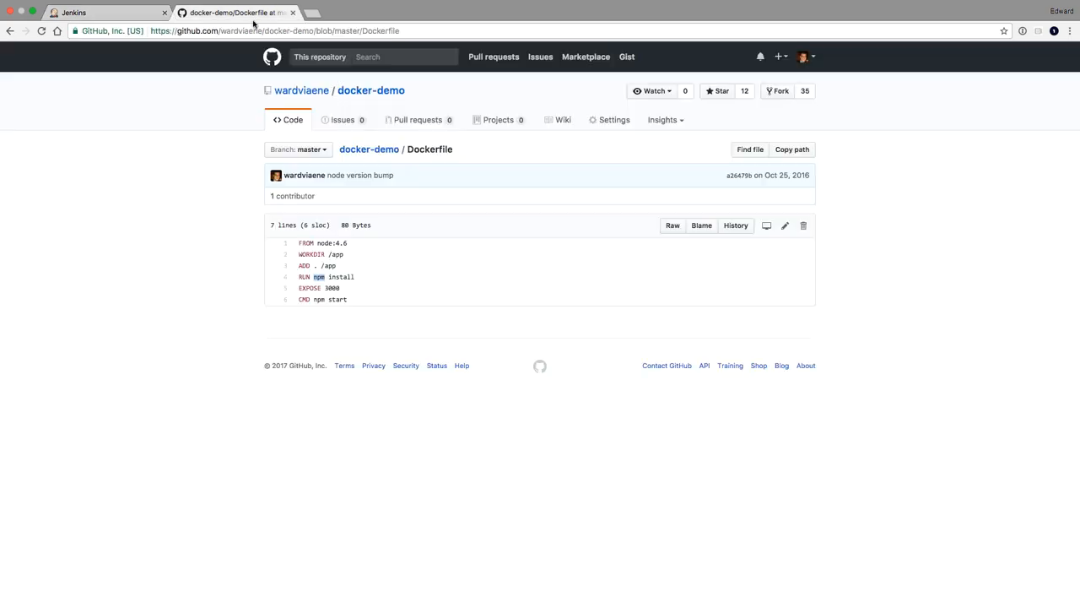
mouse_move(371, 90)
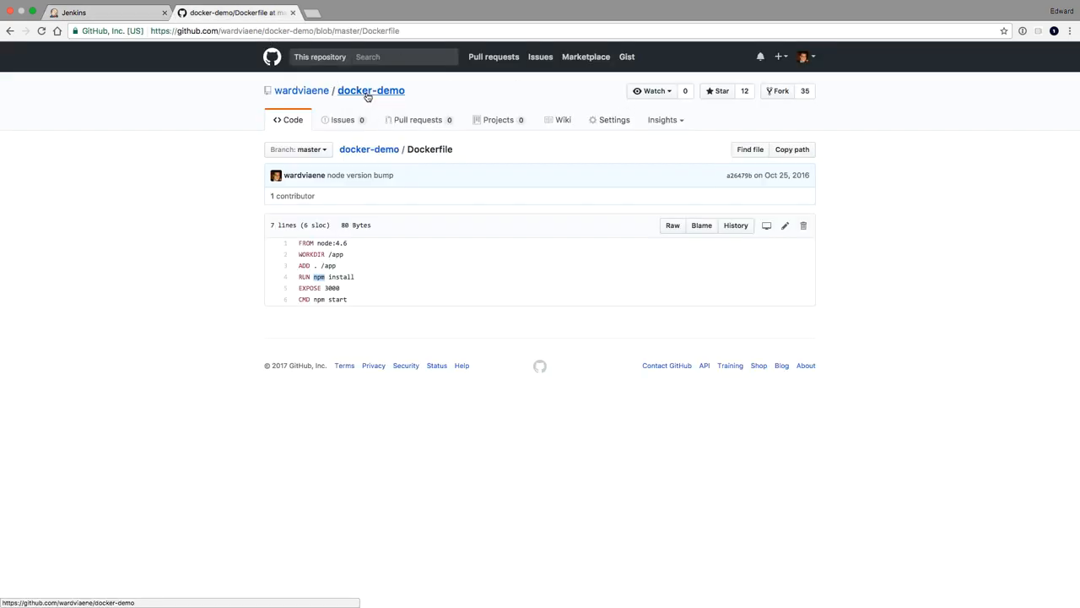
Step: From the docker-demo repository's Clone or download panel, select the SSH URL and close the panel
left_click(370, 90)
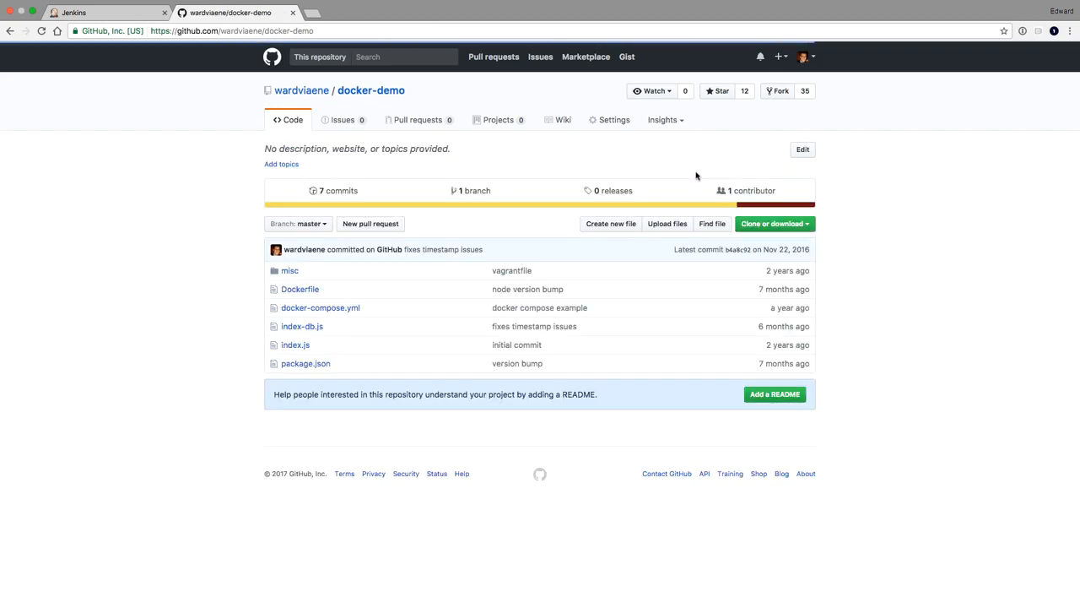
mouse_move(707, 129)
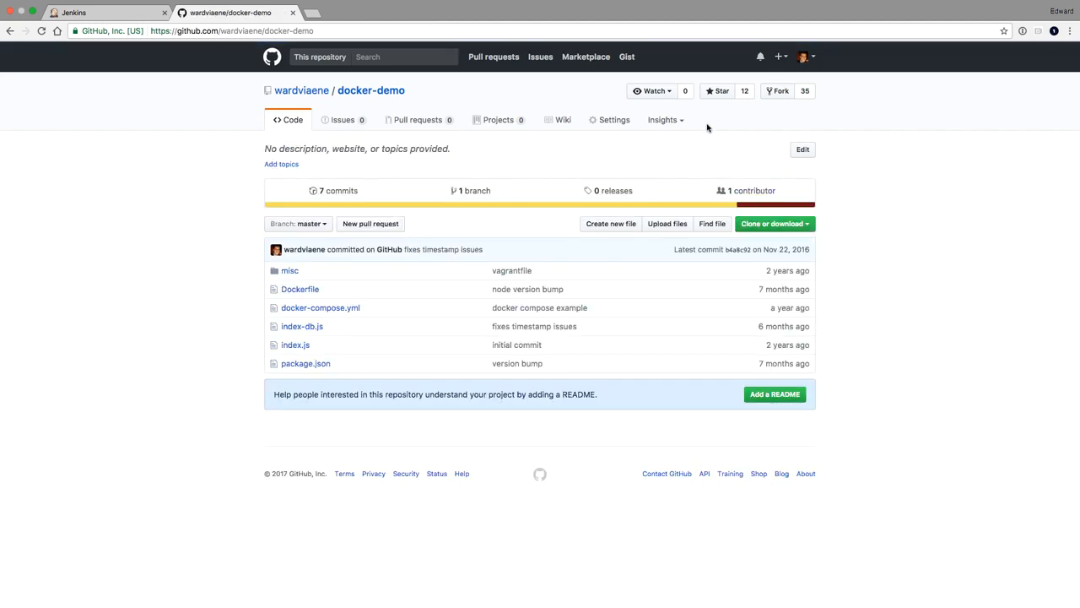
left_click(770, 223)
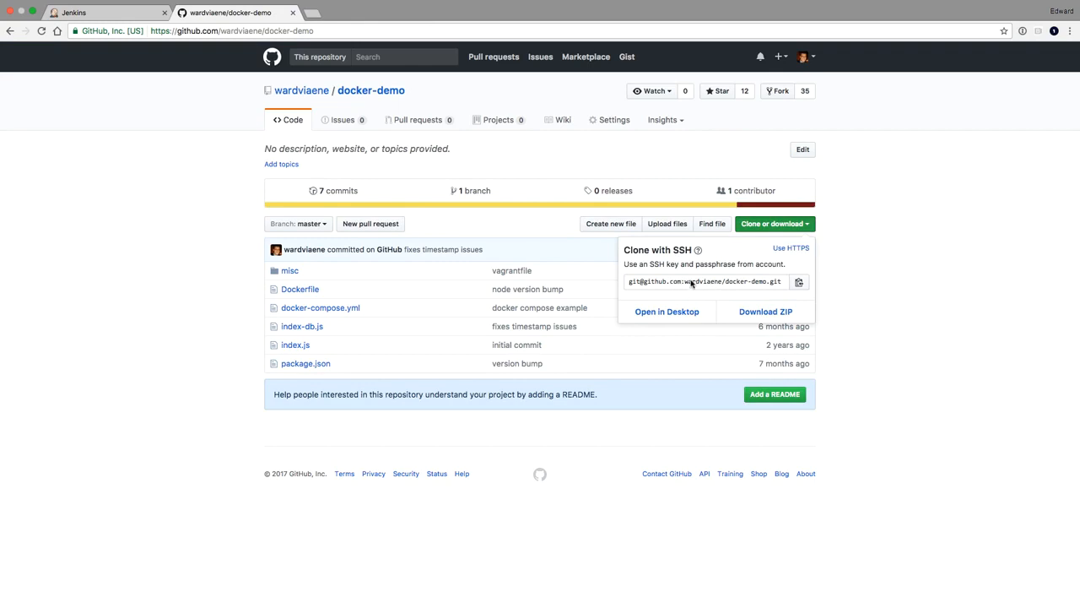
left_click(705, 281)
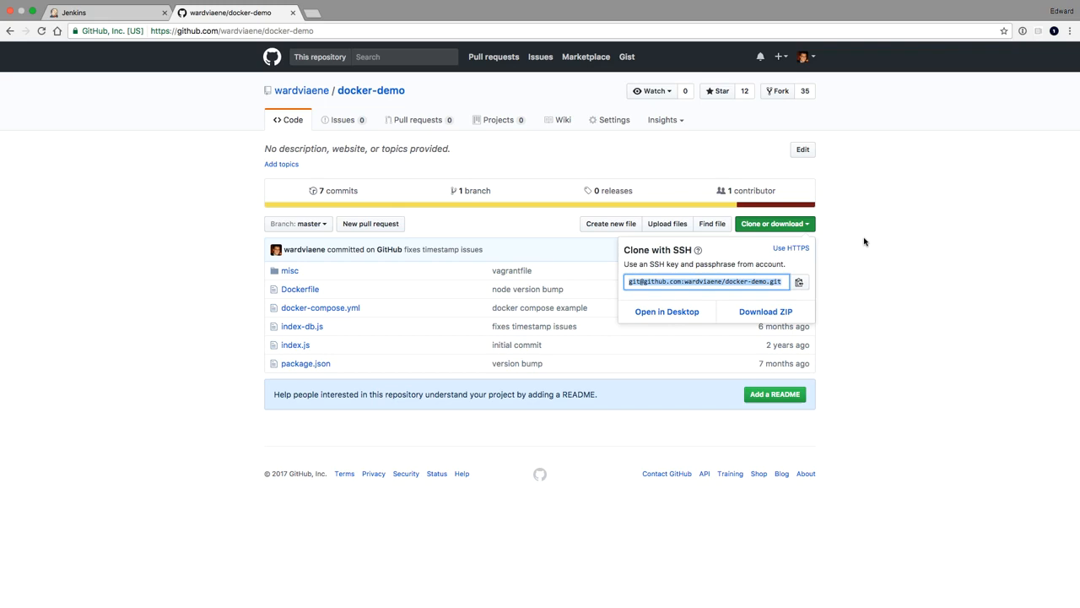
mouse_move(694, 294)
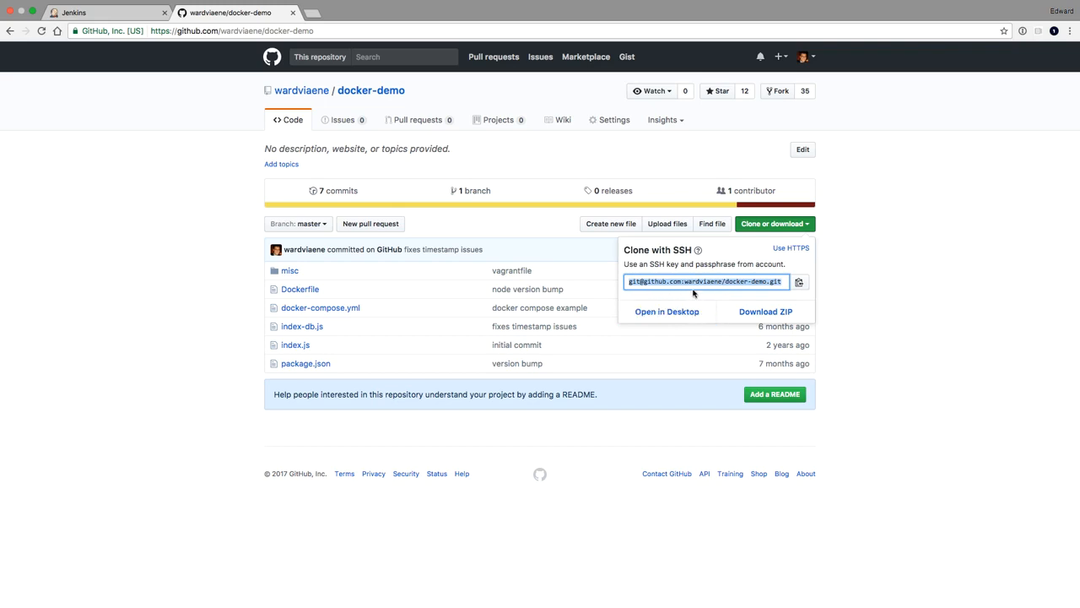
mouse_move(266, 301)
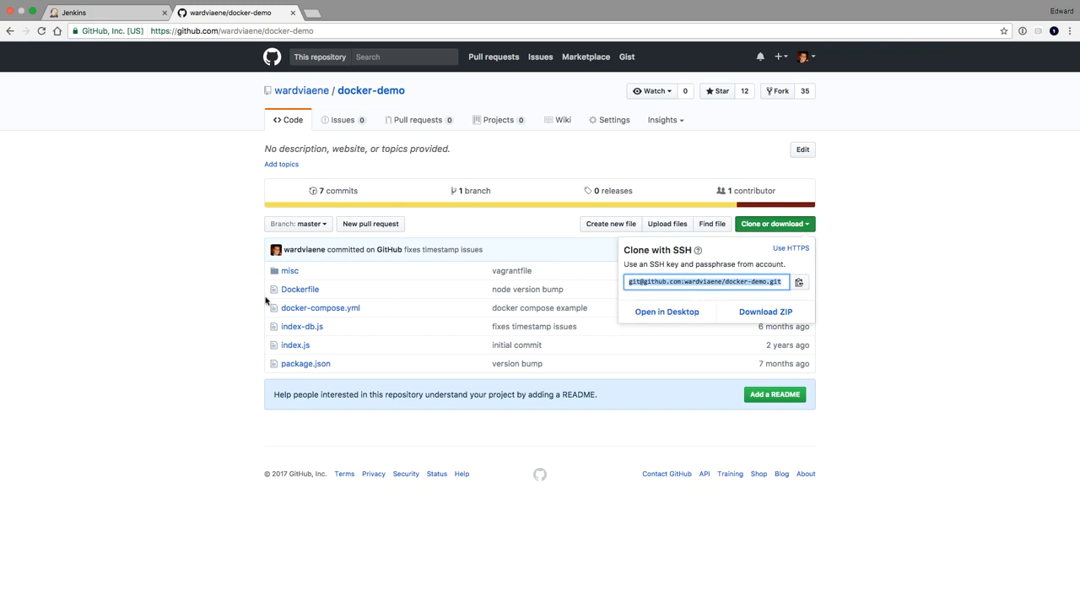
left_click(107, 12)
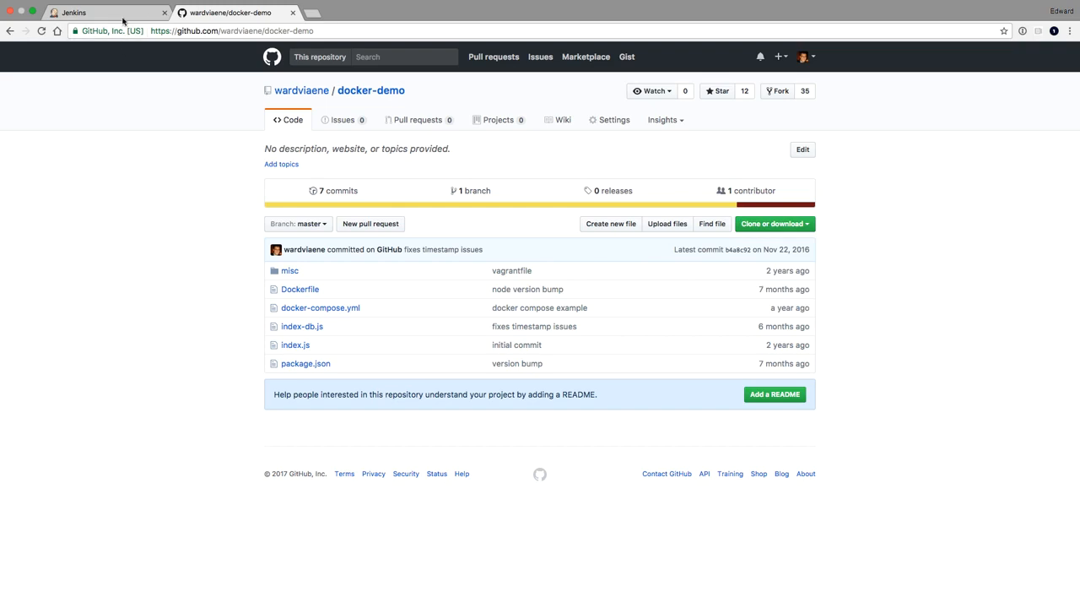
Step: Create a new Freestyle project named 'nodejs example app' from the Jenkins dashboard
left_click(106, 12)
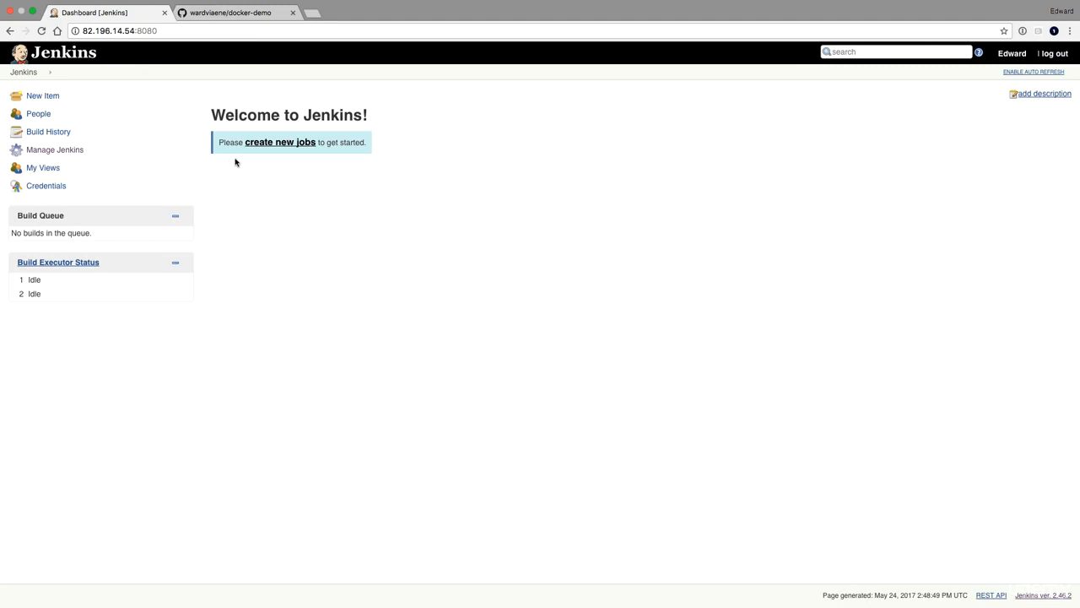
mouse_move(279, 142)
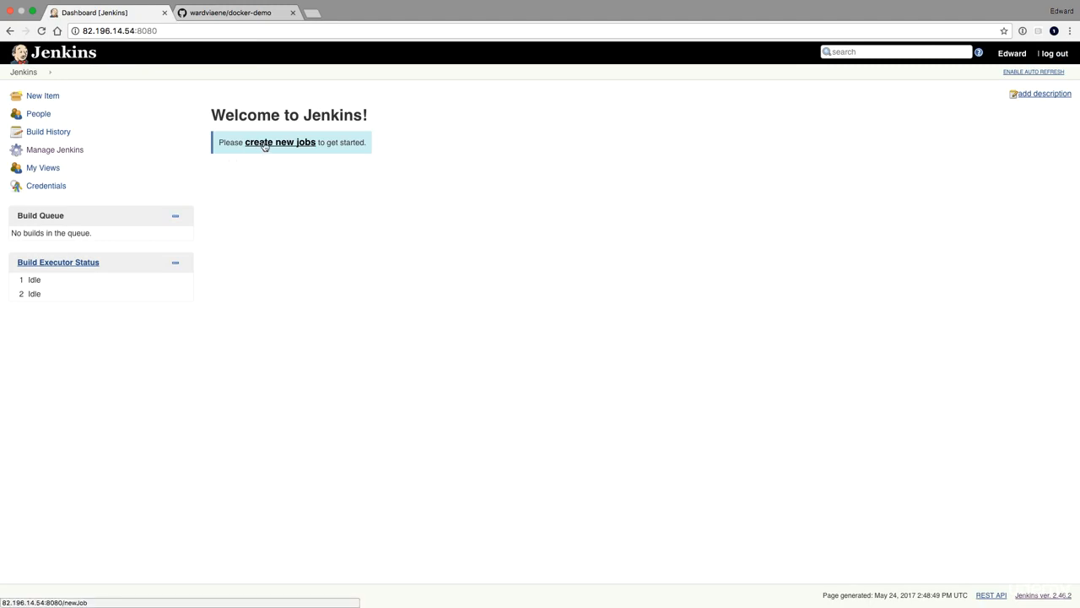
left_click(280, 142)
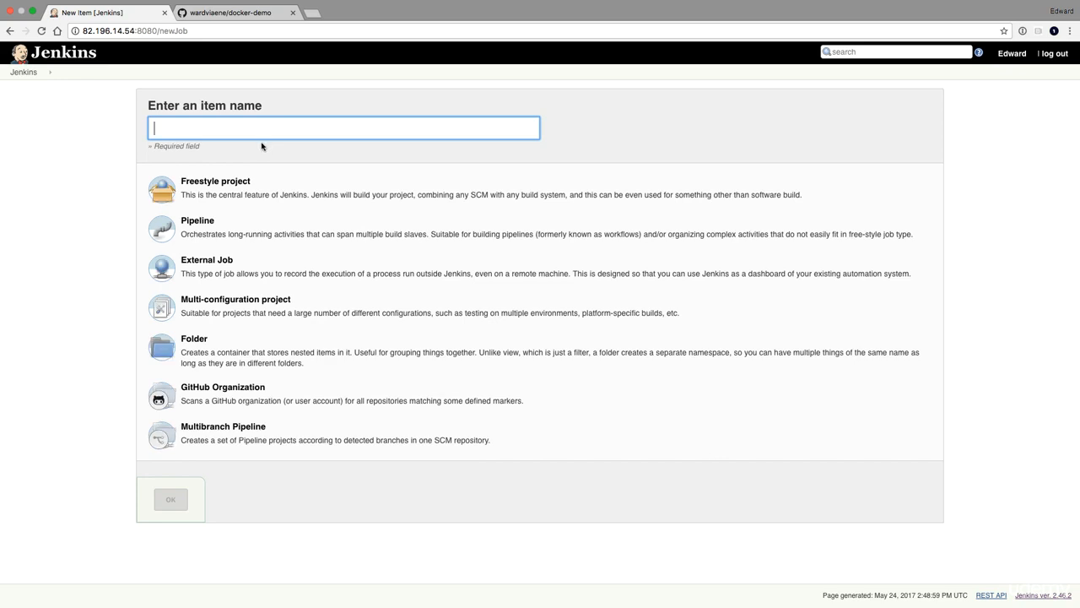
type("nodejs example app")
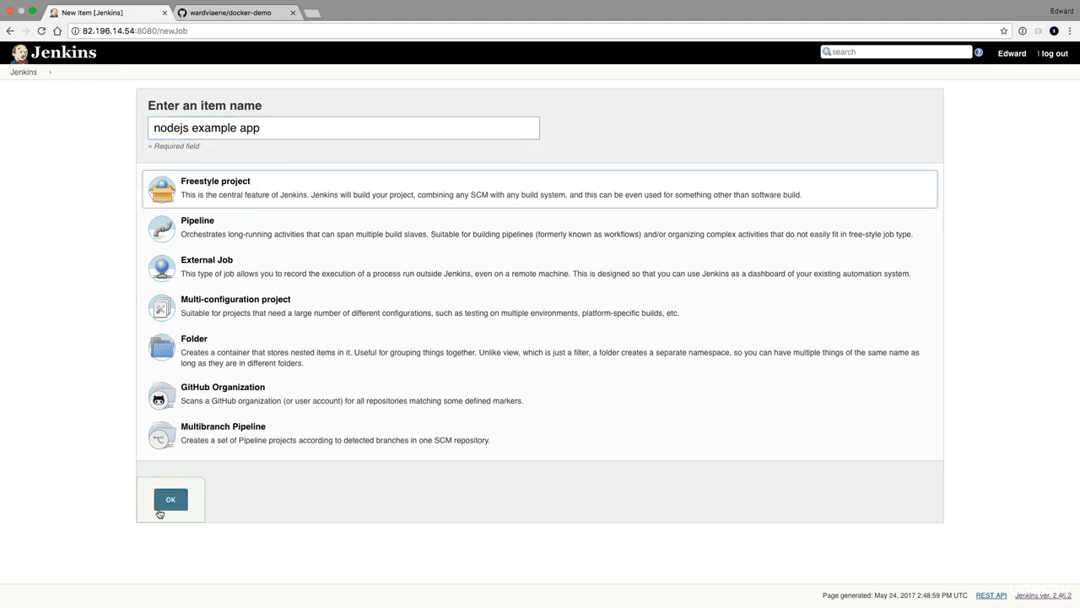
left_click(170, 499)
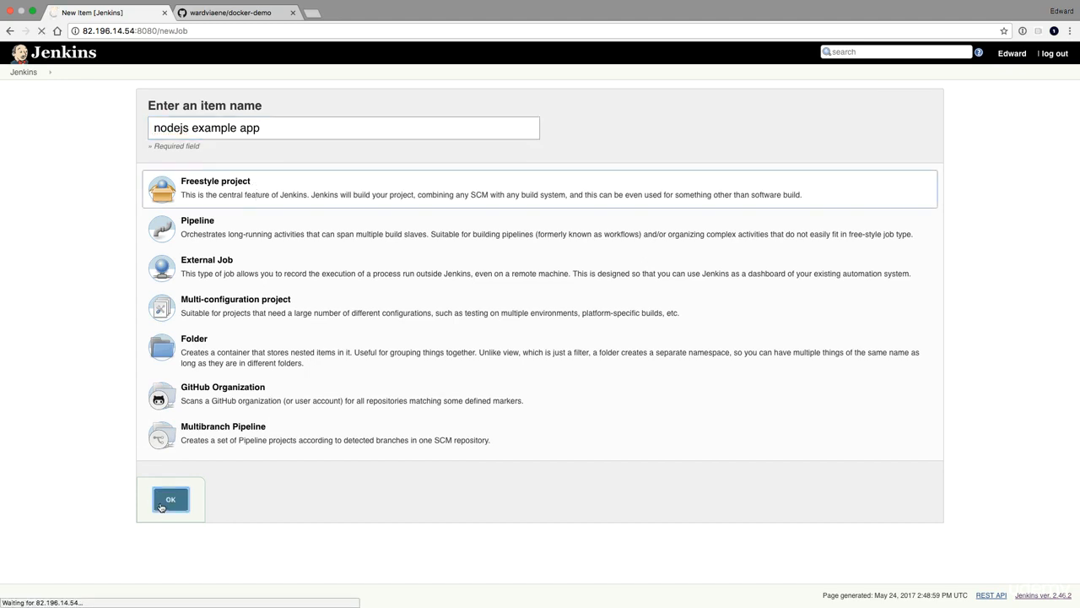
left_click(171, 498)
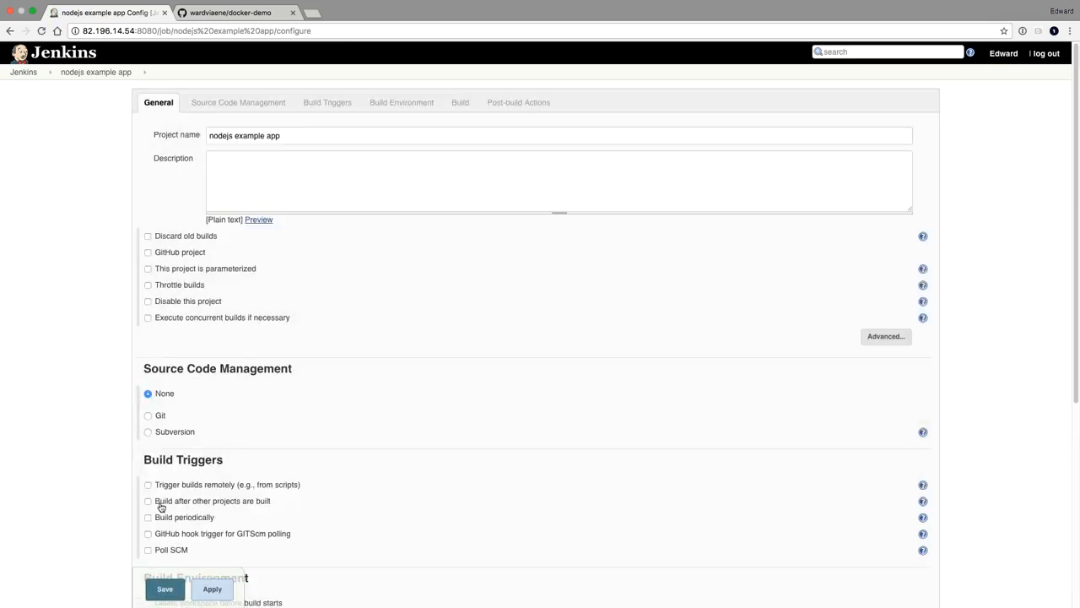
mouse_move(48, 324)
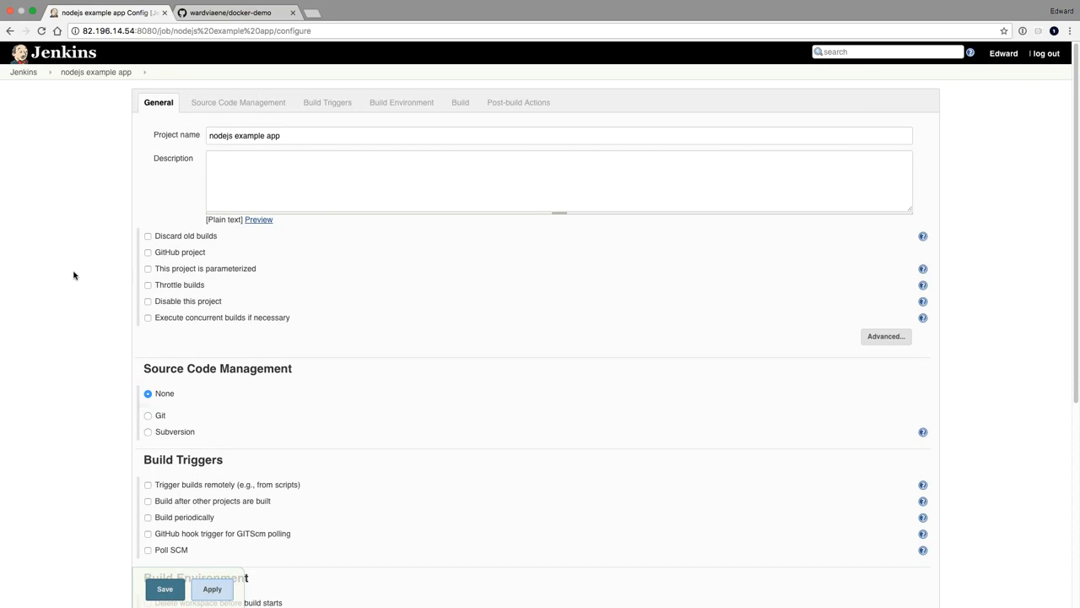
mouse_move(85, 224)
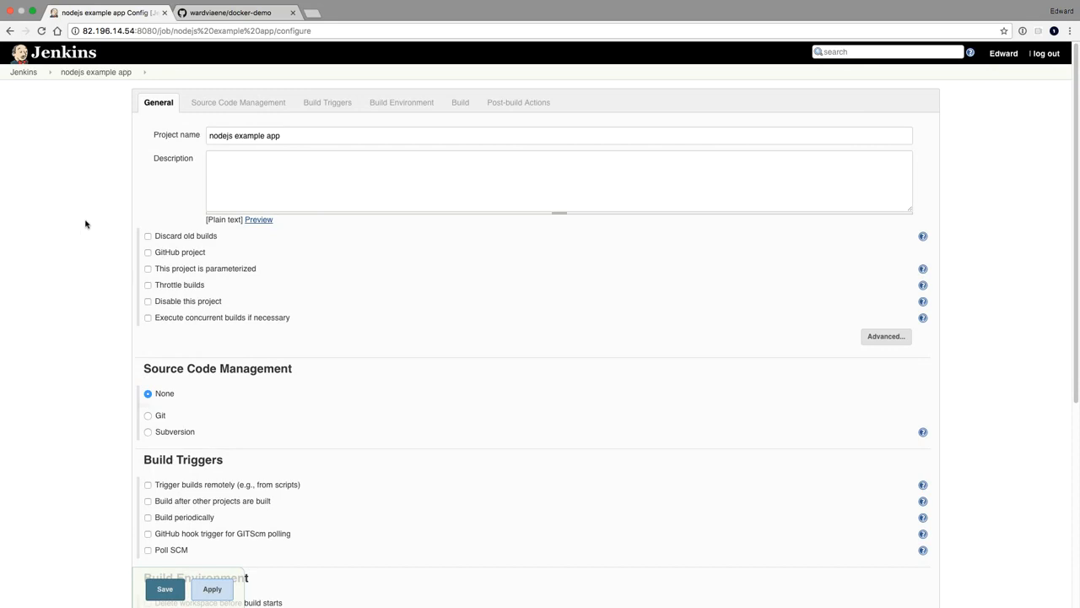
mouse_move(142, 202)
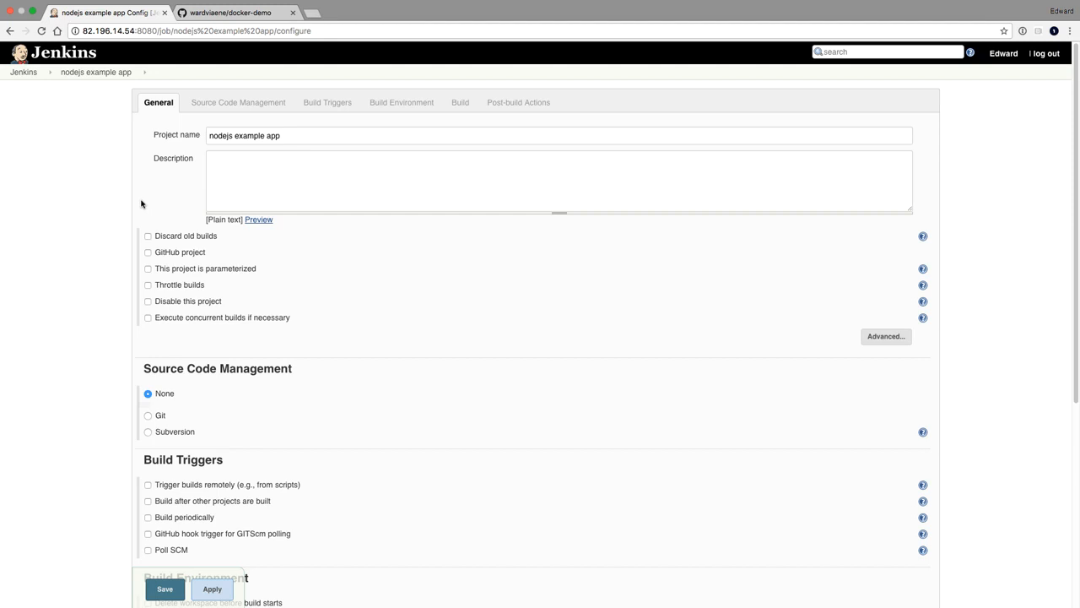
mouse_move(148, 102)
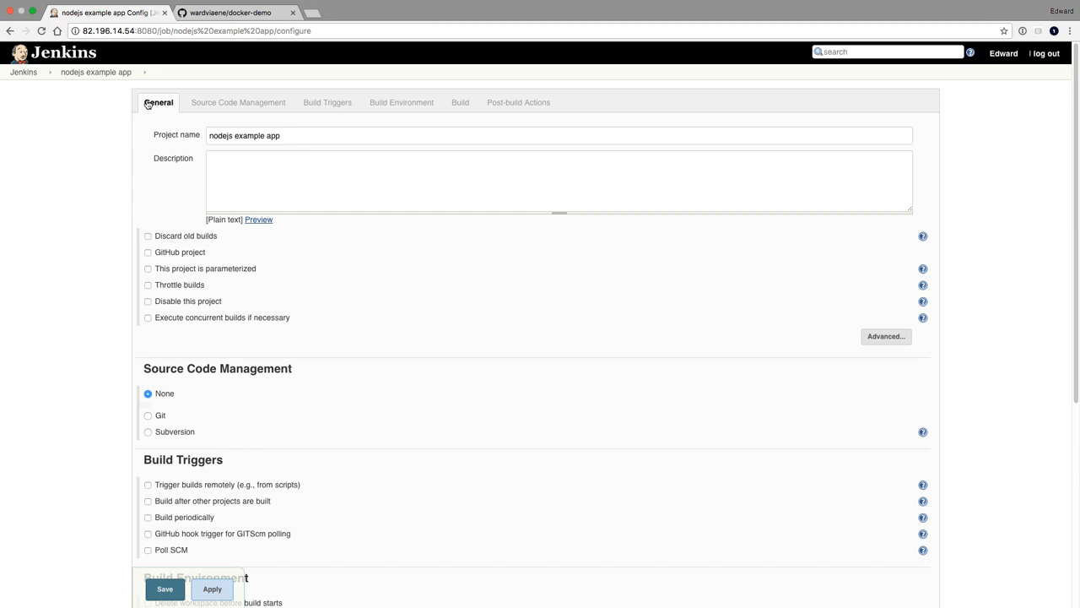
mouse_move(142, 342)
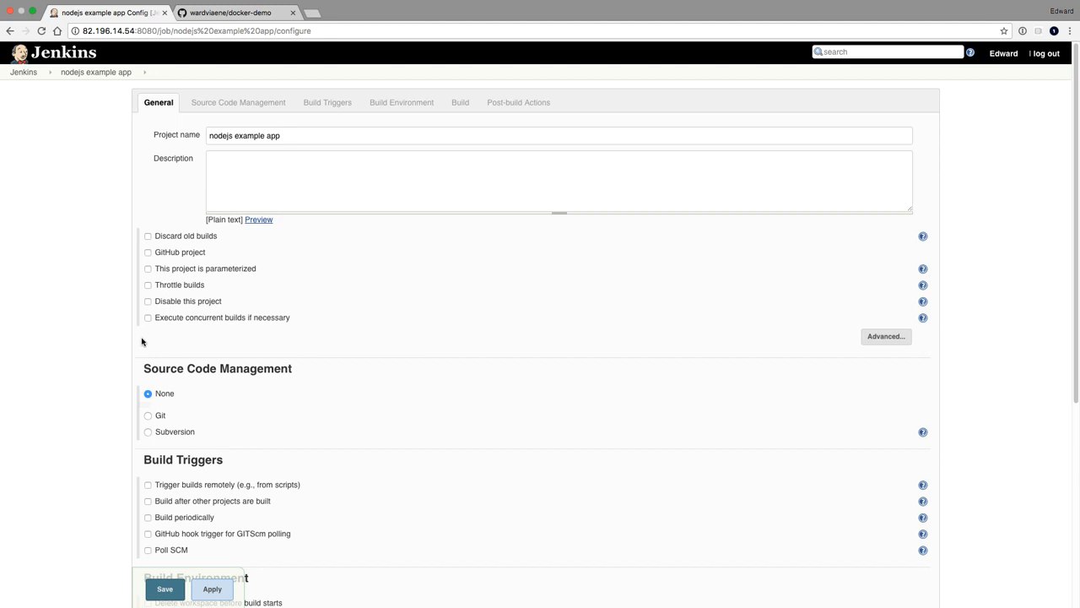
mouse_move(180, 207)
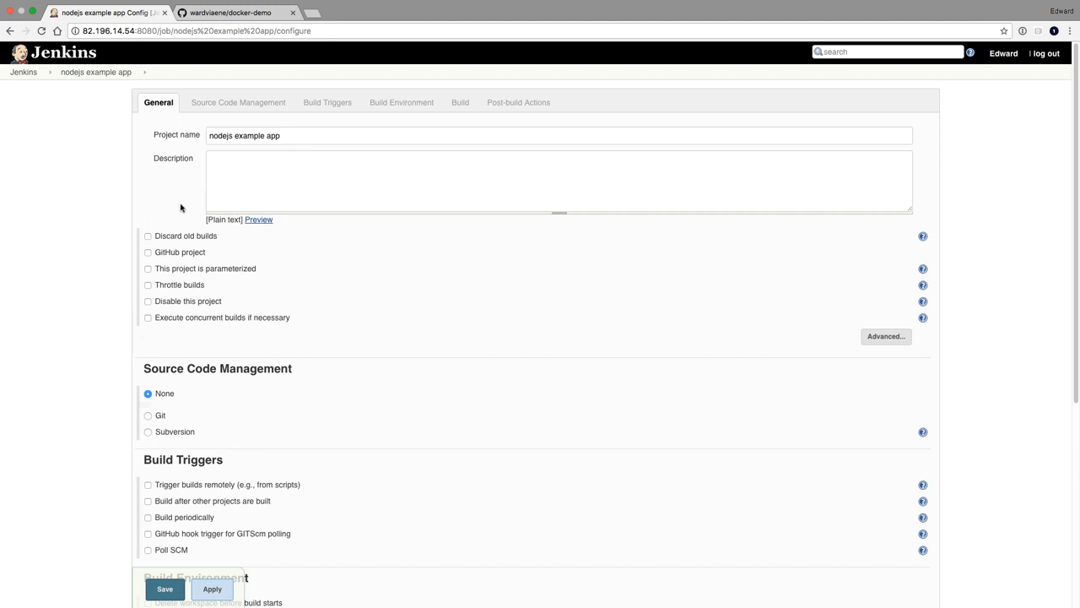
type("T")
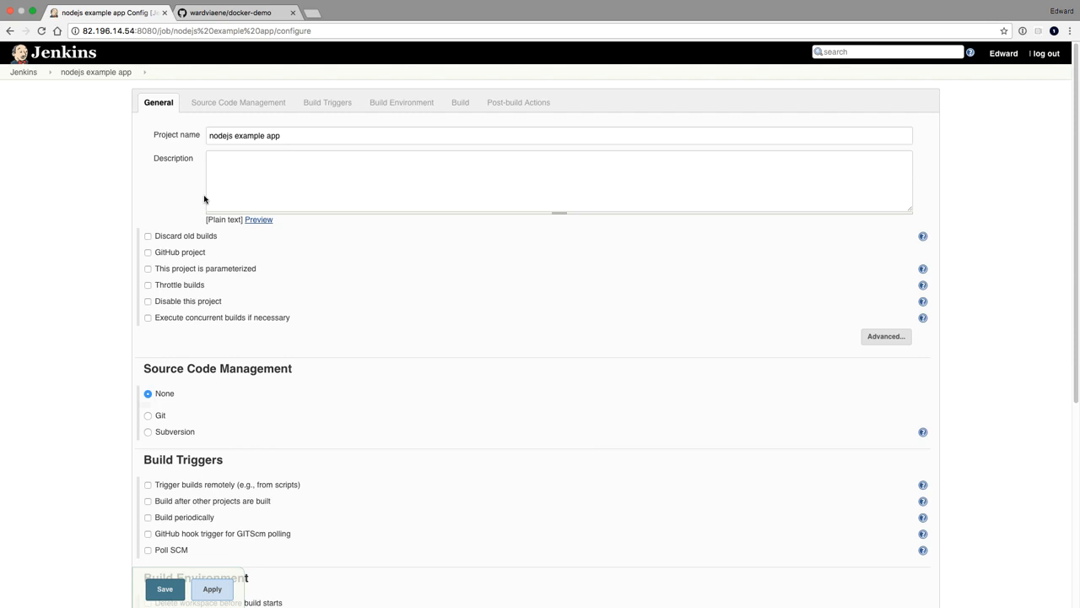
mouse_move(200, 199)
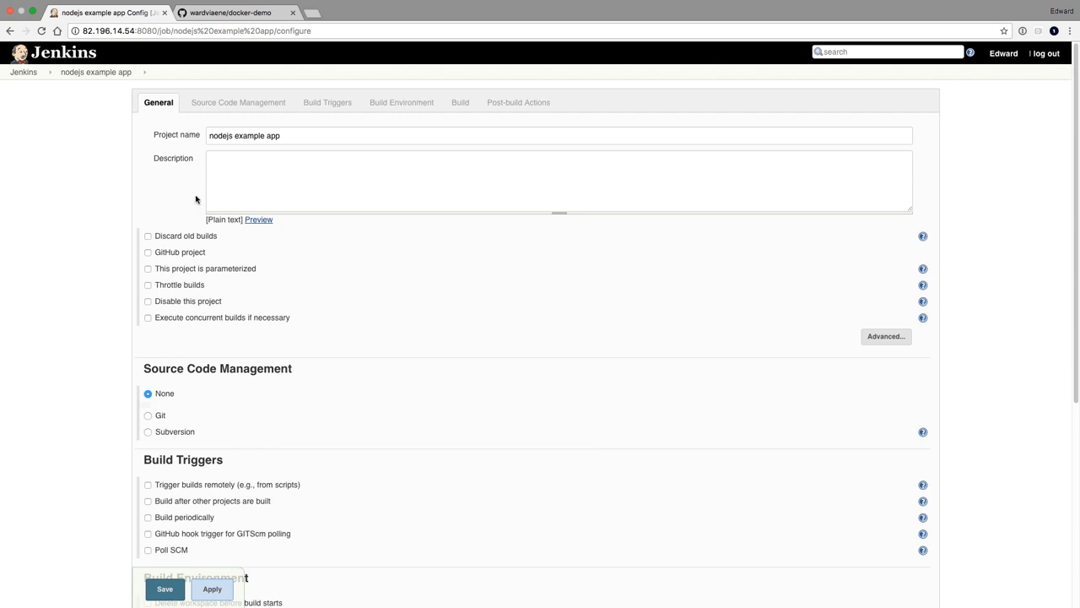
mouse_move(146, 422)
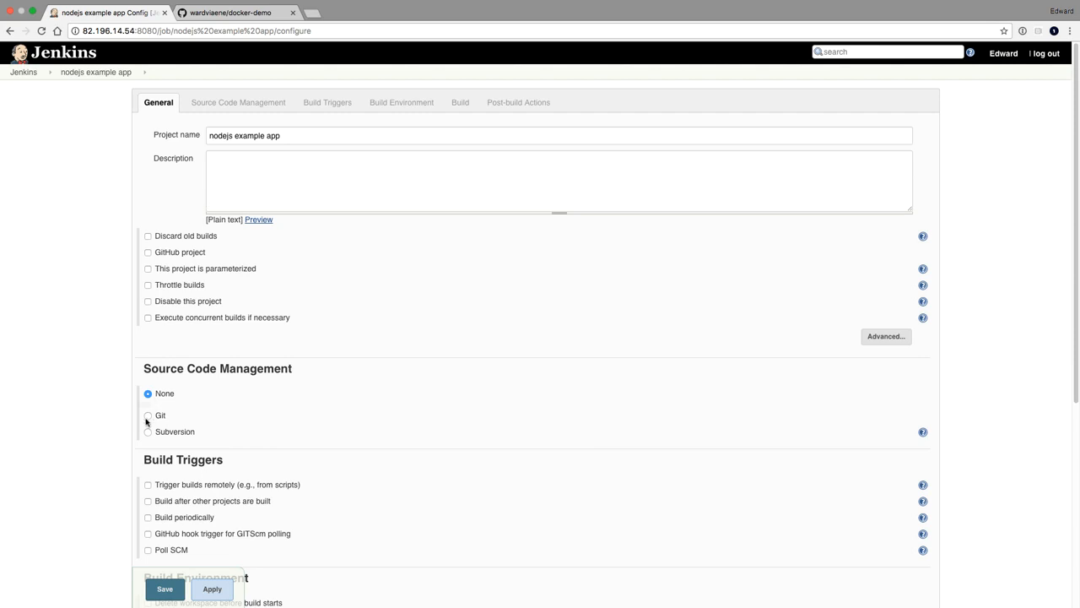
left_click(147, 415)
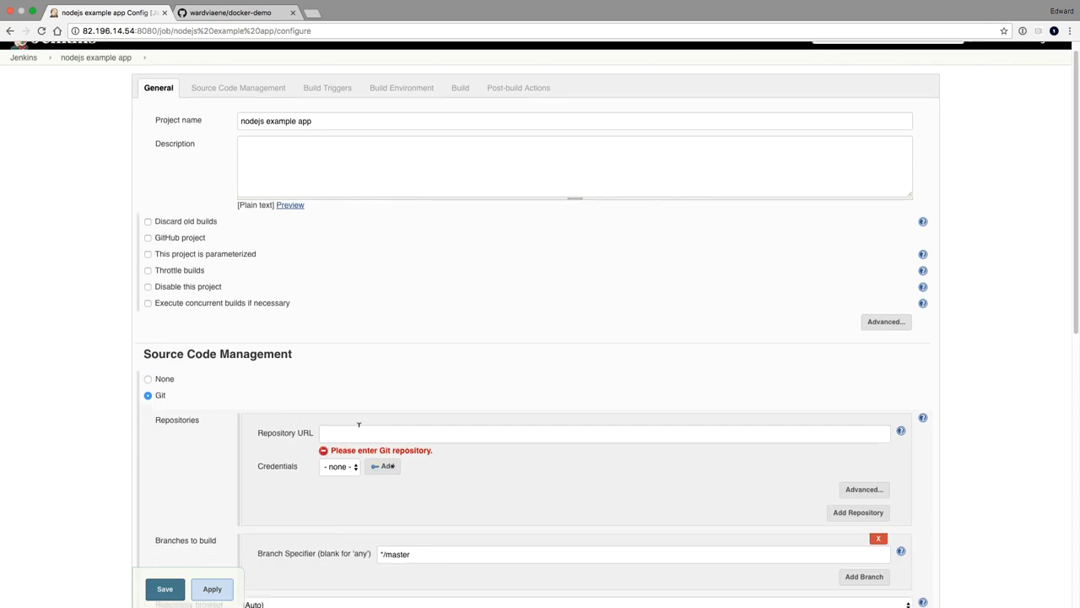
left_click(603, 410)
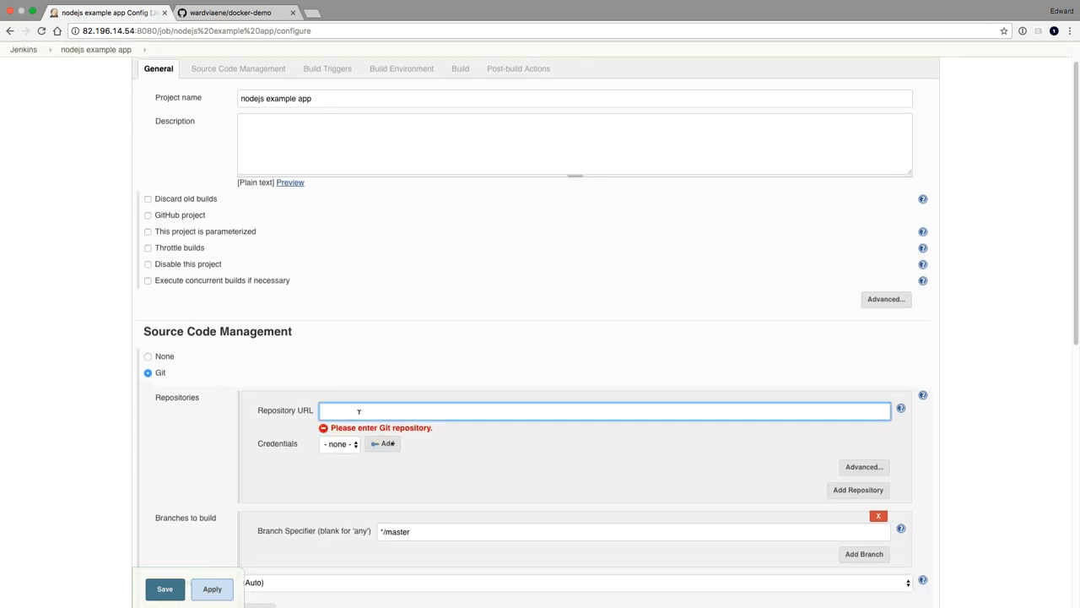
type("git@github.com:wardviaene/docker-demo.git")
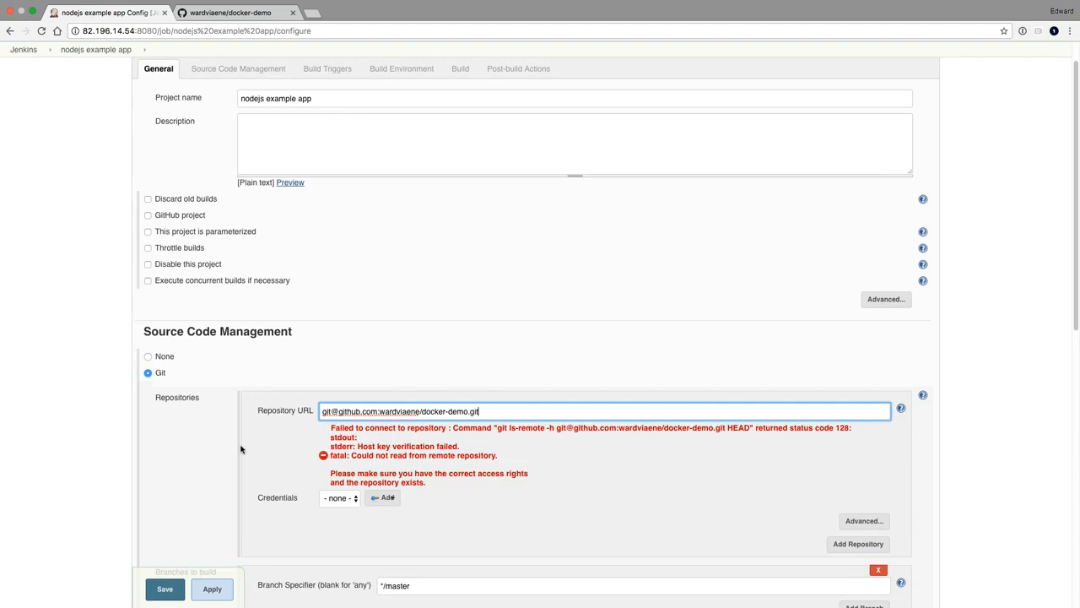
Step: Select the docker-demo HTTPS clone URL on GitHub and return to the job configuration
left_click(237, 12)
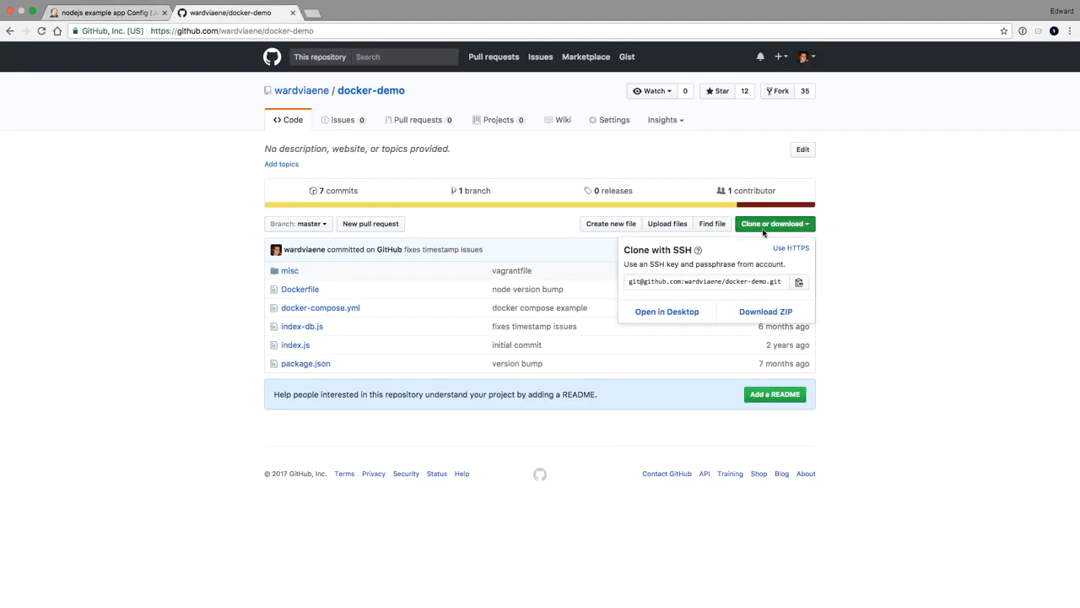
left_click(791, 247)
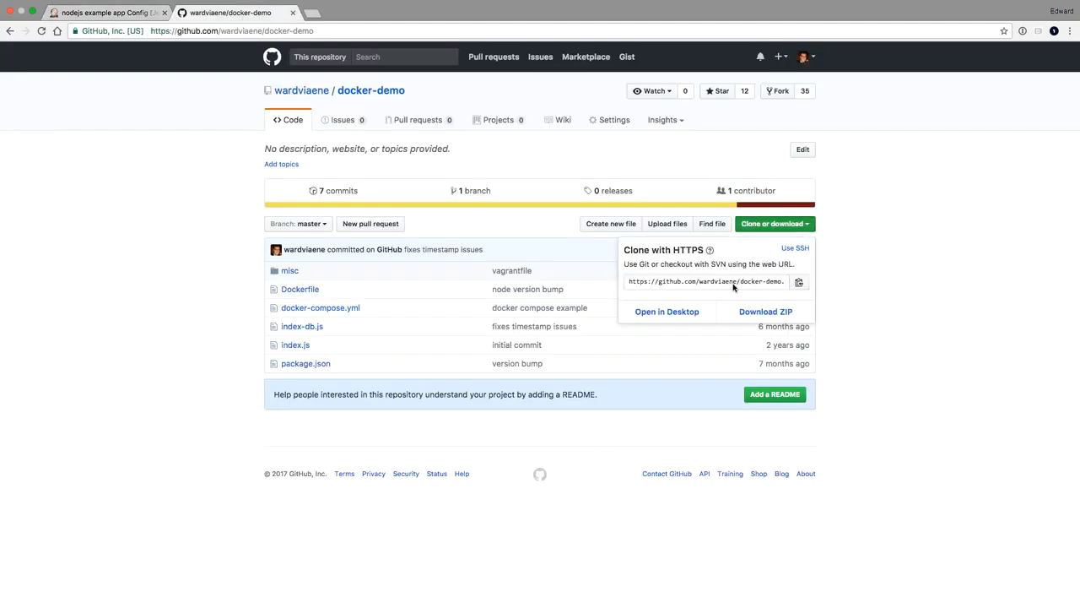
left_click(704, 281)
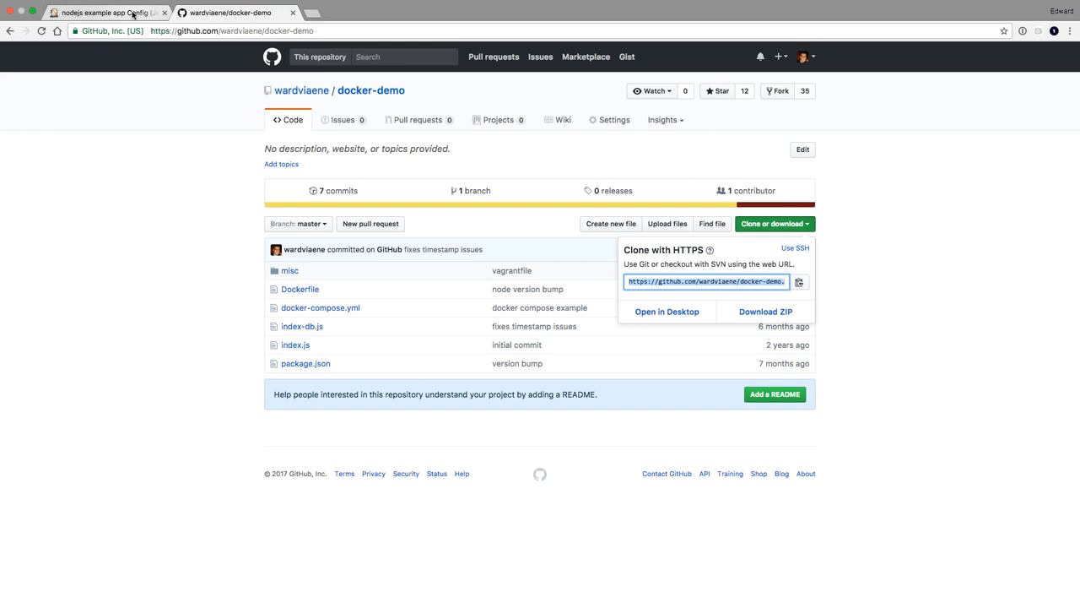
left_click(101, 11)
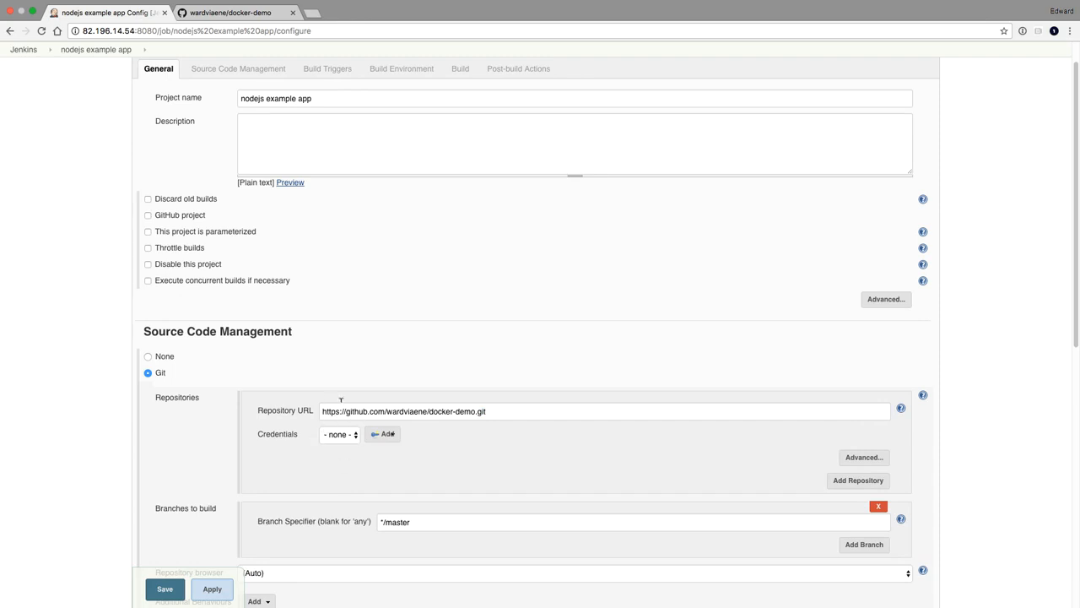
mouse_move(341, 404)
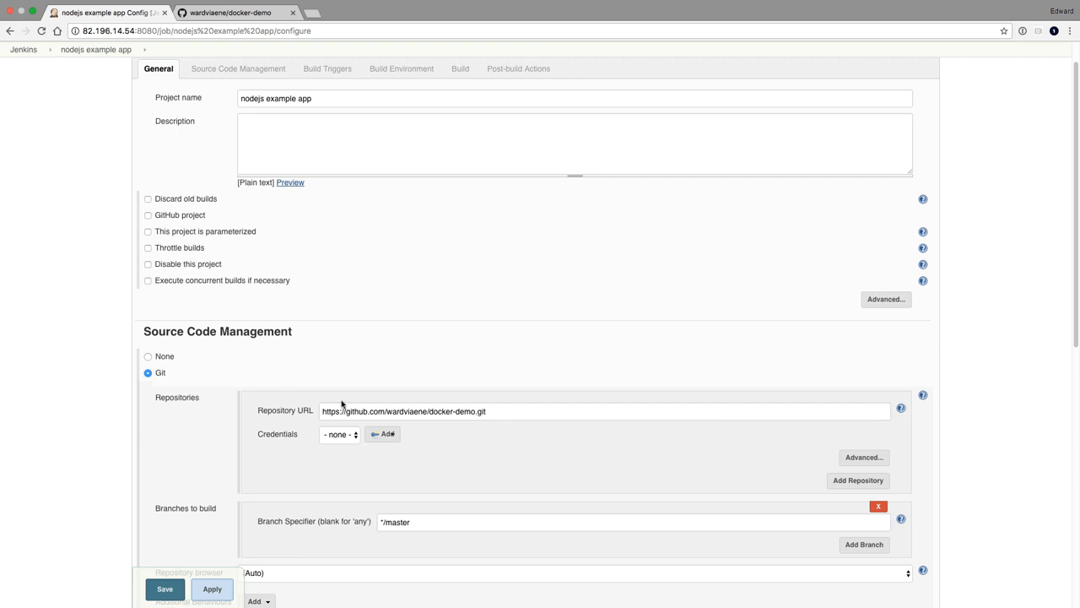
mouse_move(302, 420)
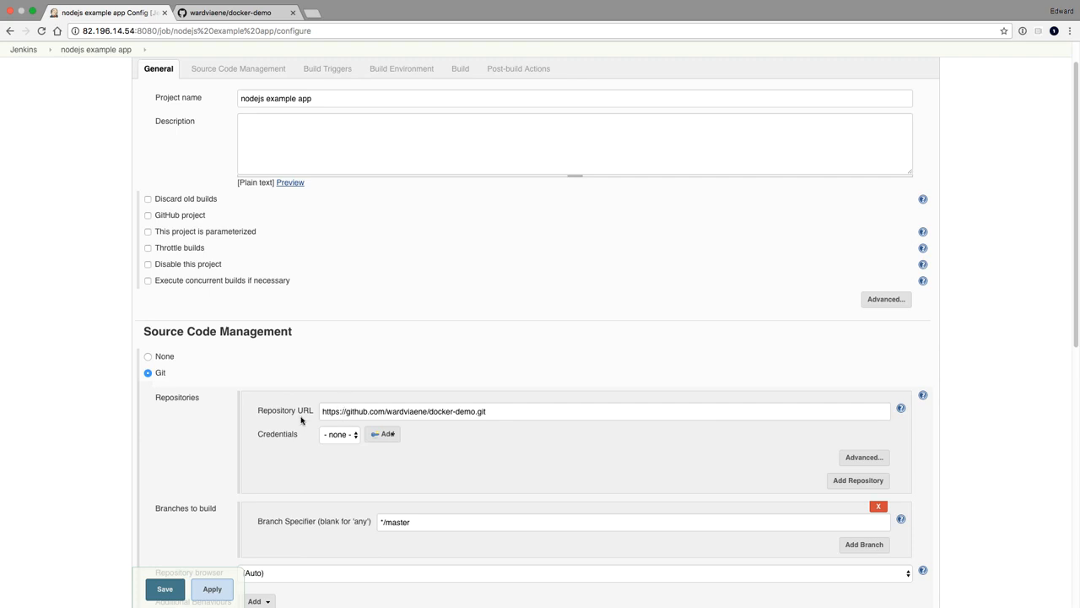
mouse_move(300, 424)
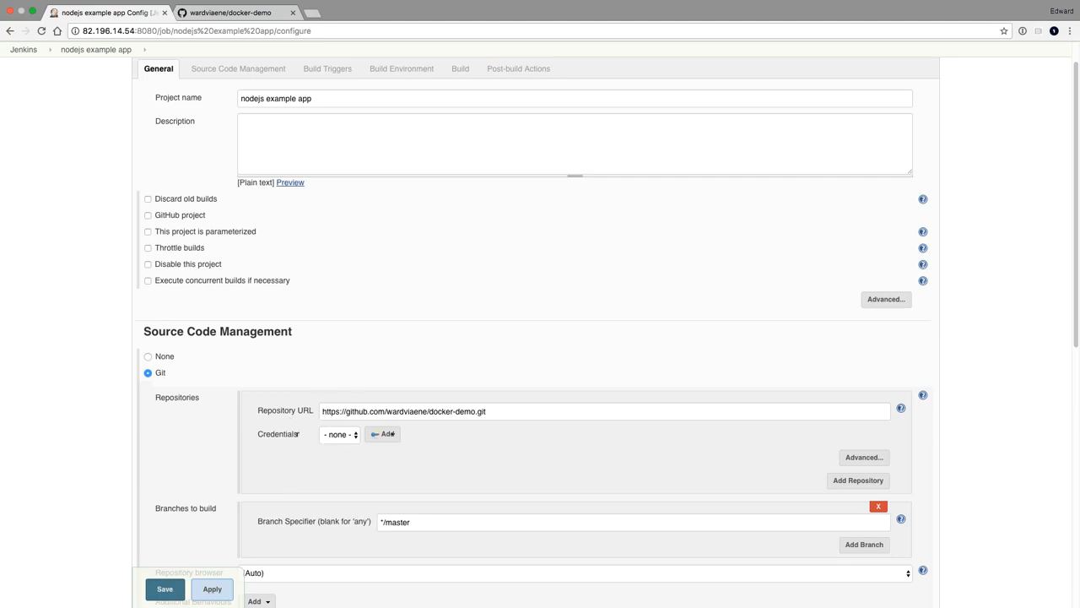
Step: Scroll past Source Code Management to the */master branch and build triggers
scroll("down", 3)
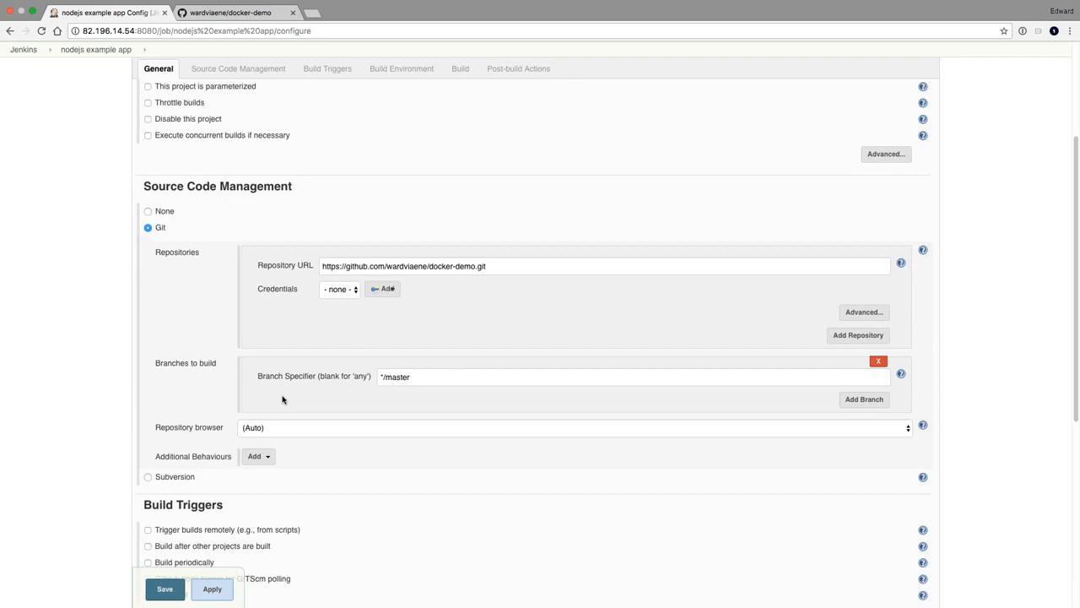
mouse_move(126, 240)
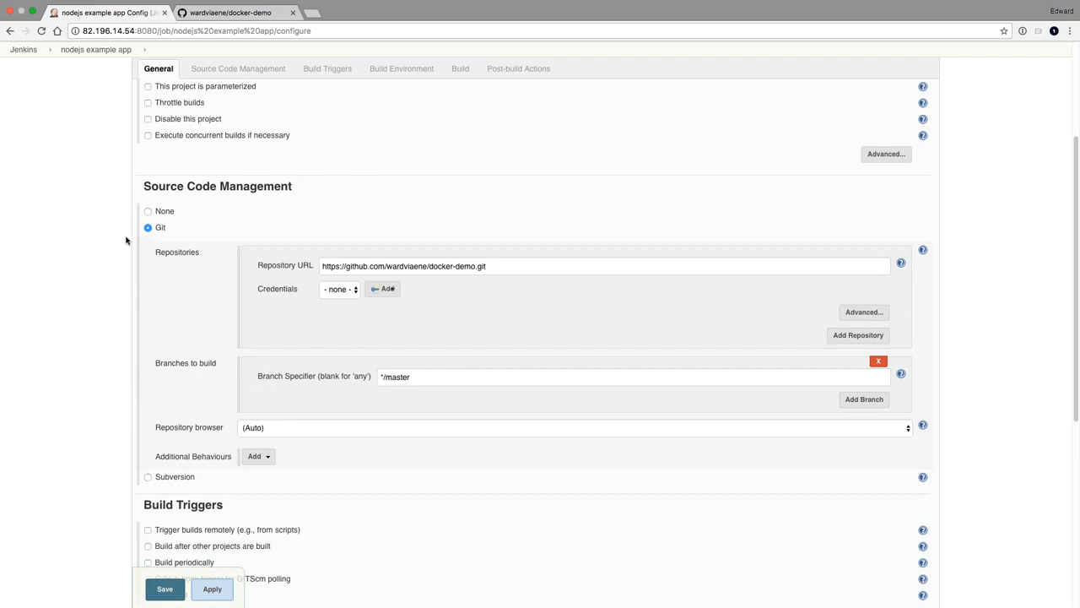
mouse_move(401, 281)
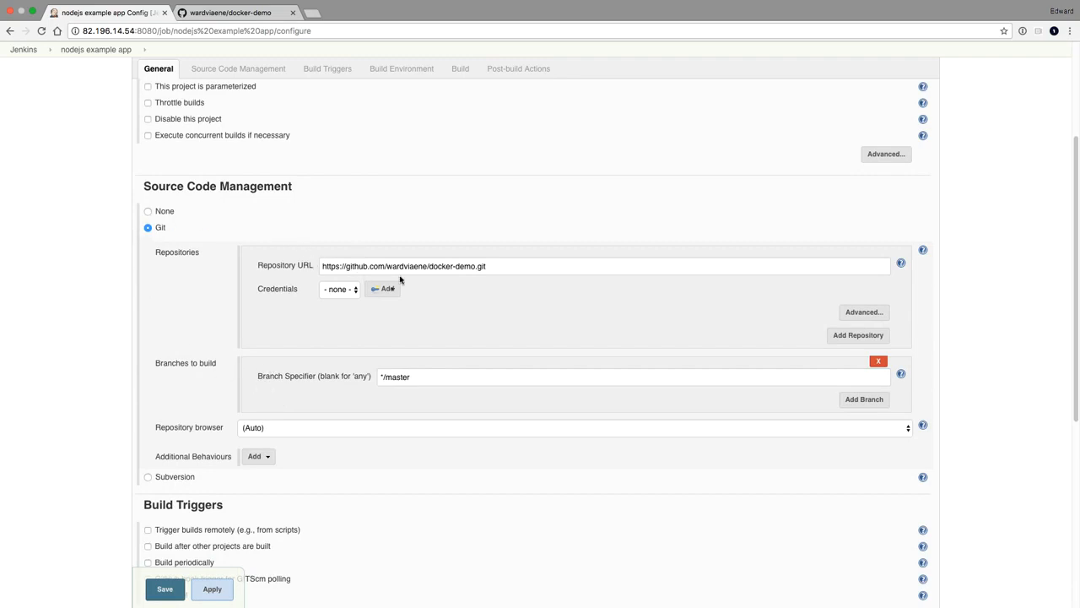
mouse_move(158, 337)
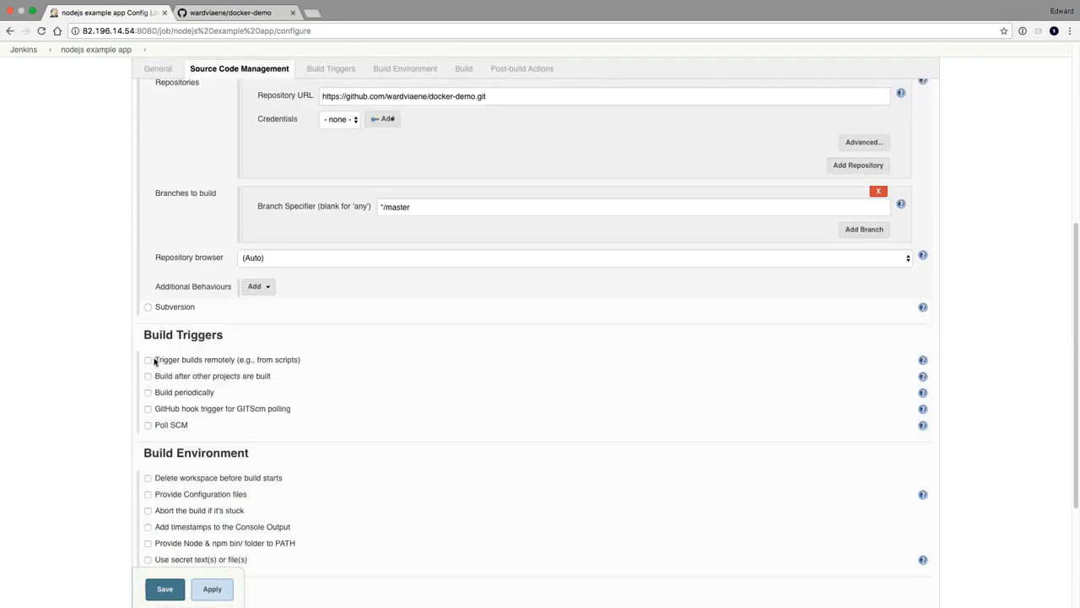
Step: Add an Execute shell build step containing the npm install command
left_click(174, 440)
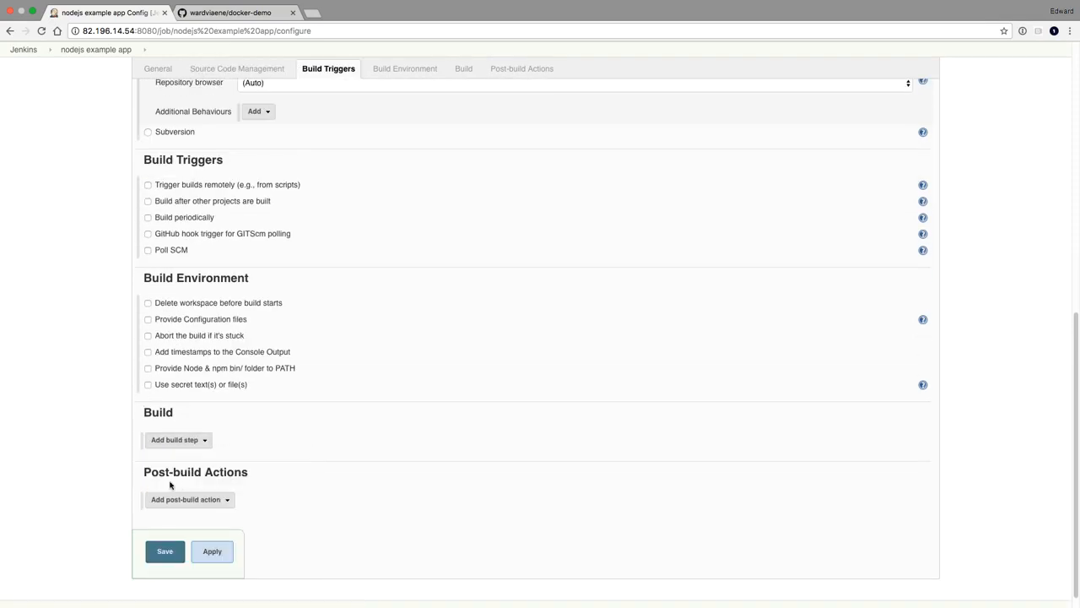
left_click(175, 439)
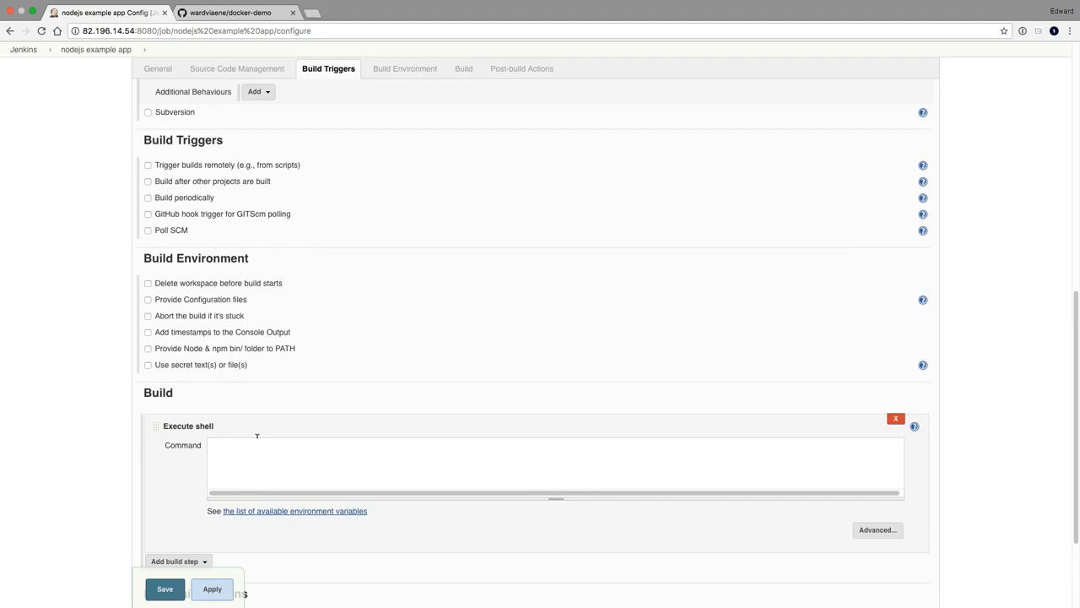
type("npl")
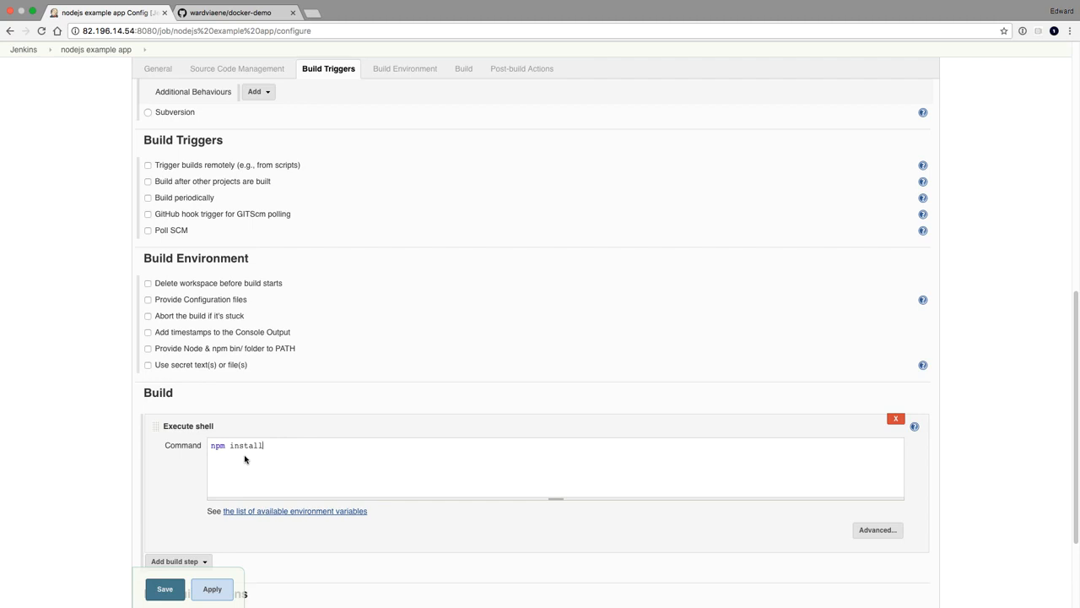
mouse_move(180, 364)
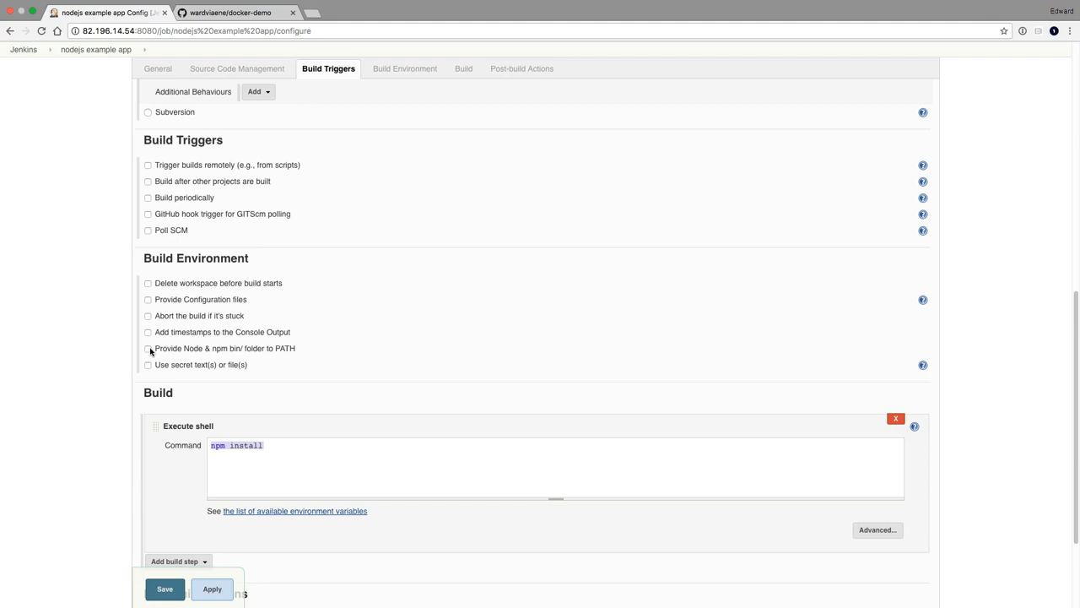
Step: Toggle Provide Node & npm on and back off, then save the job
left_click(148, 348)
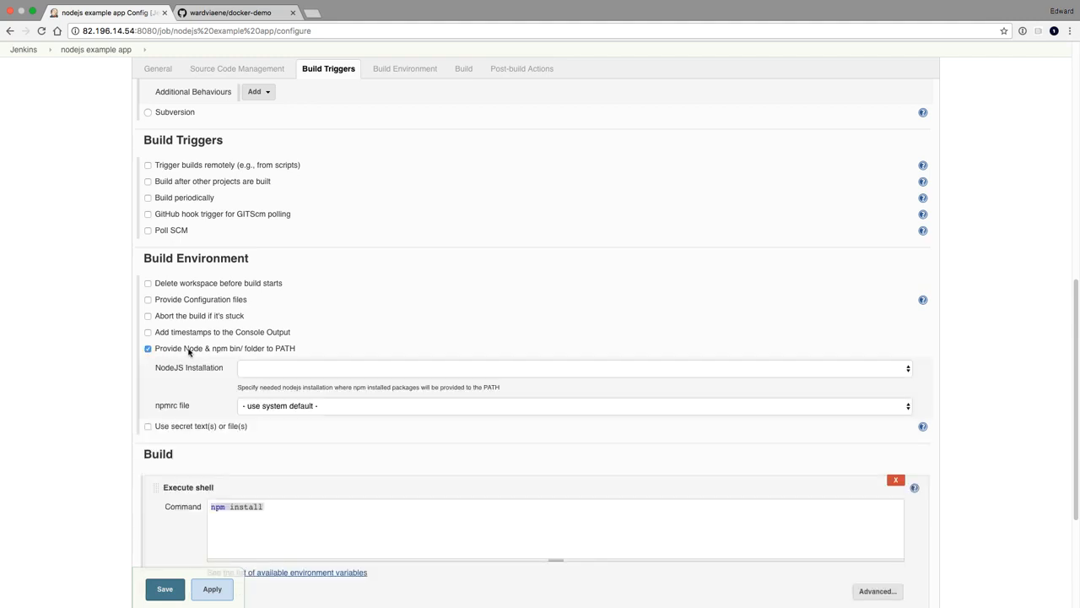
mouse_move(264, 353)
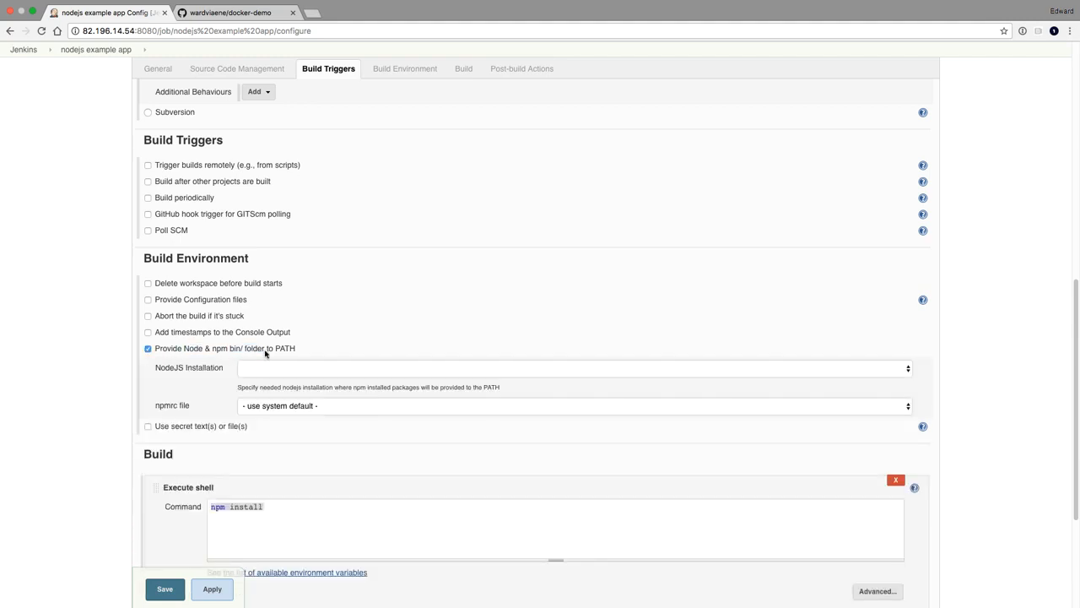
left_click(572, 368)
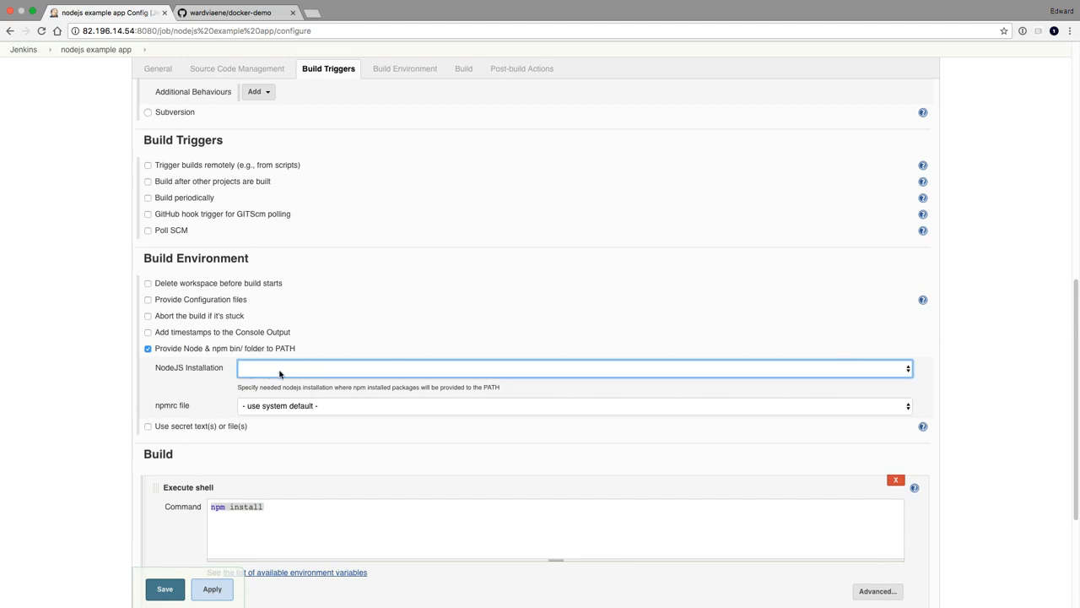
mouse_move(195, 354)
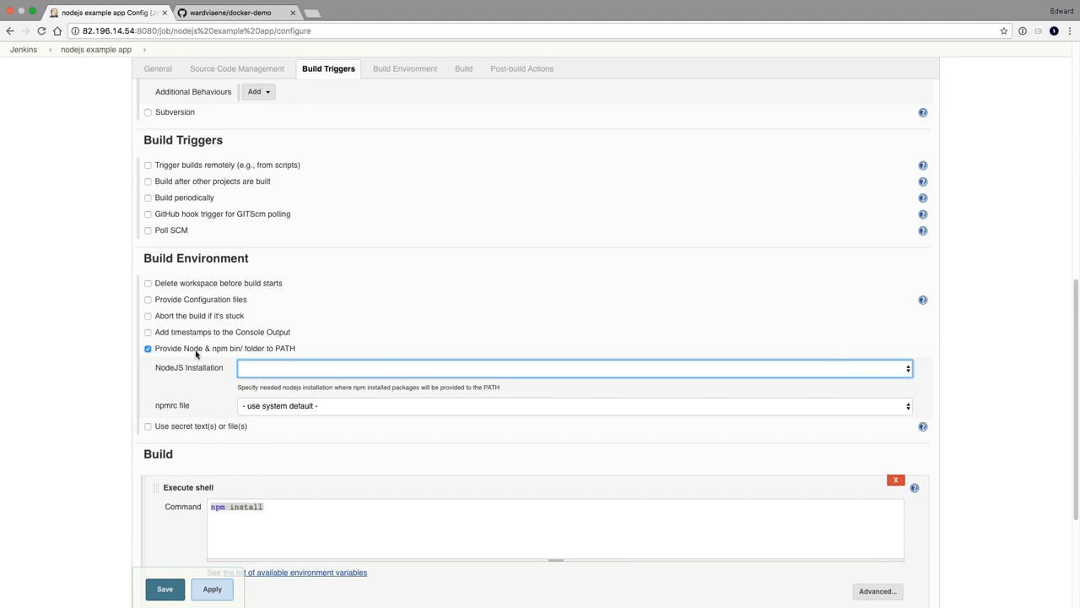
left_click(147, 349)
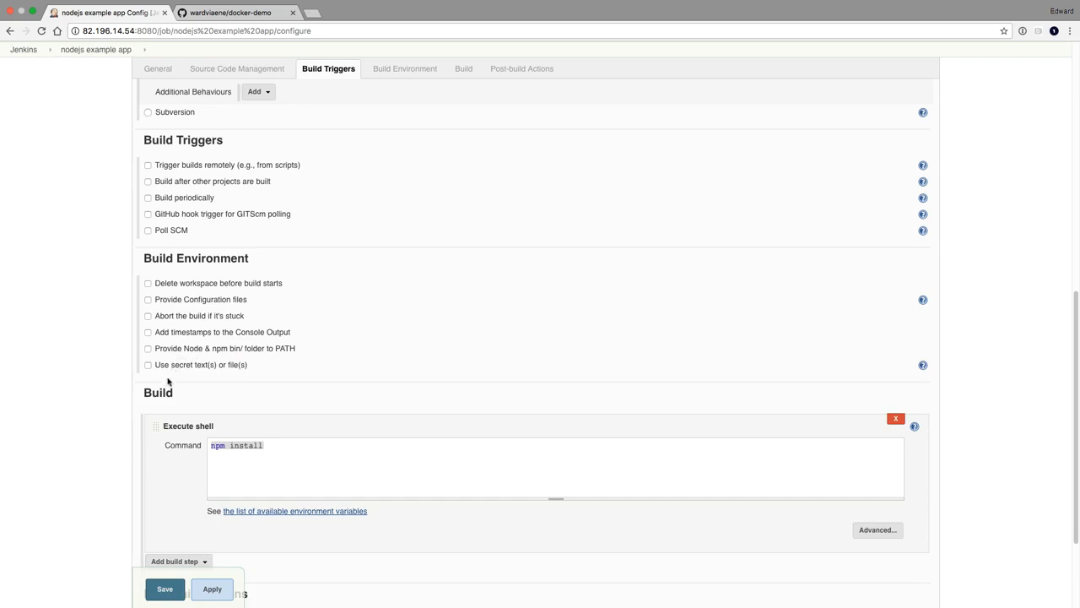
mouse_move(175, 563)
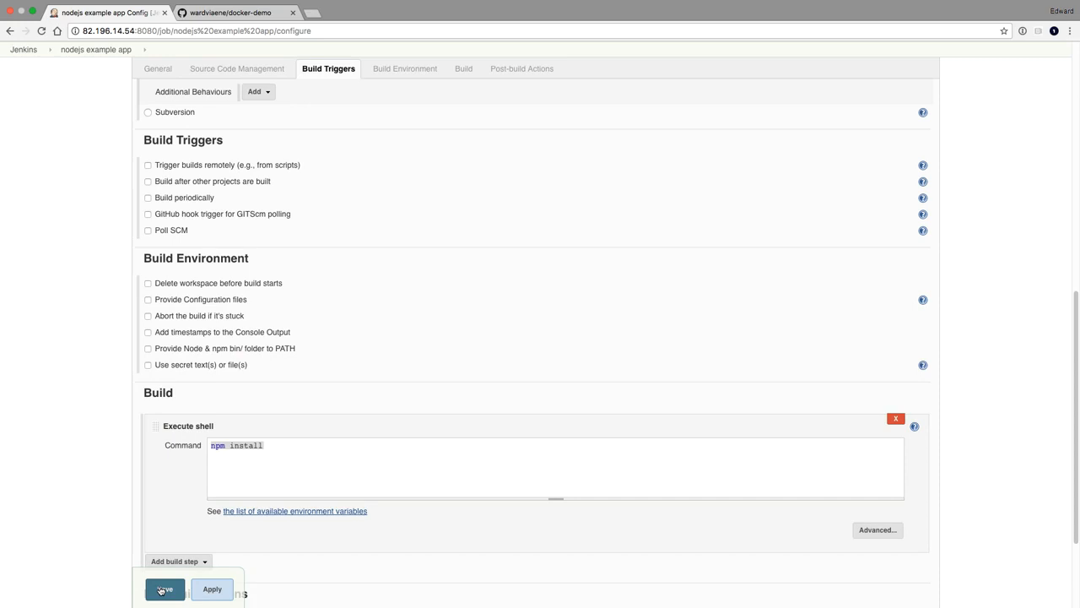
left_click(165, 588)
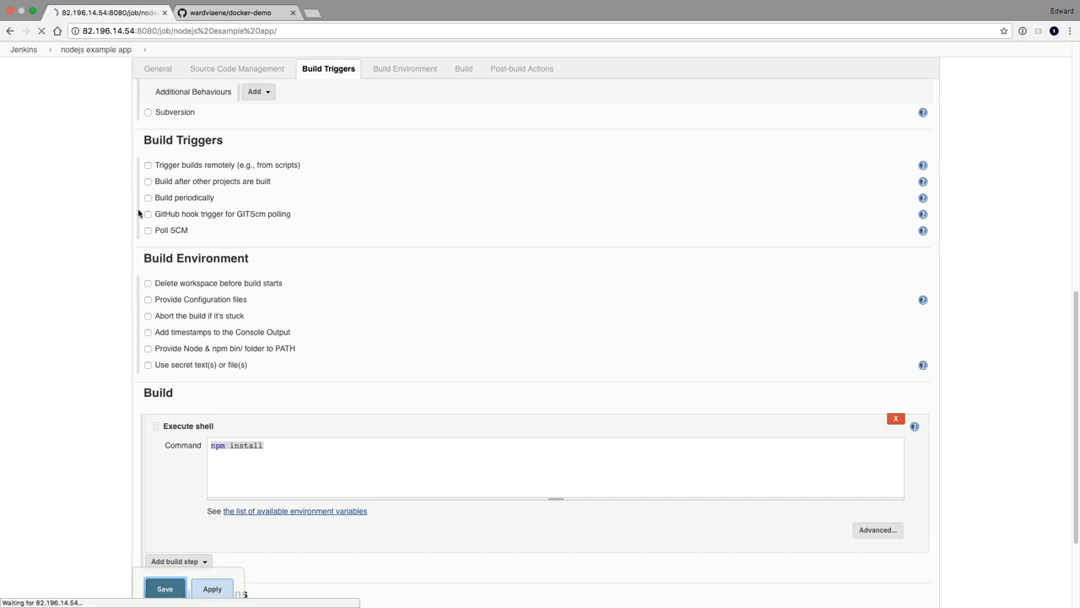
Step: Go from the dashboard through Manage Jenkins to the Global Tool Configuration page
left_click(164, 588)
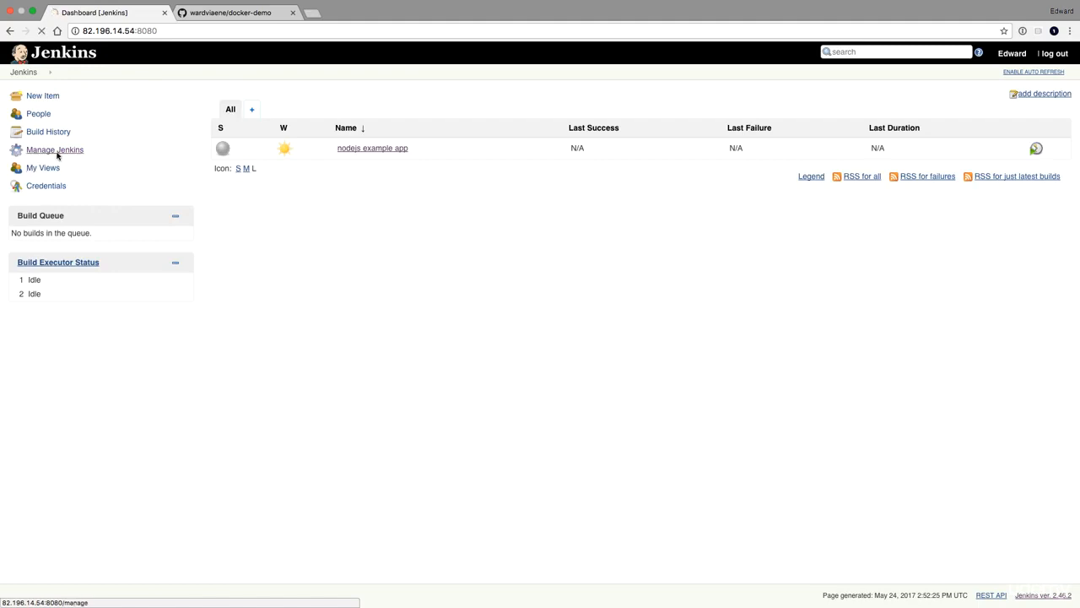
left_click(54, 150)
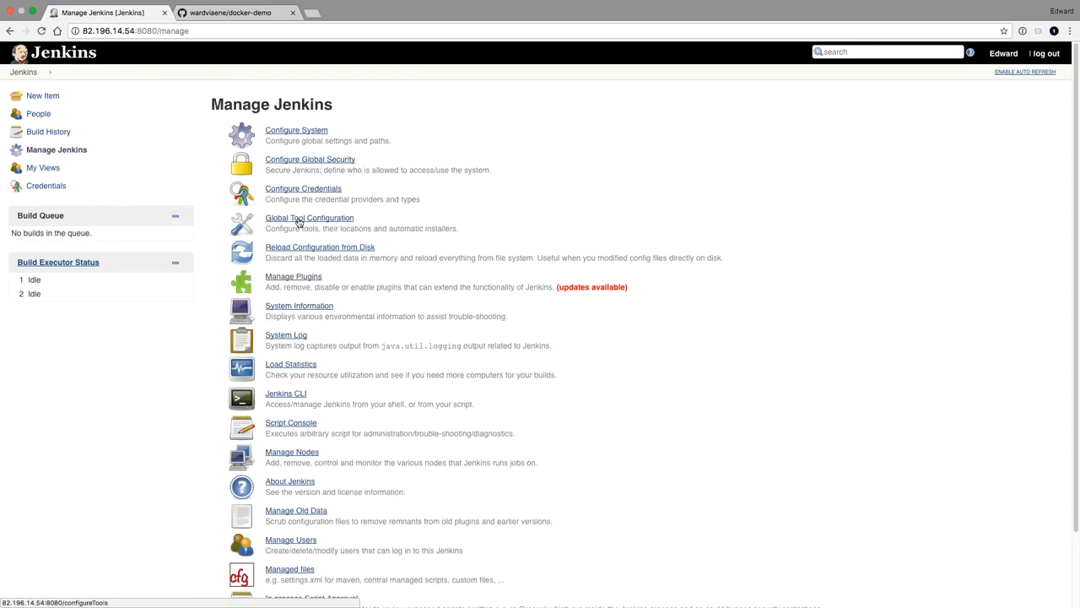
left_click(308, 218)
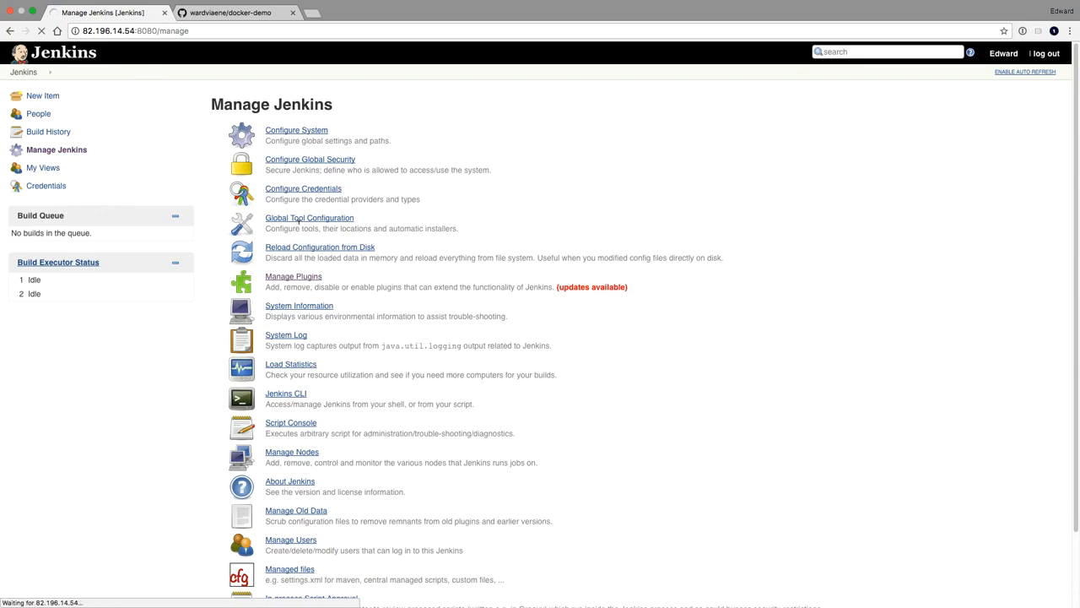
left_click(309, 218)
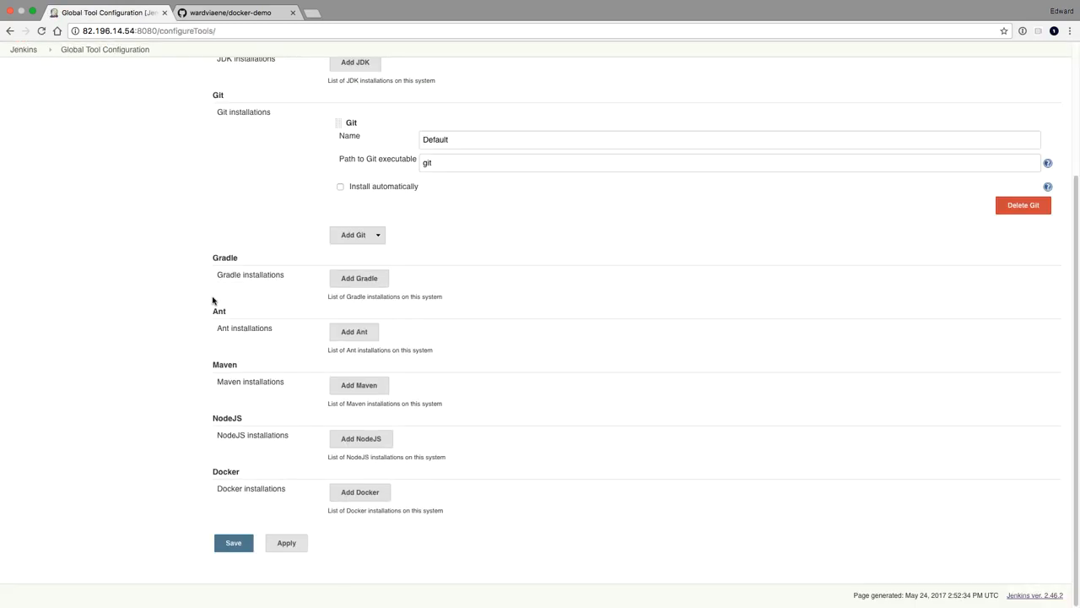
mouse_move(360, 437)
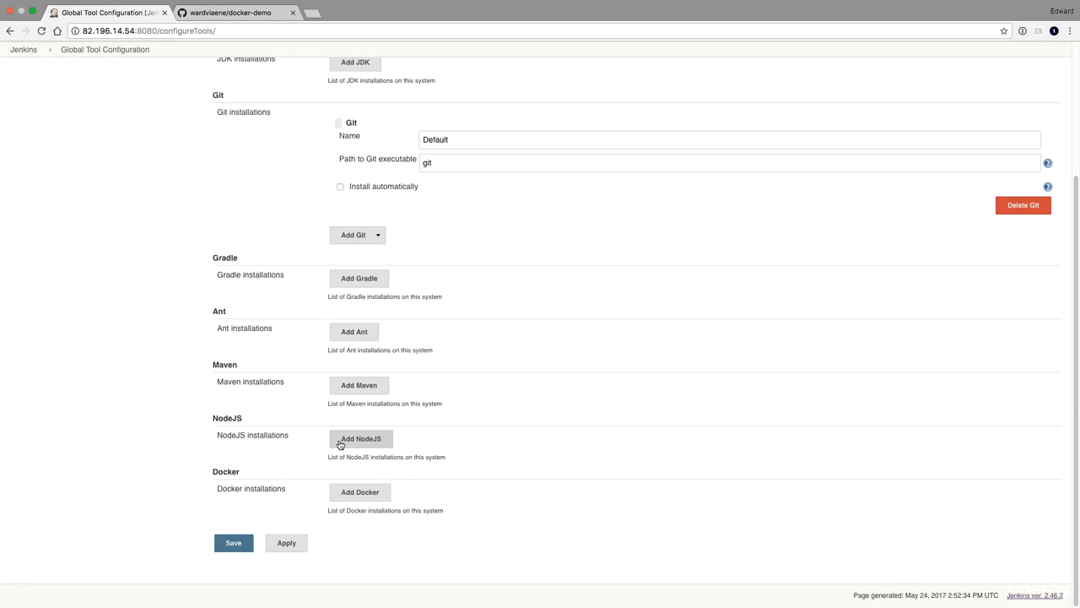
Step: Add a NodeJS installation named 'nodejs' auto-installing NodeJS 7.10.0, and save
left_click(360, 438)
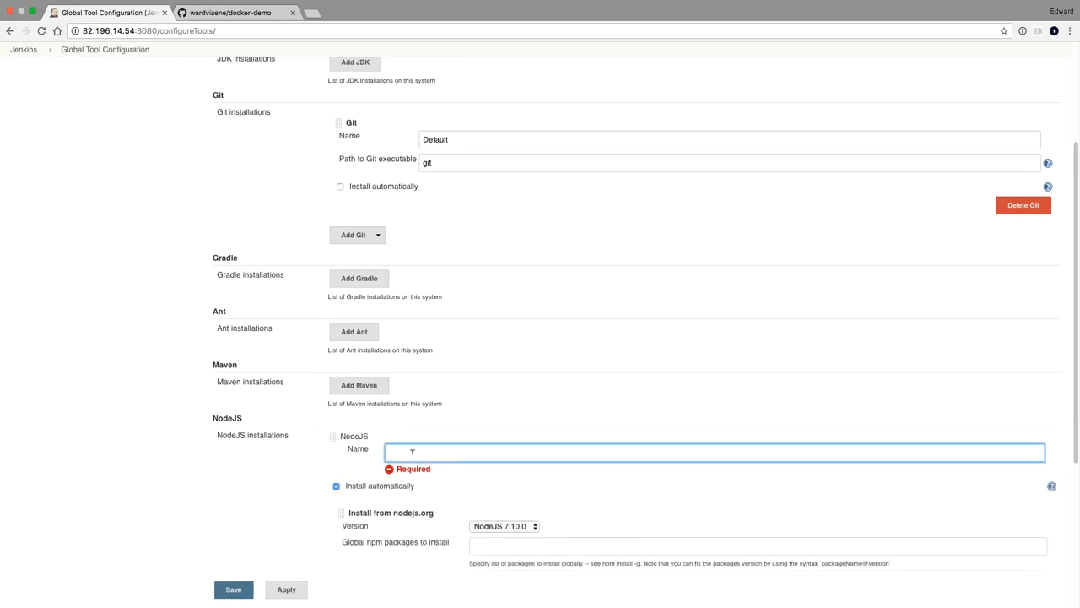
type("nodejs")
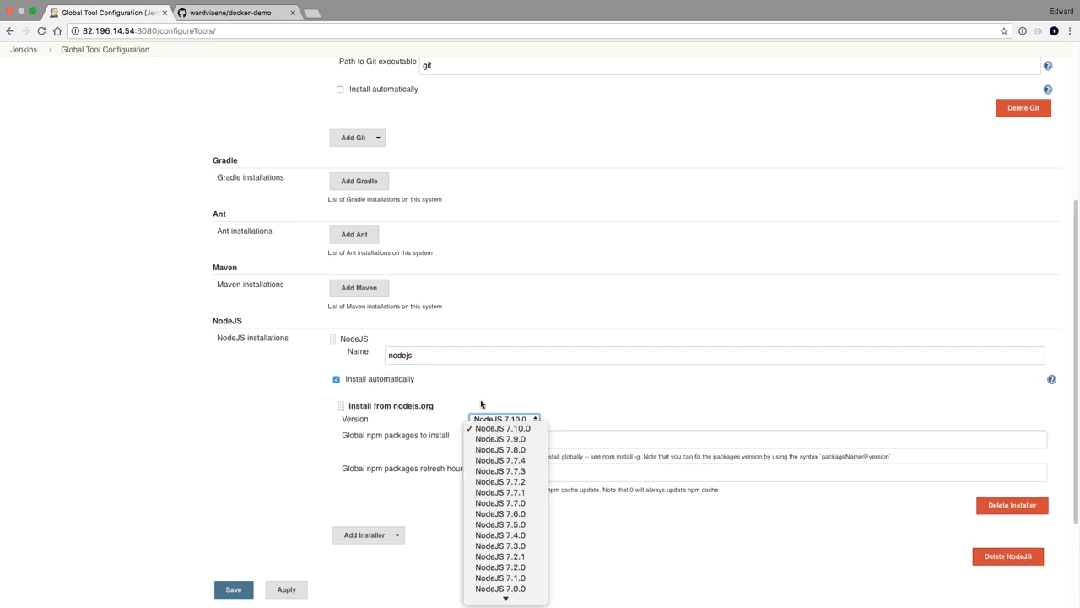
left_click(503, 428)
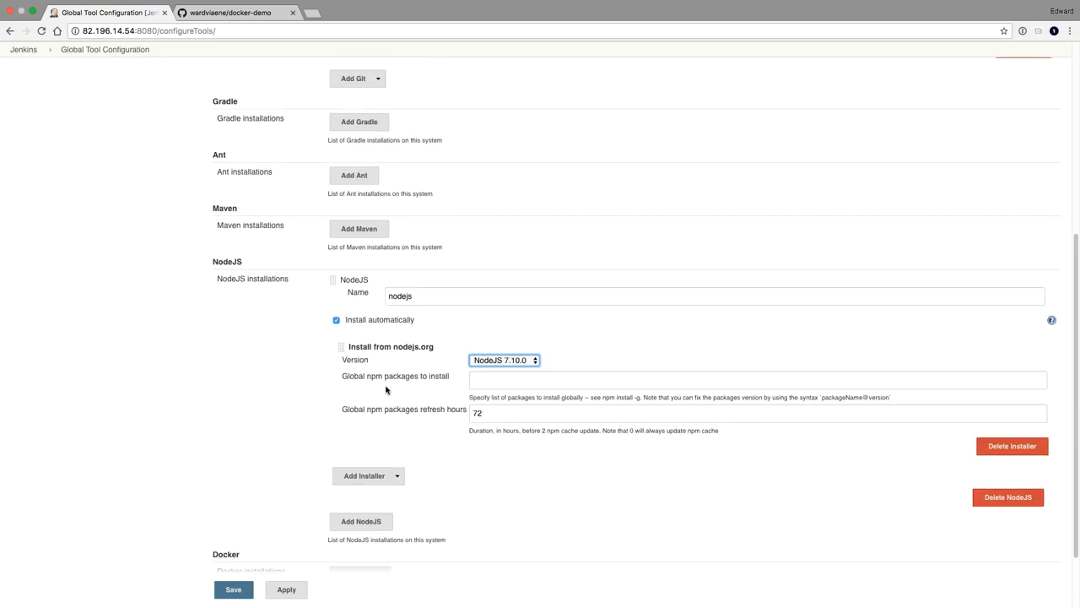
mouse_move(349, 510)
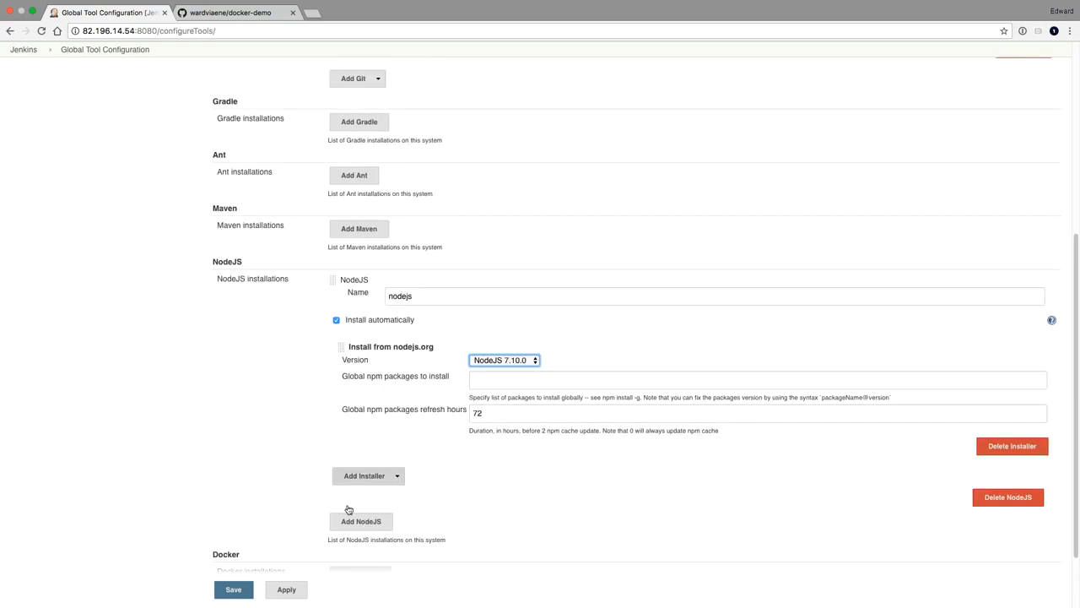
left_click(233, 589)
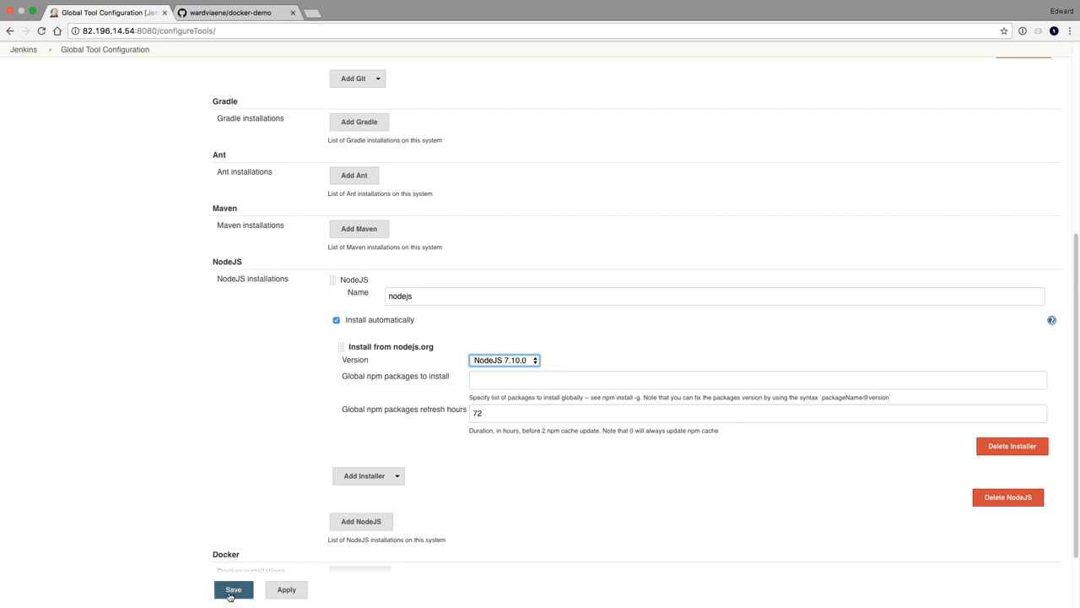
left_click(233, 589)
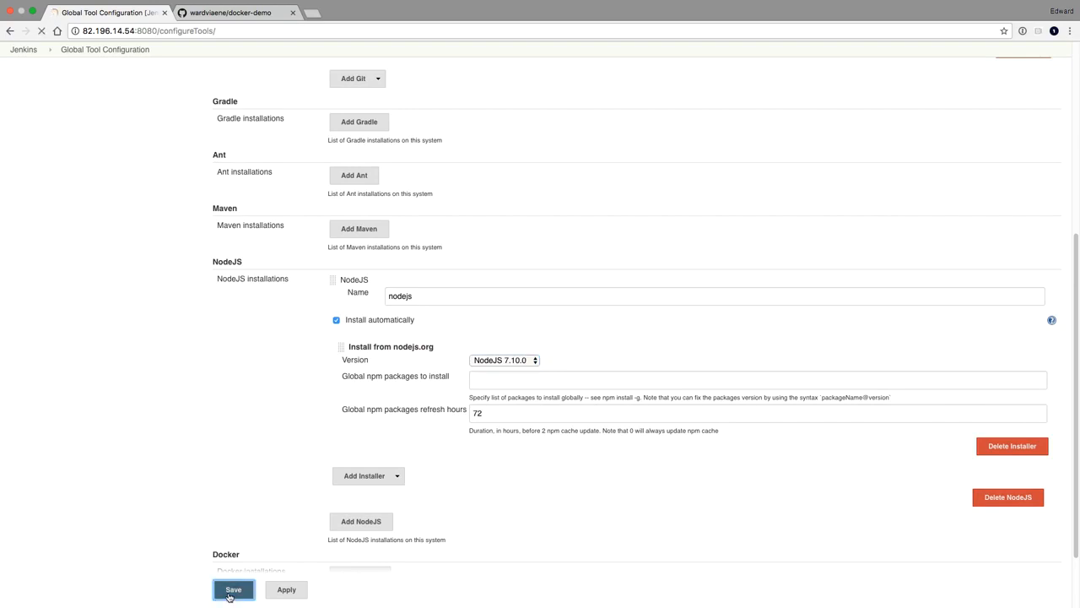
left_click(233, 589)
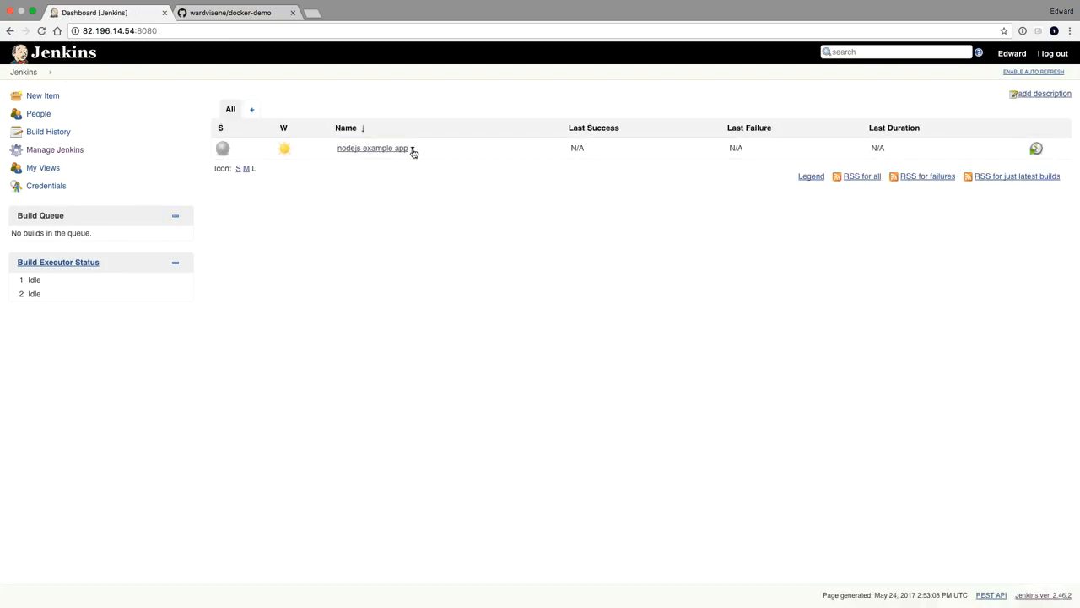
Step: Enable 'Provide Node & npm bin/ folder to PATH' in the nodejs example app job's configuration
left_click(413, 150)
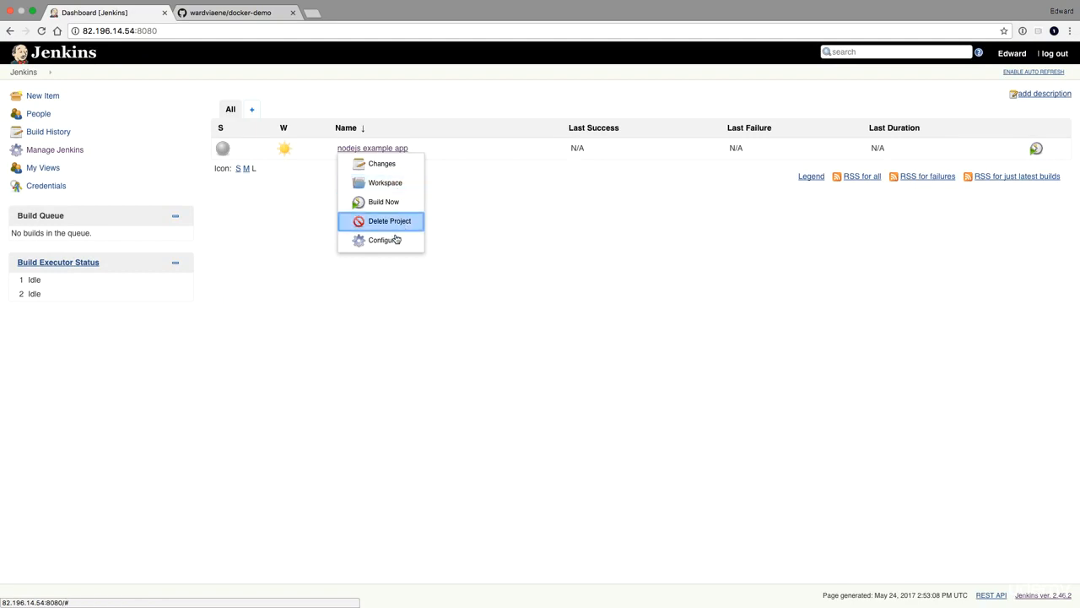
left_click(384, 240)
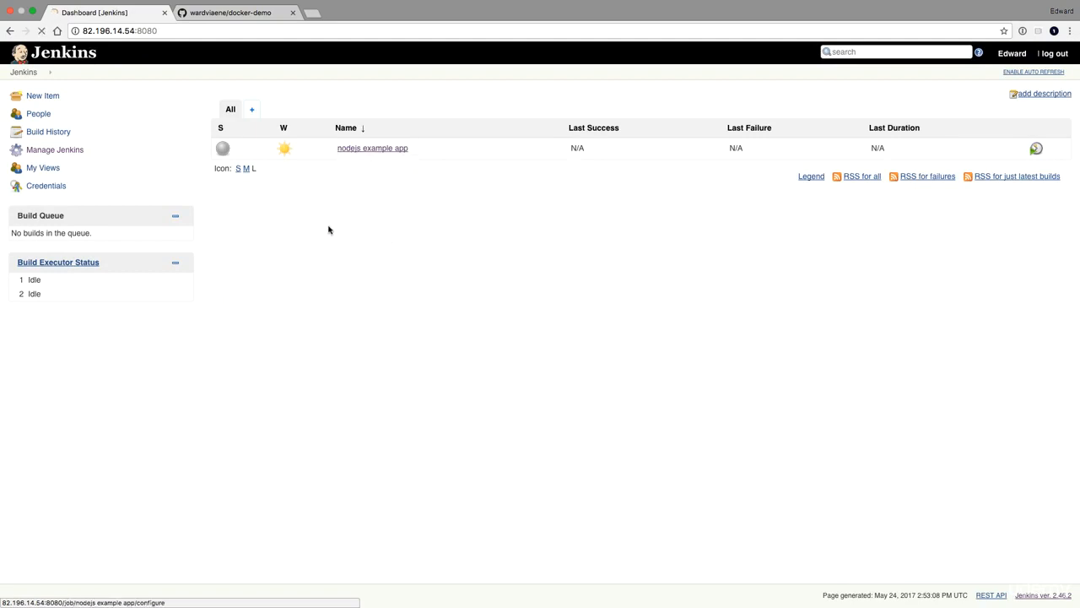
left_click(372, 148)
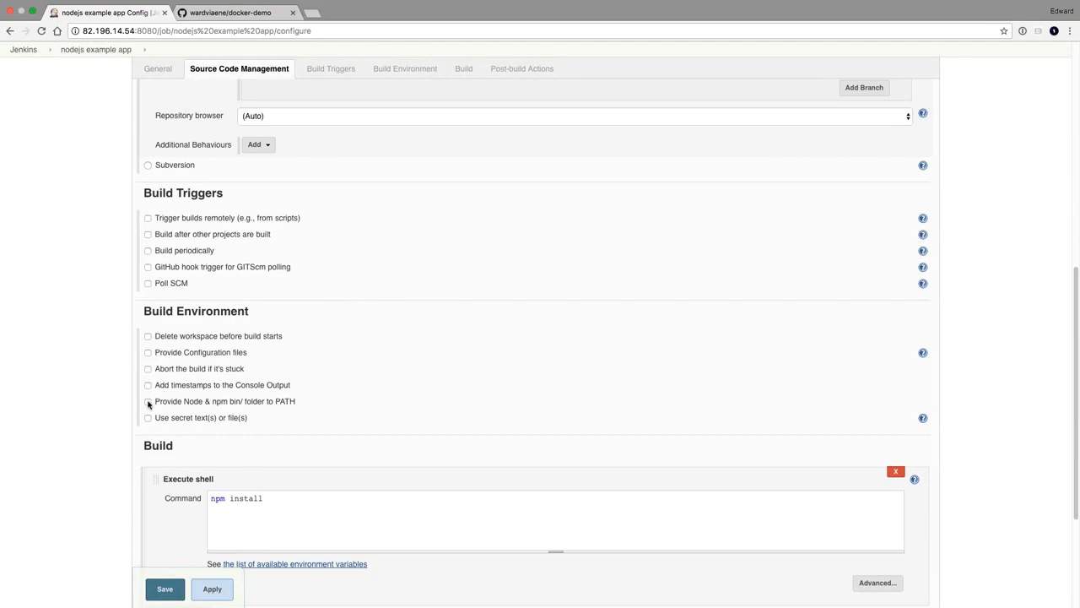
left_click(148, 401)
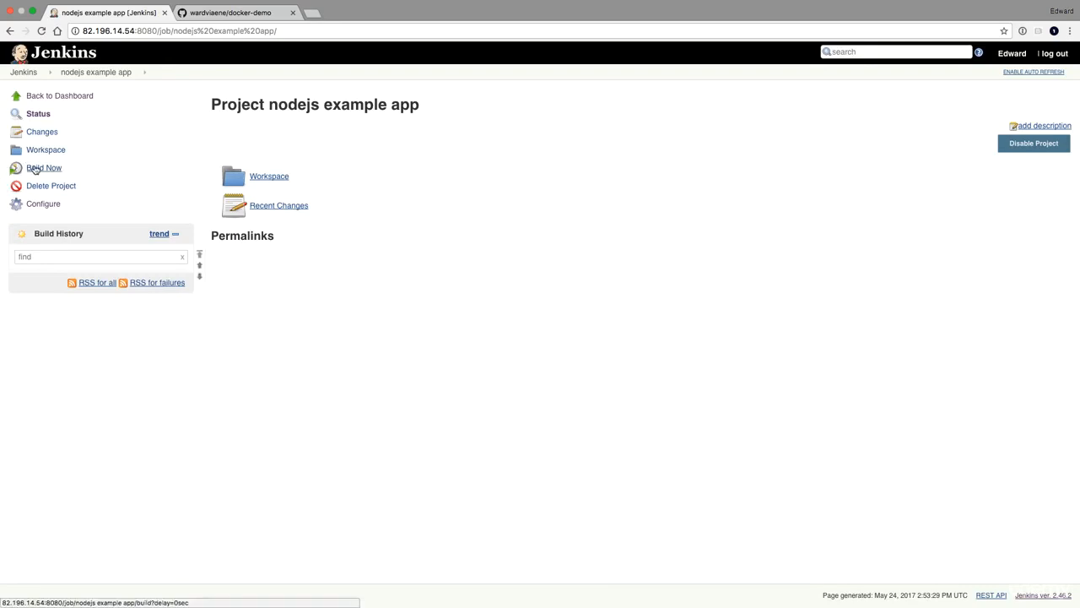
Step: Trigger Build Now for nodejs example app and open build #1's console output
left_click(44, 167)
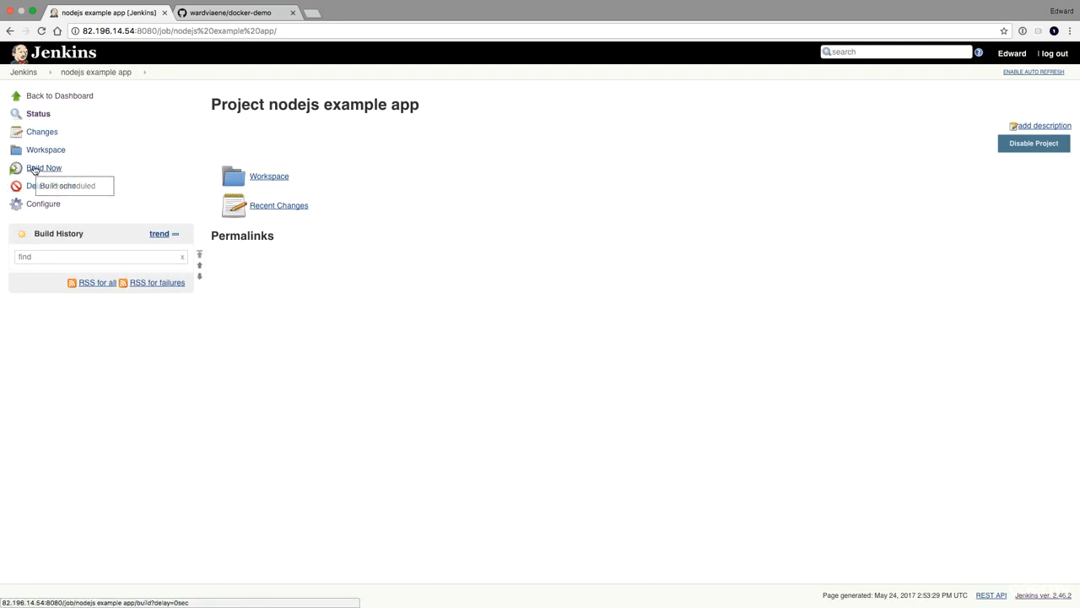
left_click(44, 167)
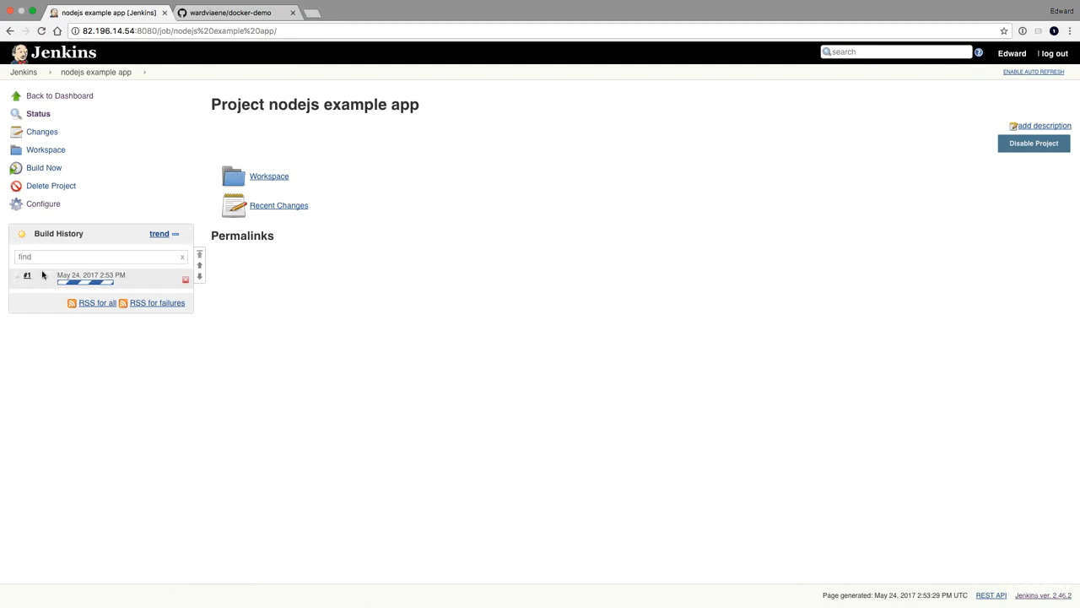
mouse_move(78, 283)
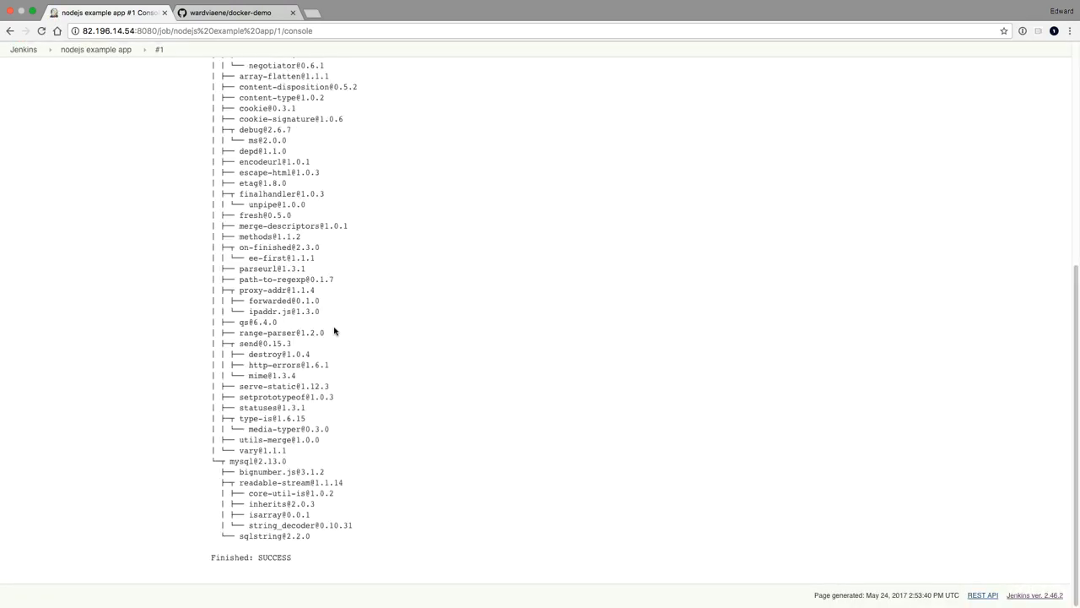
scroll("up", 3)
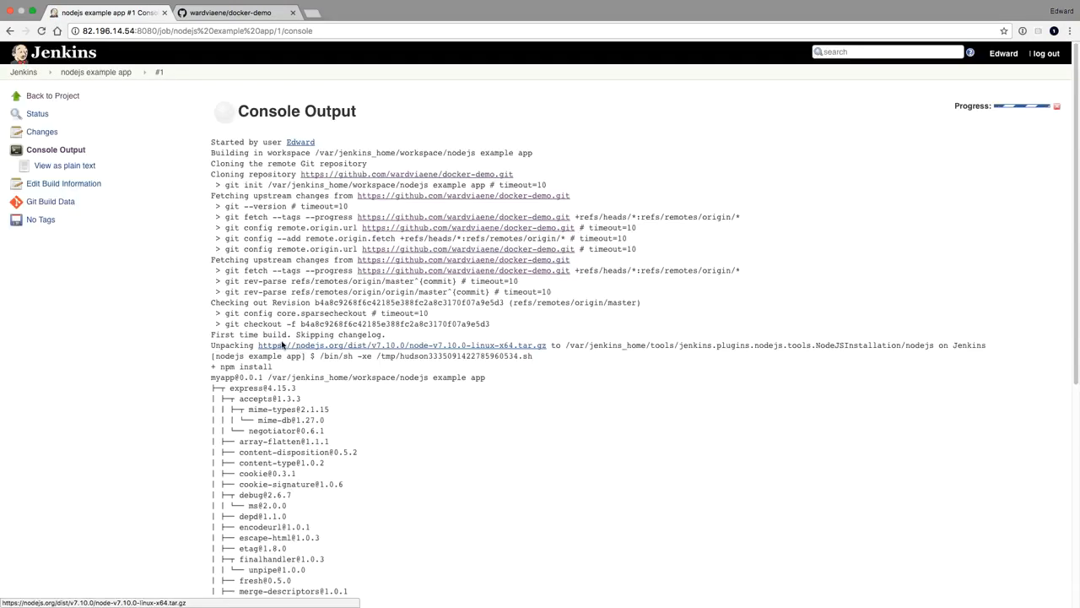
scroll("down", 3)
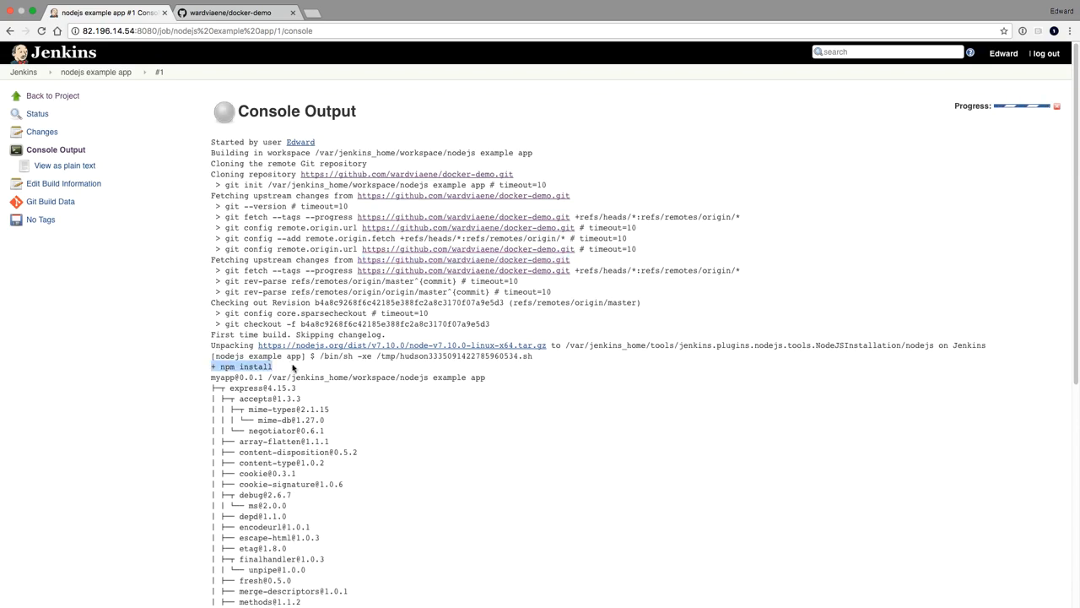
scroll("down", 3)
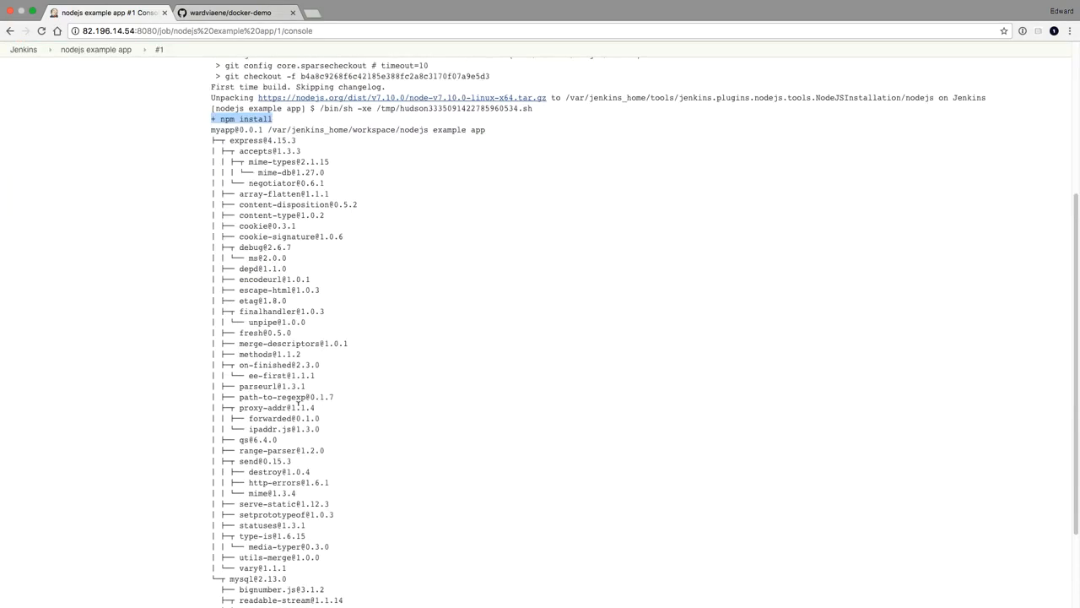
scroll("down", 3)
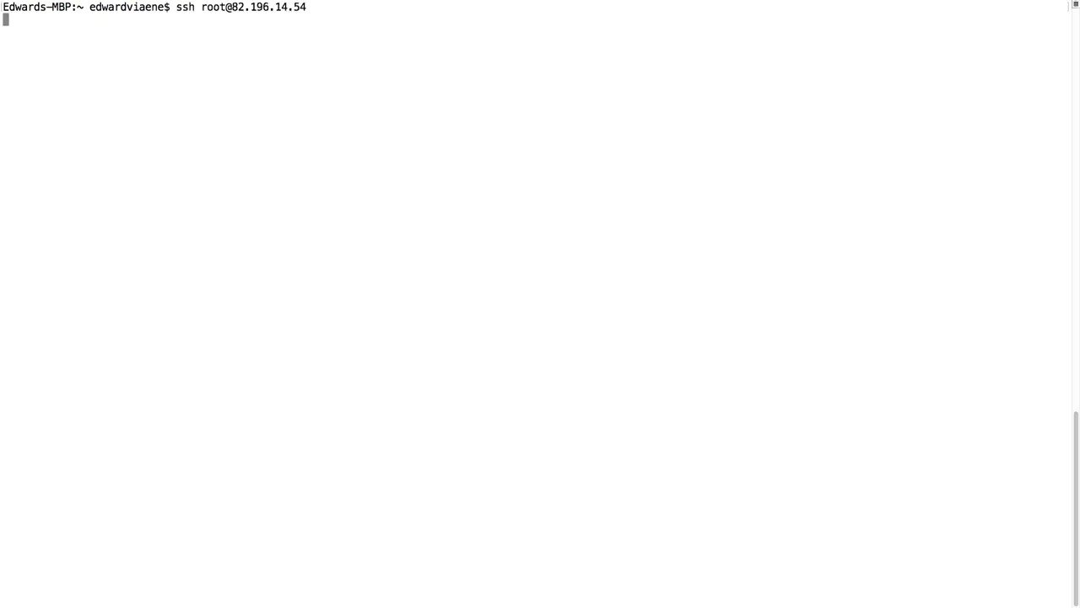
Step: Move into /var/jenkins_home/workspace/nodejs example app/ on the server and type npm start
type("cd /v")
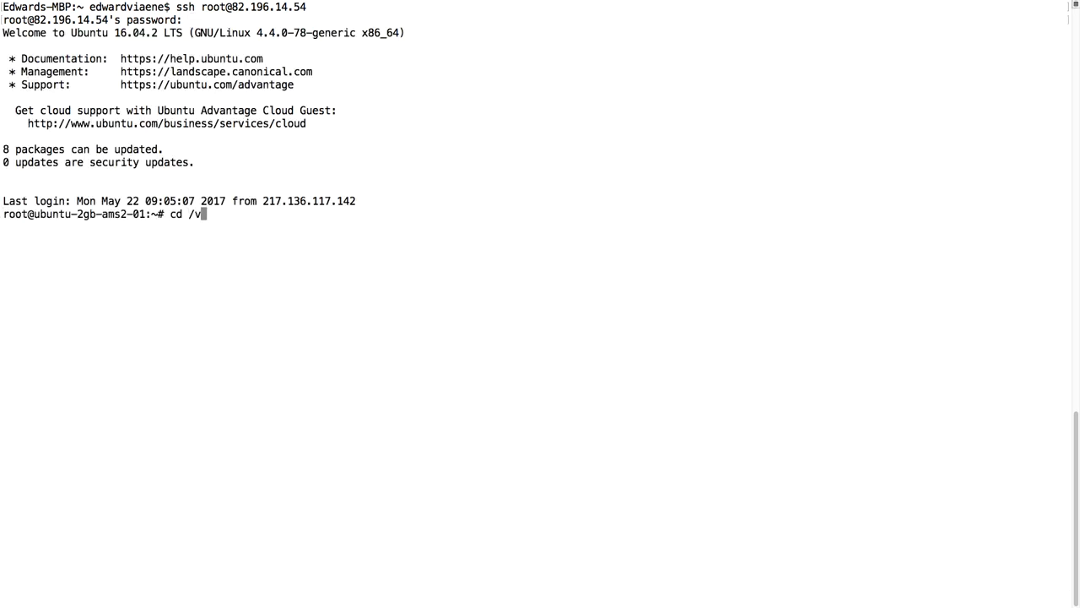
type("ar/jenkins_home/")
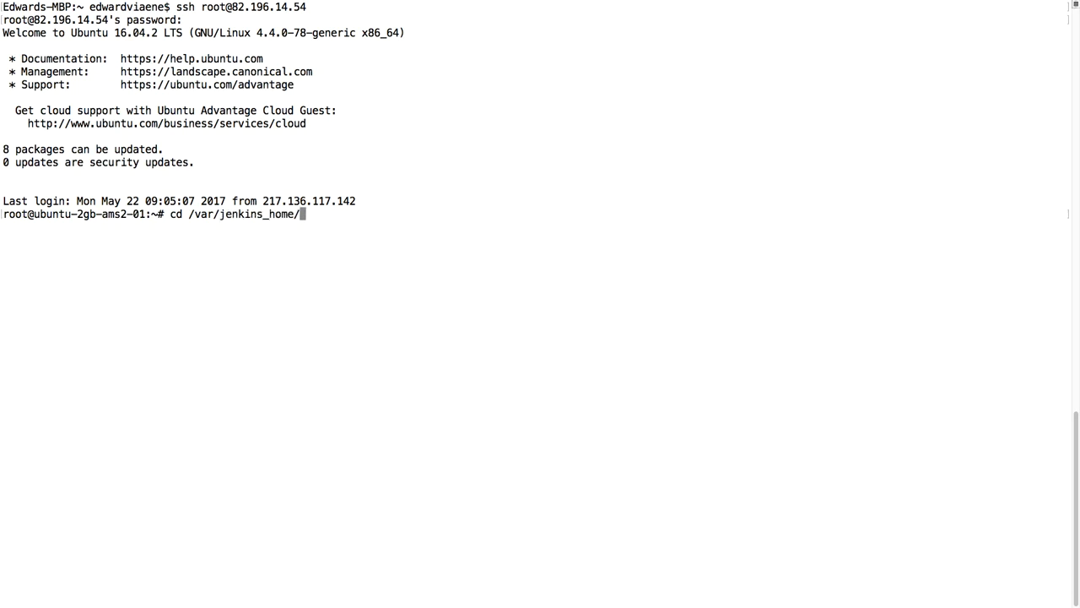
type("wo")
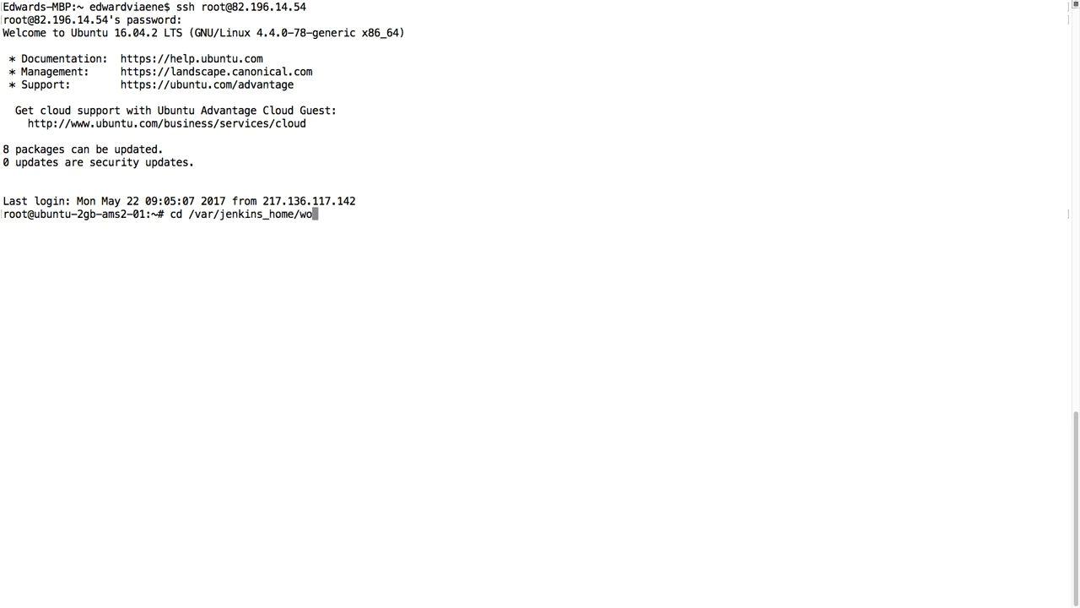
type("rk")
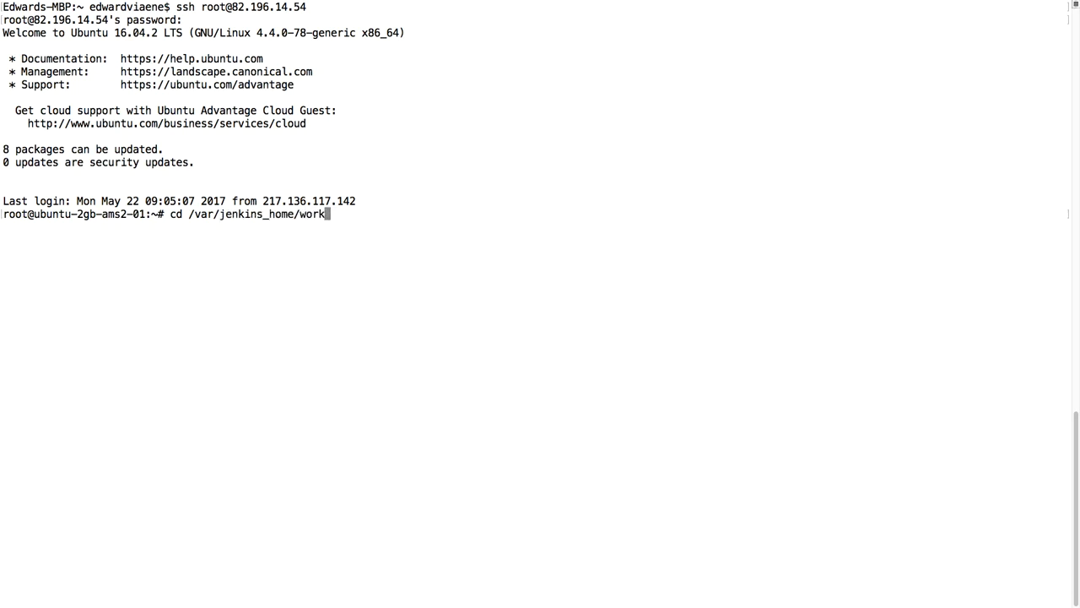
key("Return")
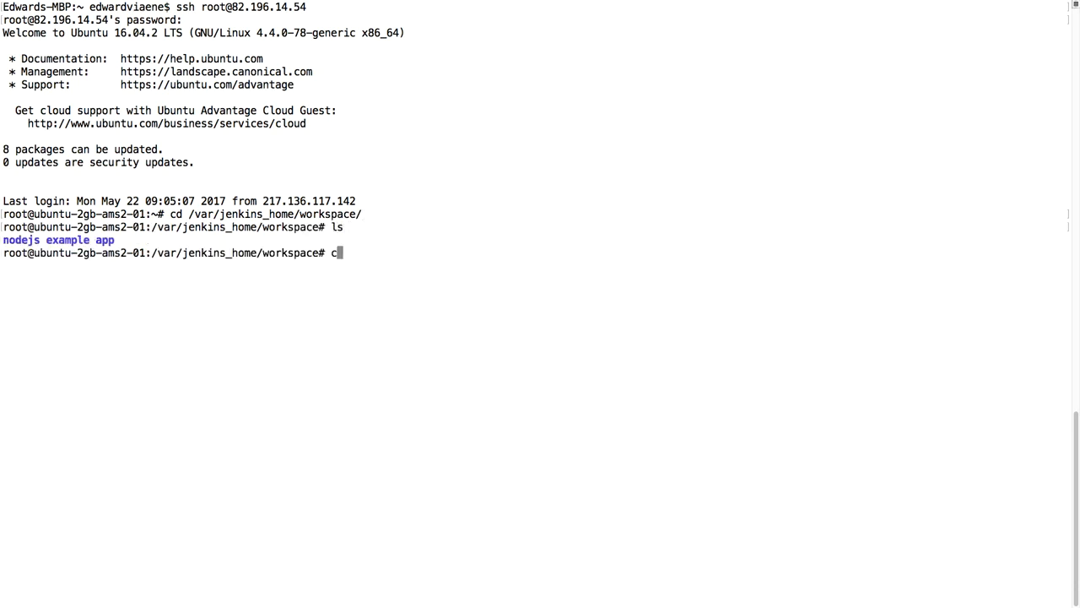
type("d nodejs\\ example\\ app/")
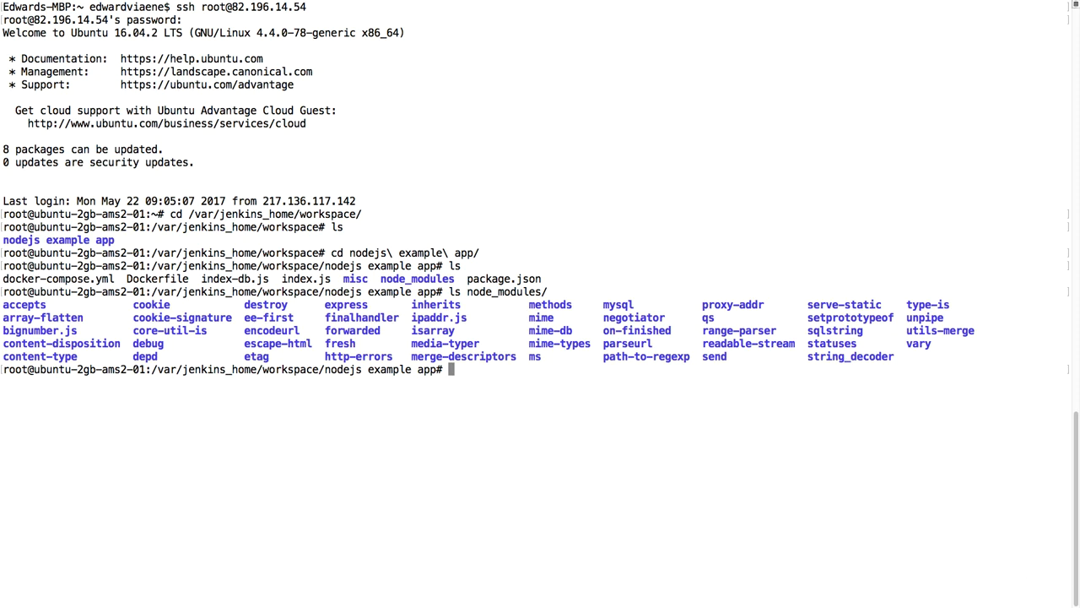
type("npm start")
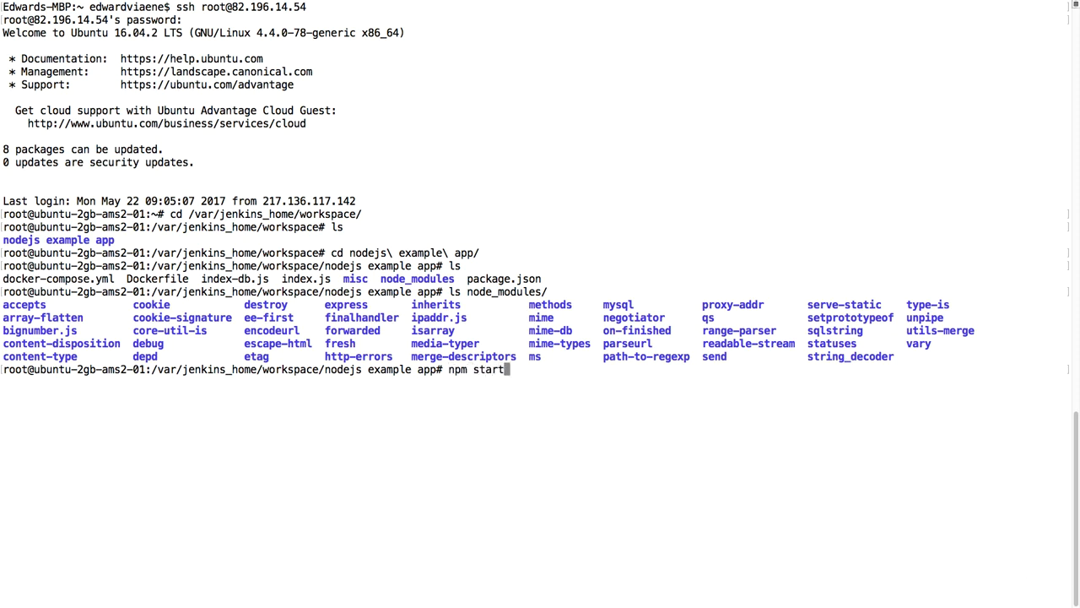